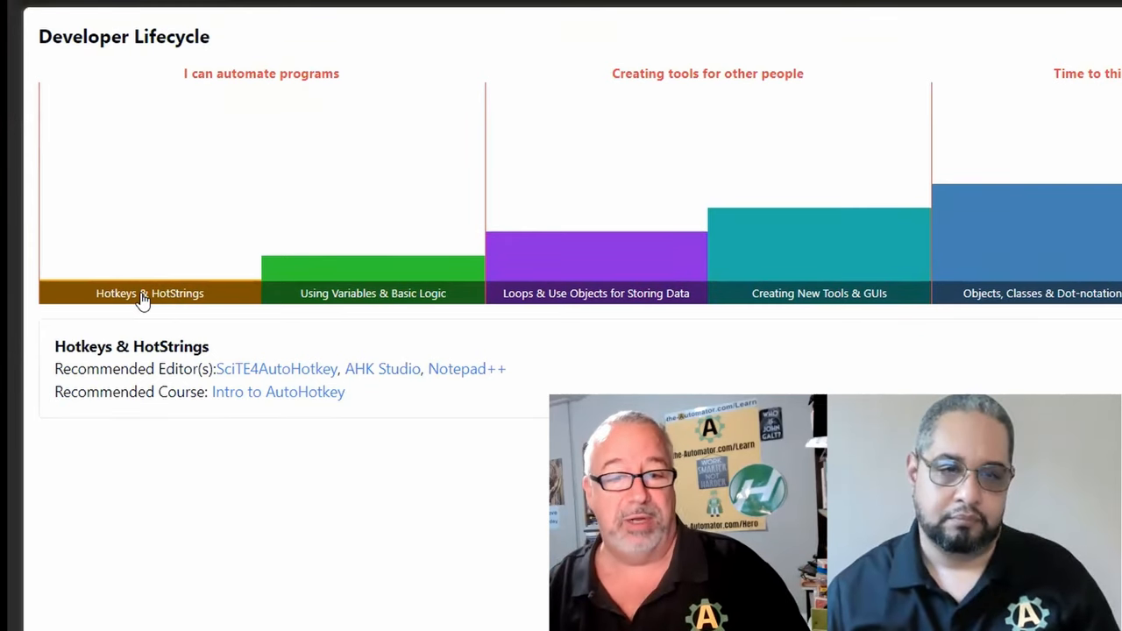
# Step: View the Hotkeys & HotStrings and Using Variables & Basic Logic stage details, selecting the word Editor
pyautogui.click(372, 293)
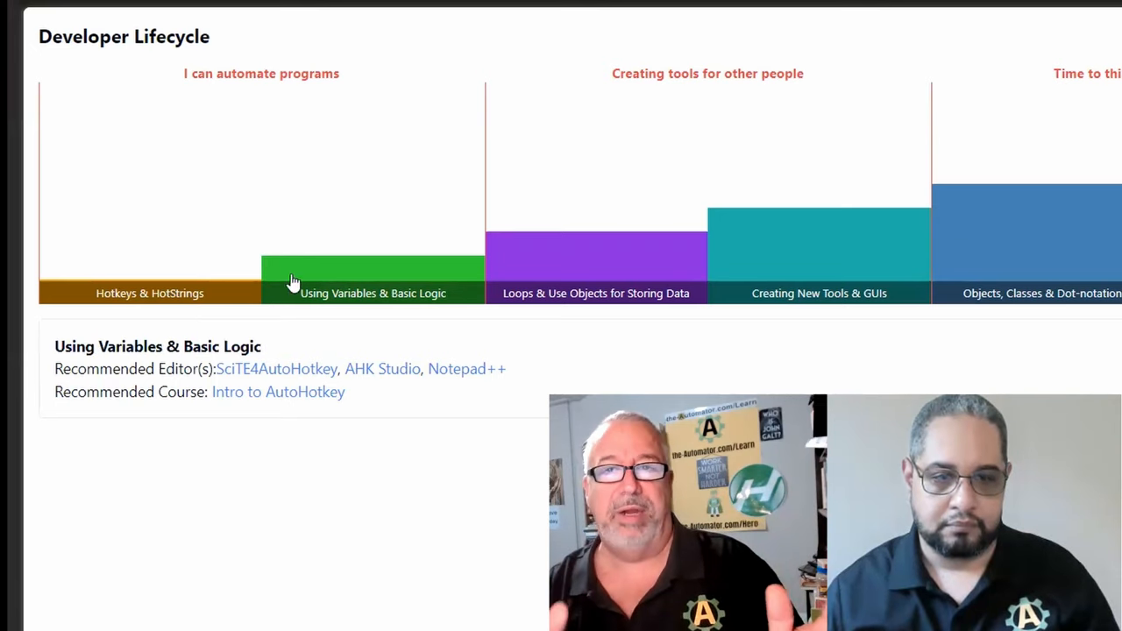
pyautogui.click(149, 293)
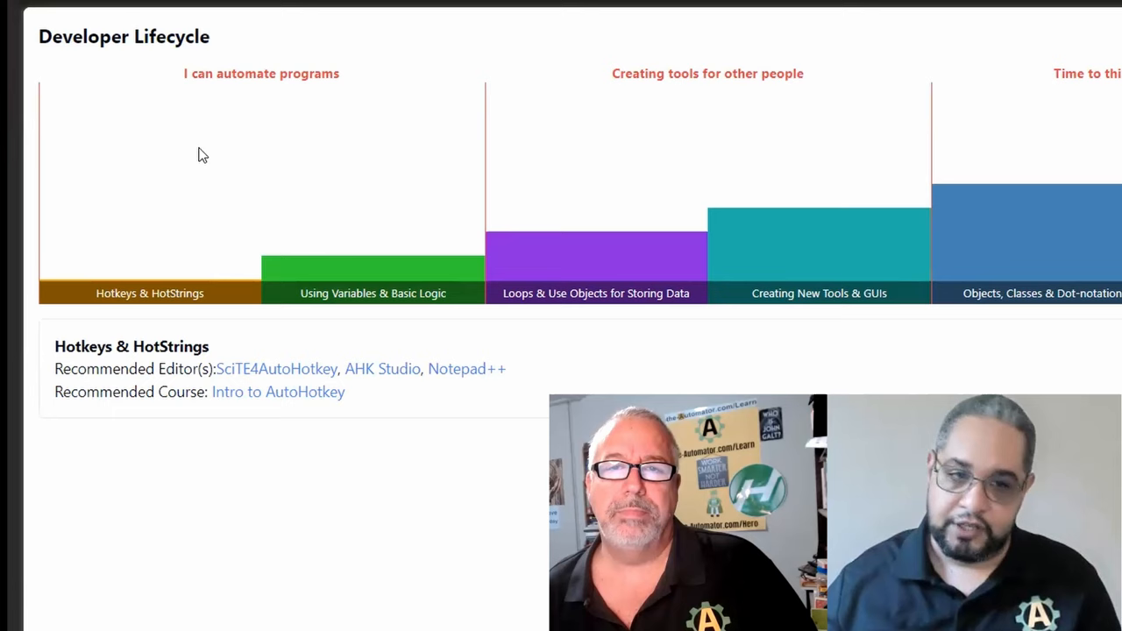
pyautogui.moveTo(265, 255)
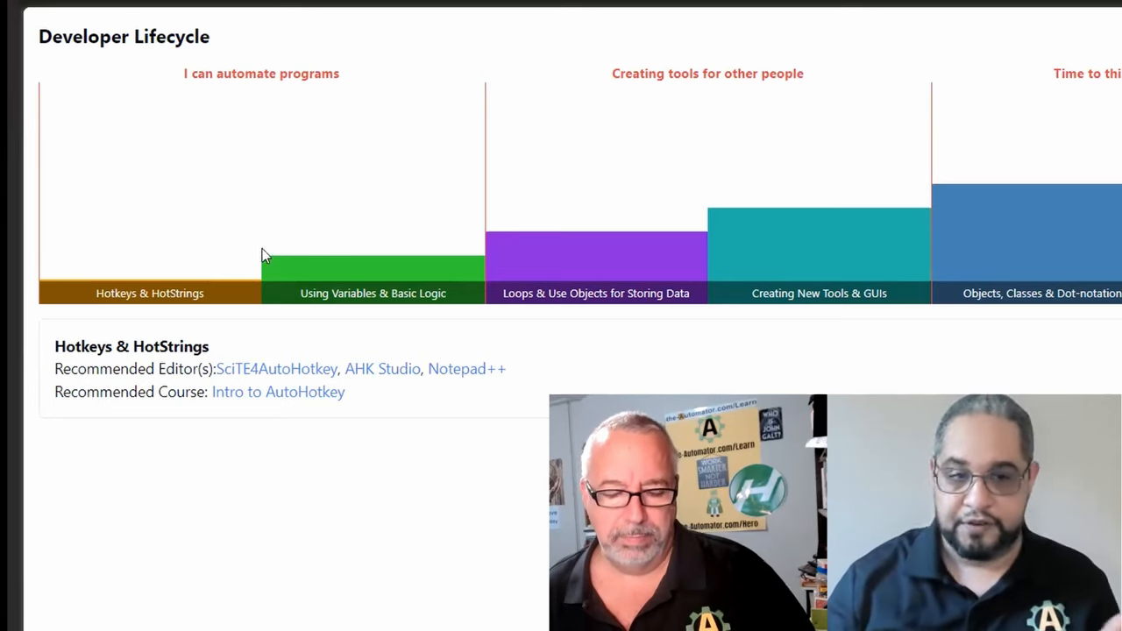
pyautogui.moveTo(269, 321)
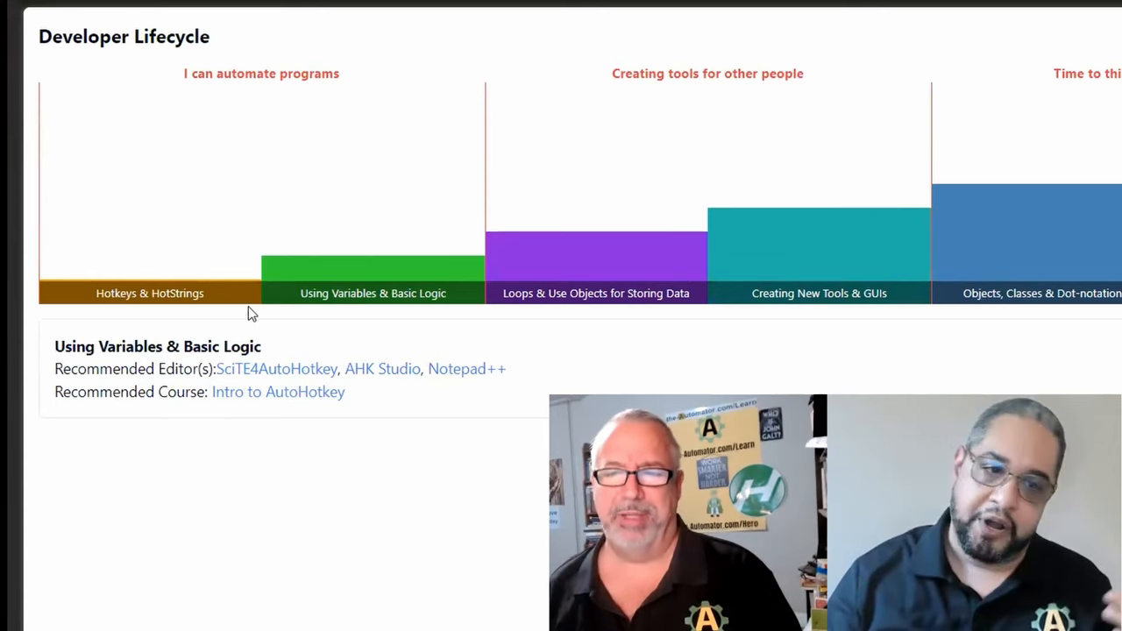
pyautogui.moveTo(270, 318)
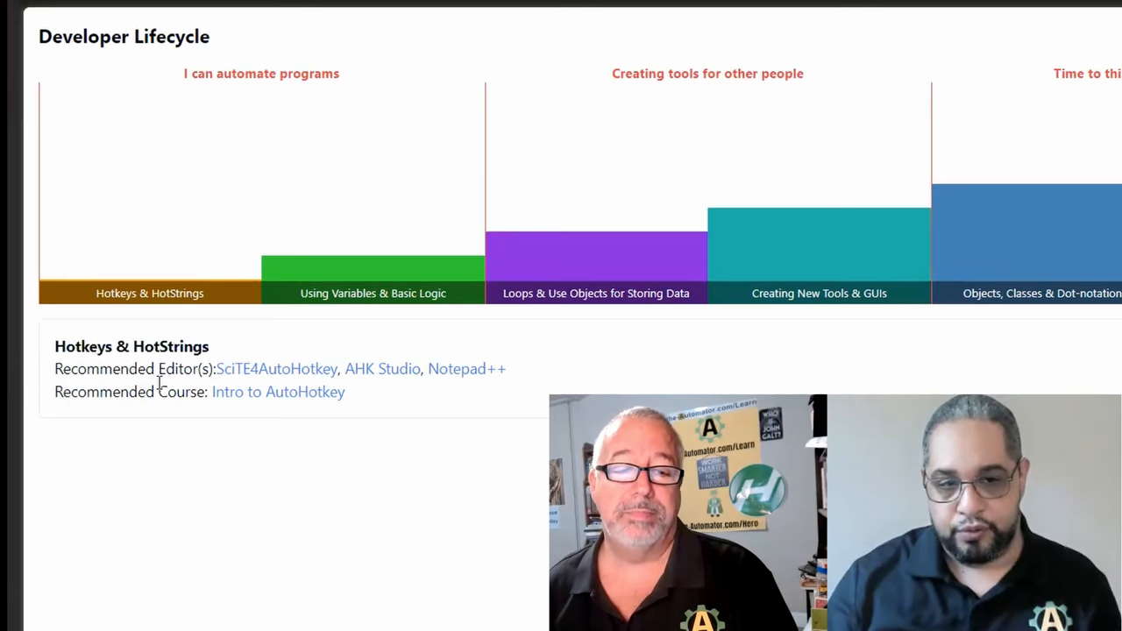
pyautogui.moveTo(242, 224)
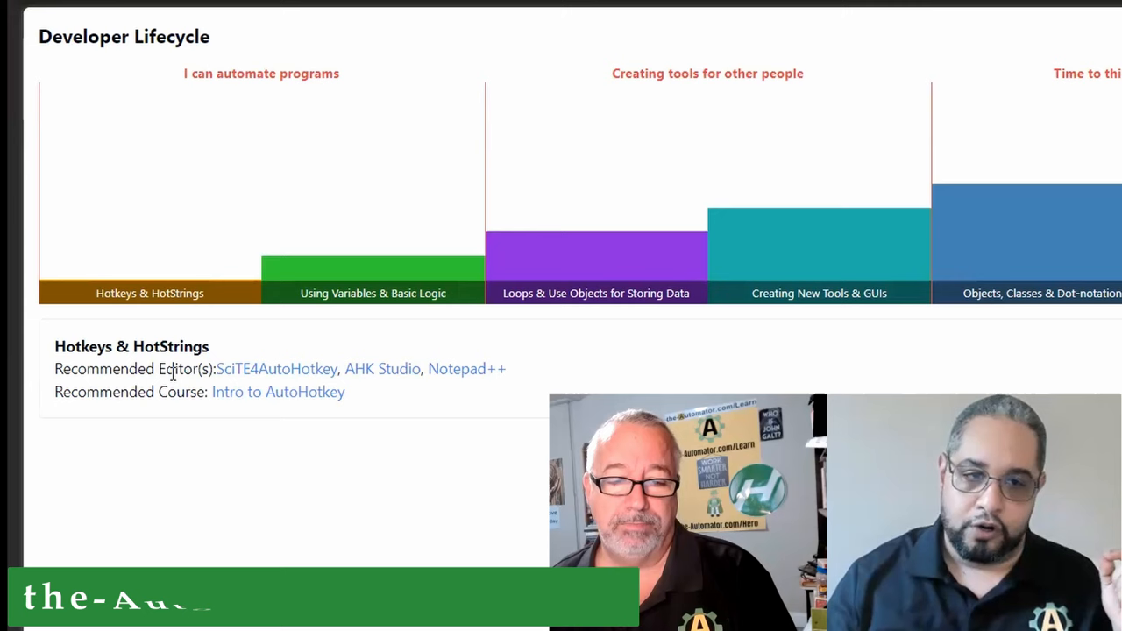
pyautogui.doubleClick(176, 368)
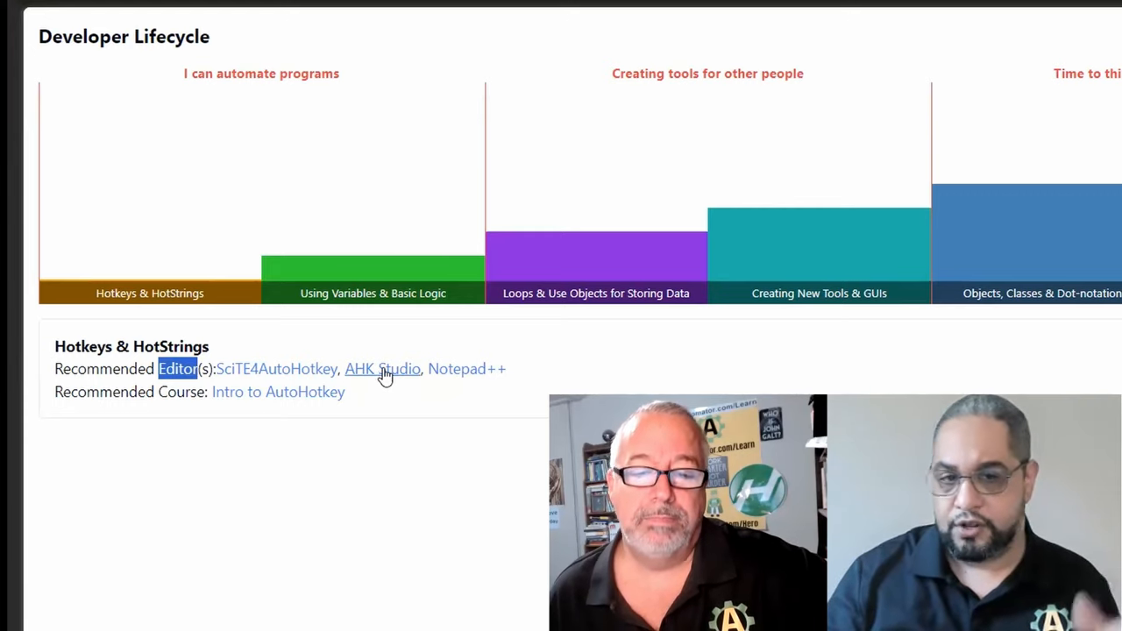
pyautogui.moveTo(280, 346)
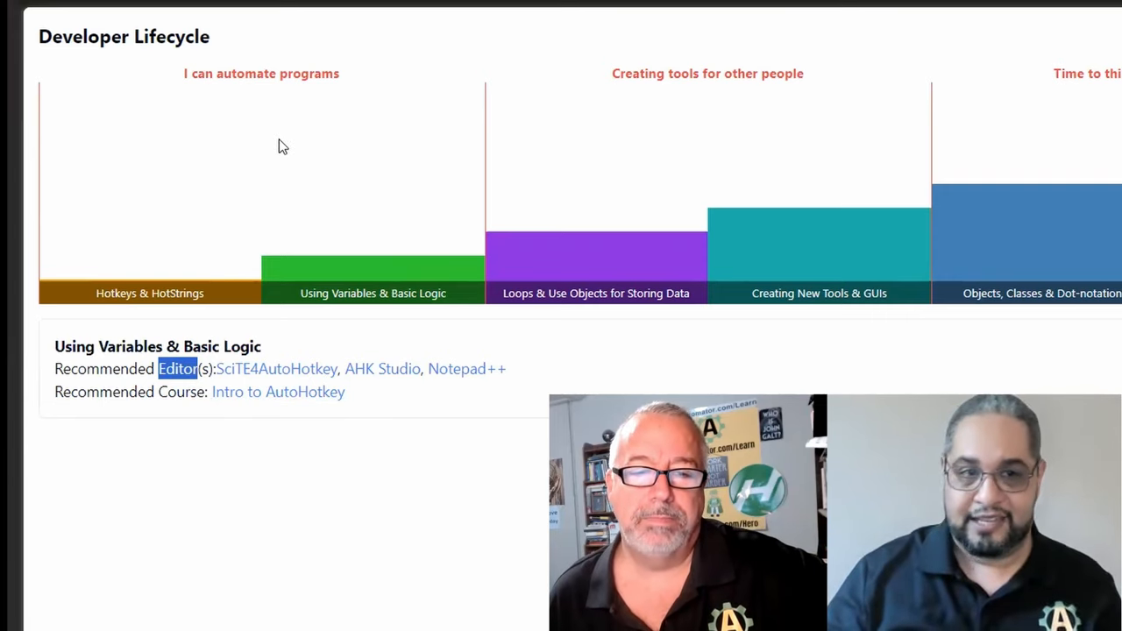
pyautogui.moveTo(132, 131)
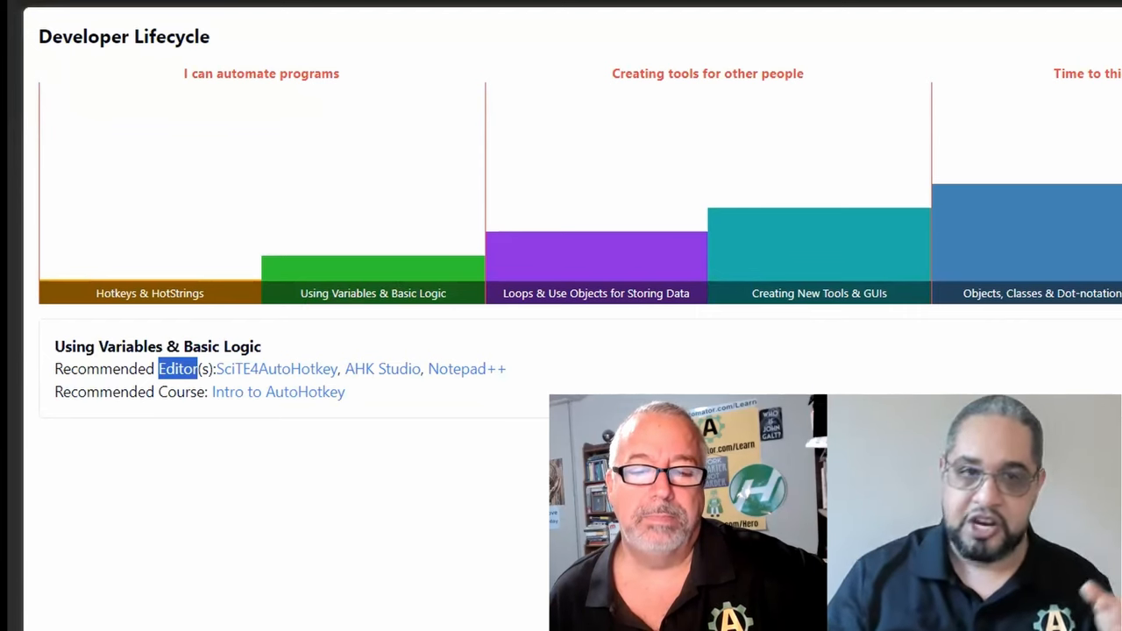
pyautogui.click(278, 392)
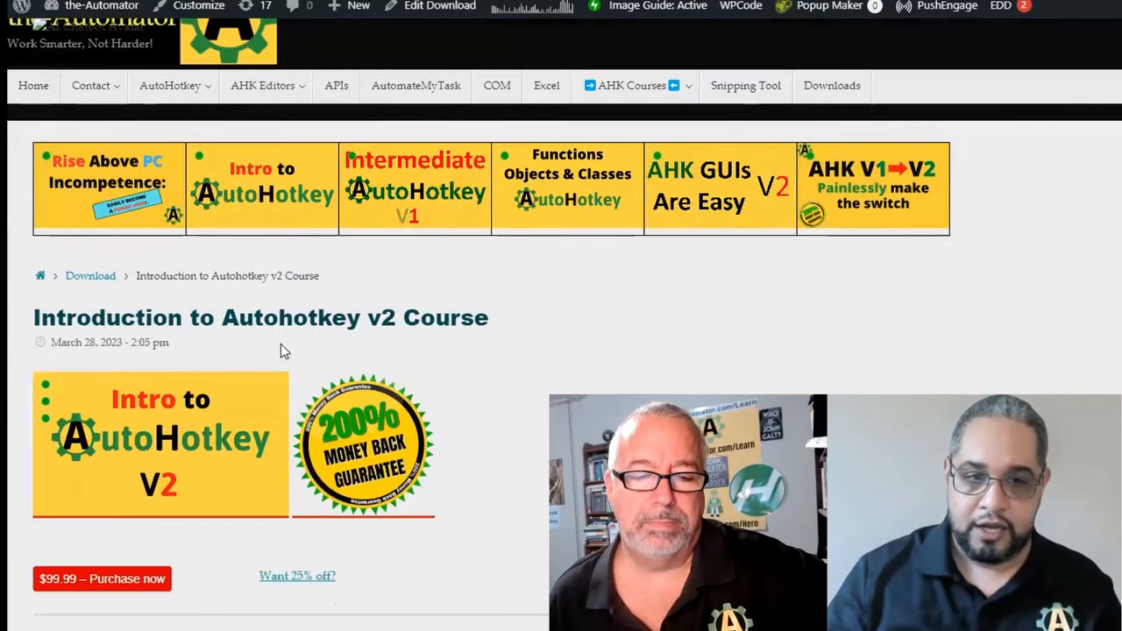
pyautogui.scroll(-3)
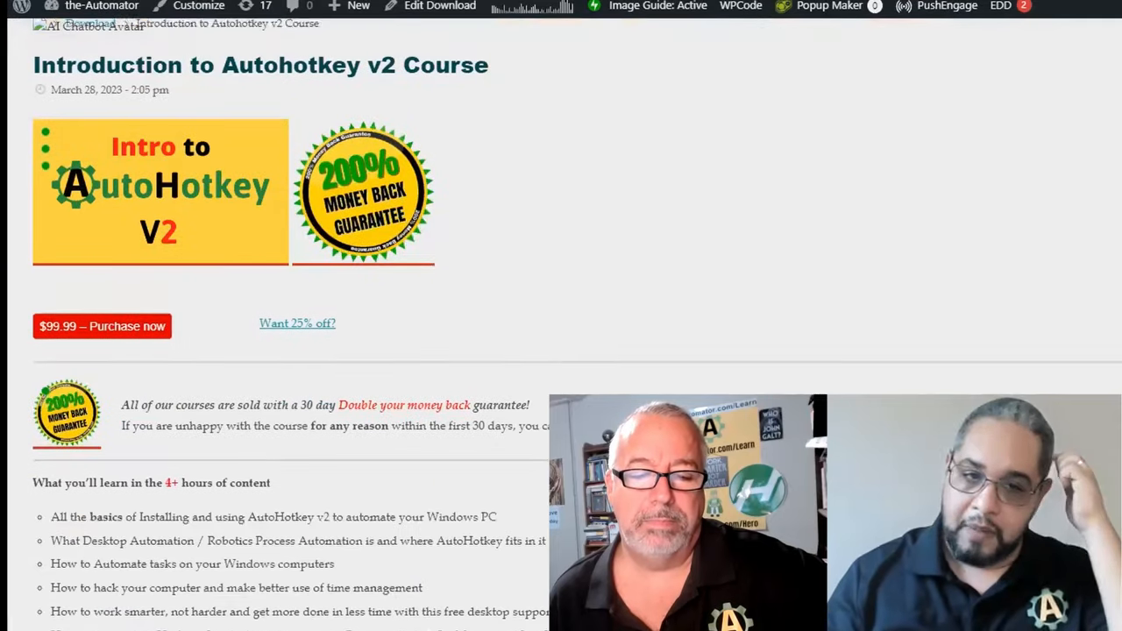
pyautogui.scroll(-3)
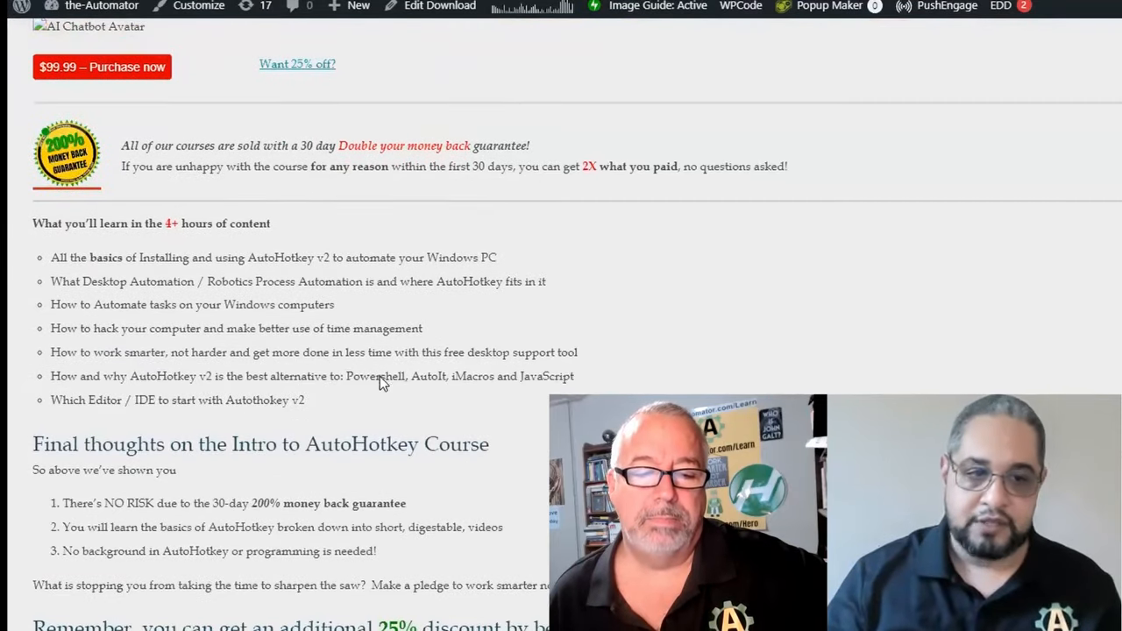
pyautogui.scroll(-3)
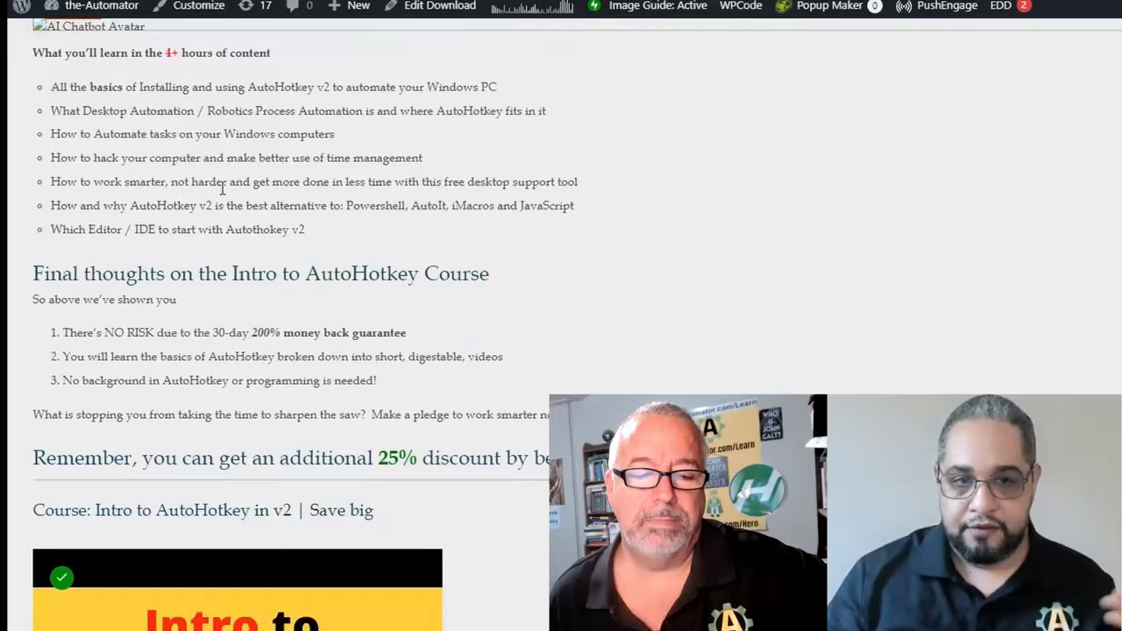
pyautogui.scroll(3)
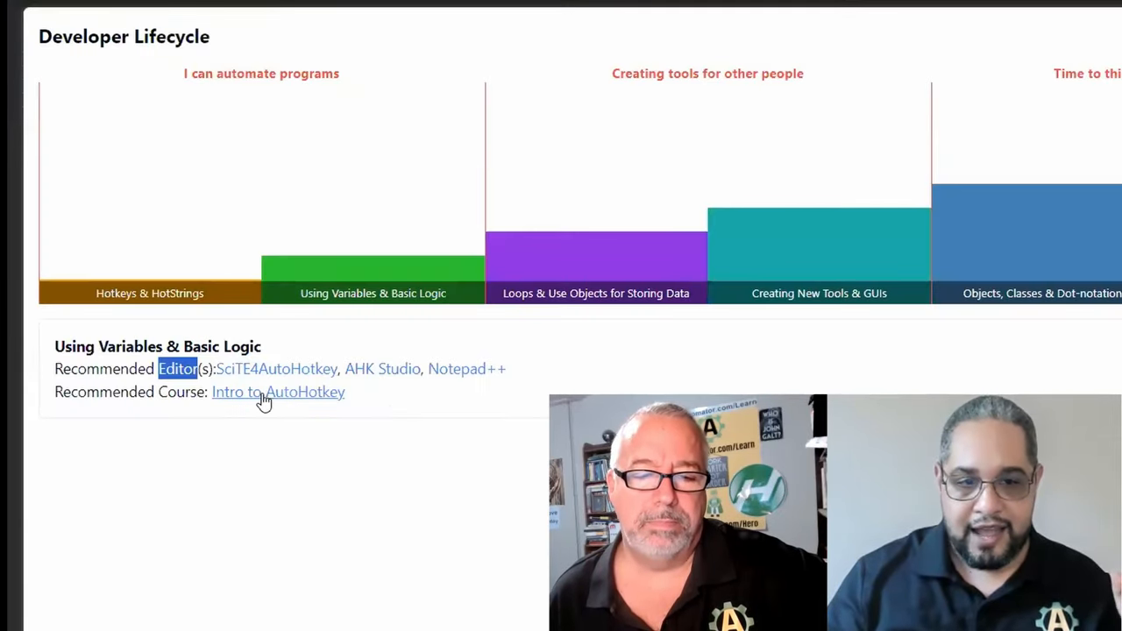
pyautogui.moveTo(427, 529)
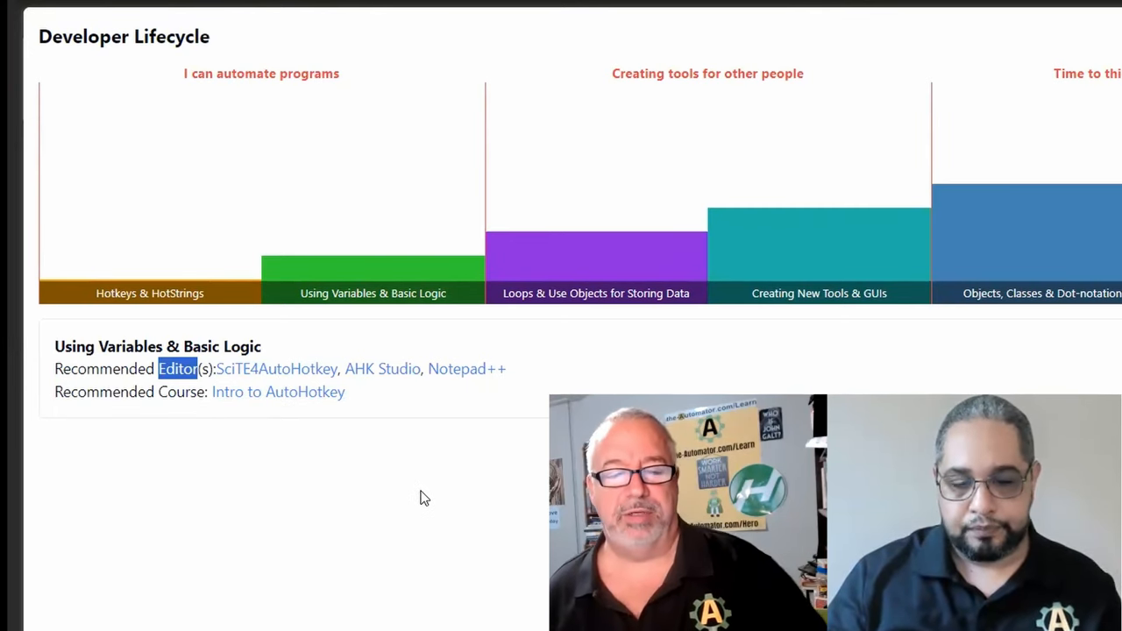
pyautogui.moveTo(438, 374)
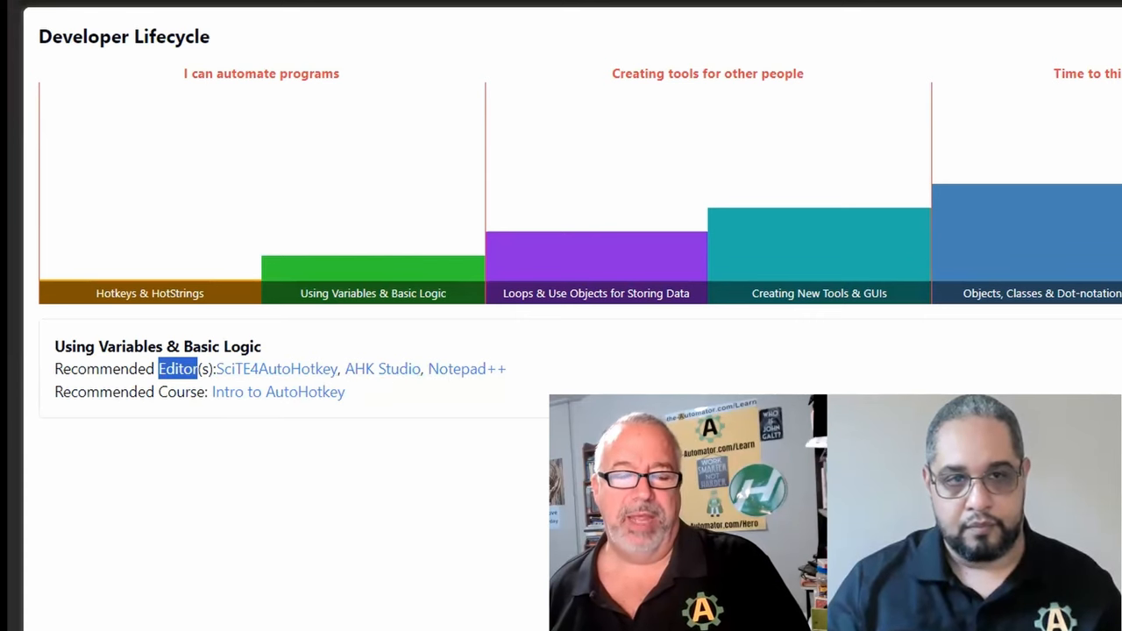
# Step: Open the SciTE4AutoHotkey editor page and scroll through it
pyautogui.click(276, 368)
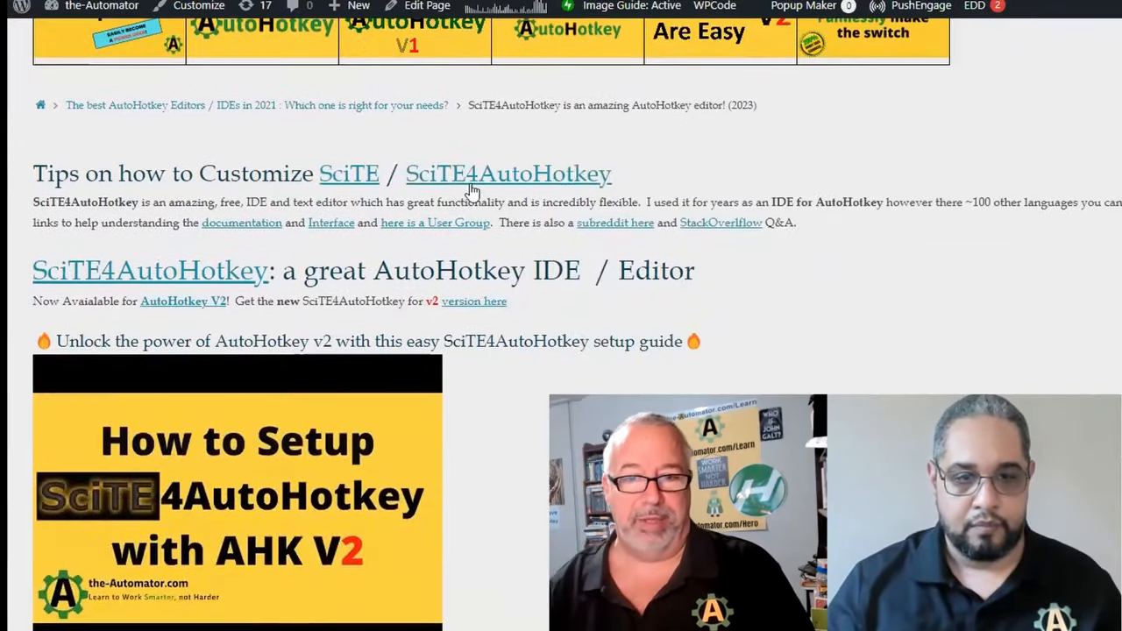
pyautogui.scroll(-3)
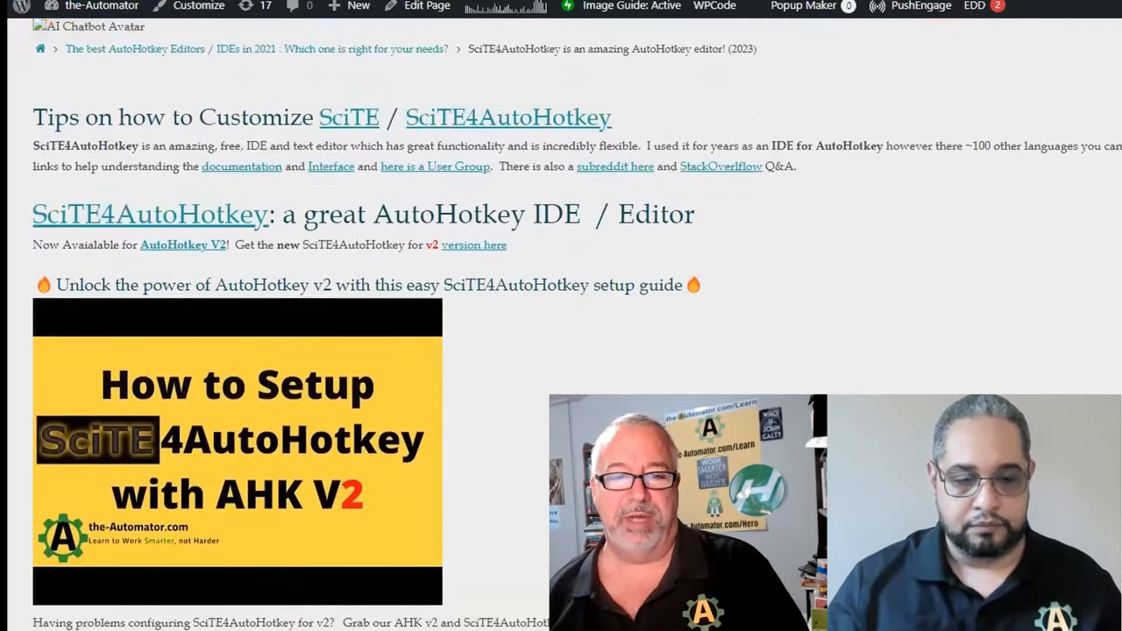
pyautogui.scroll(-3)
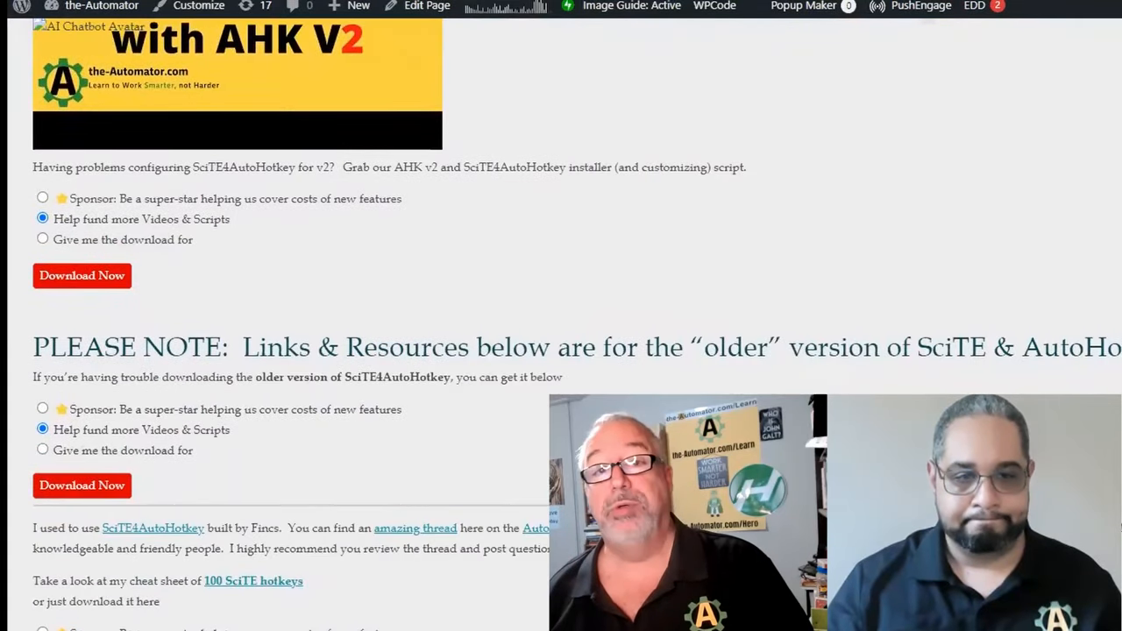
pyautogui.scroll(3)
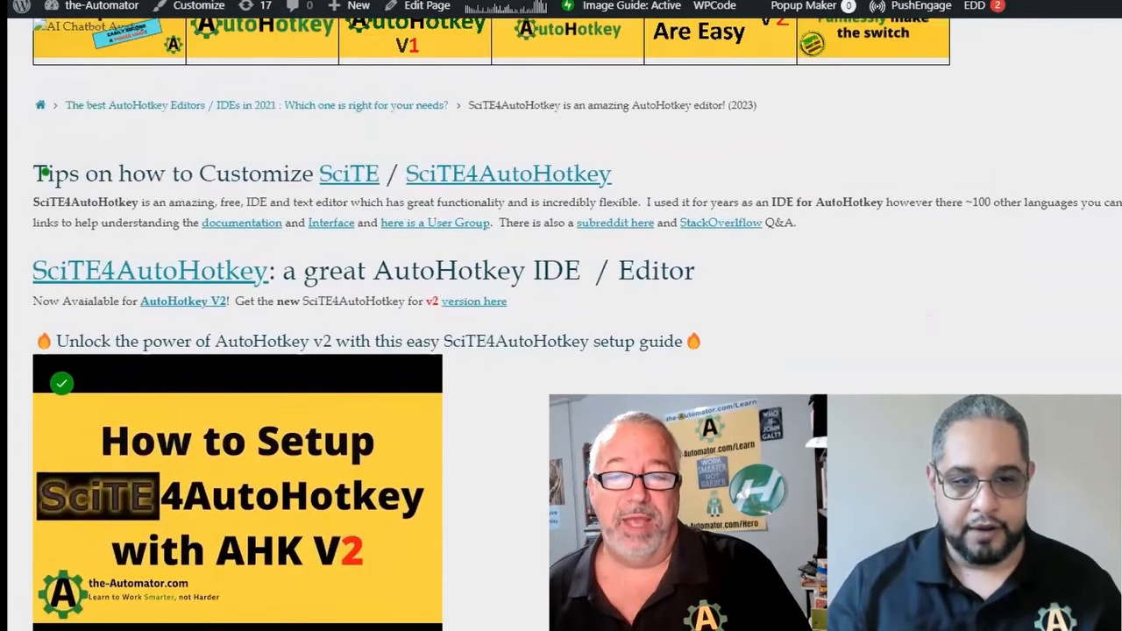
pyautogui.click(262, 170)
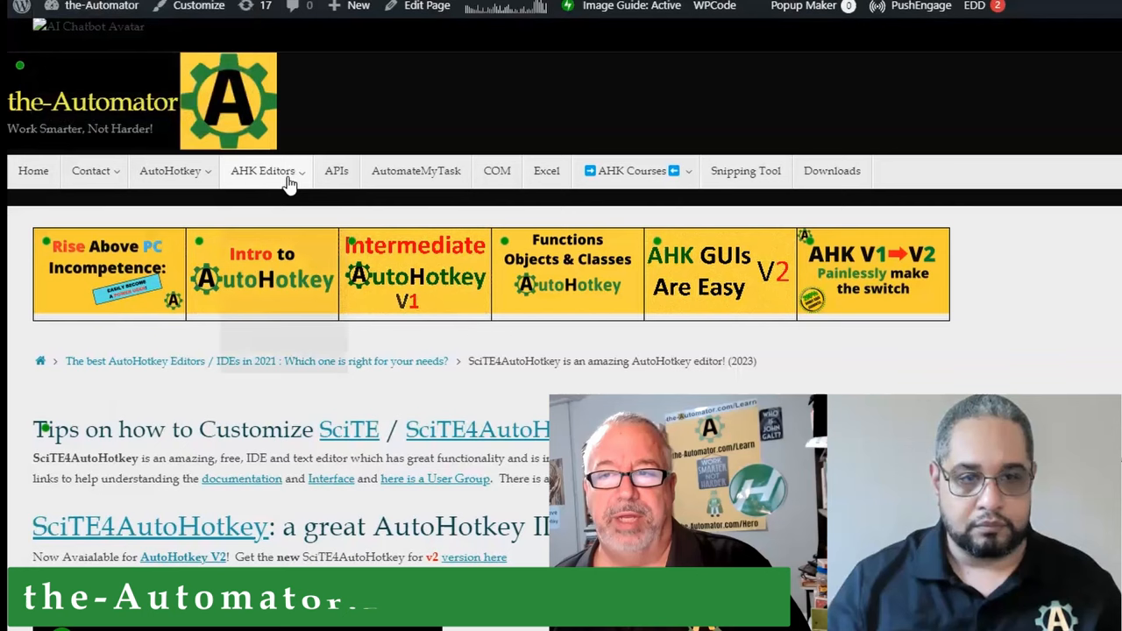
# Step: Go to the AHK Studio page from the AHK Editors list and browse it
pyautogui.click(263, 171)
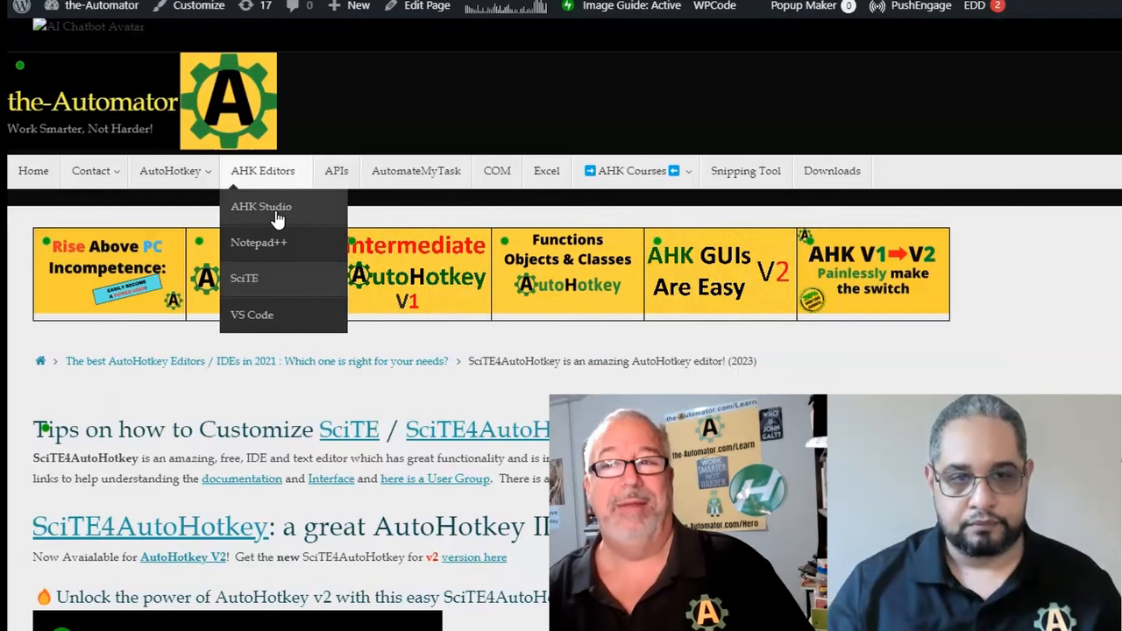
pyautogui.click(262, 206)
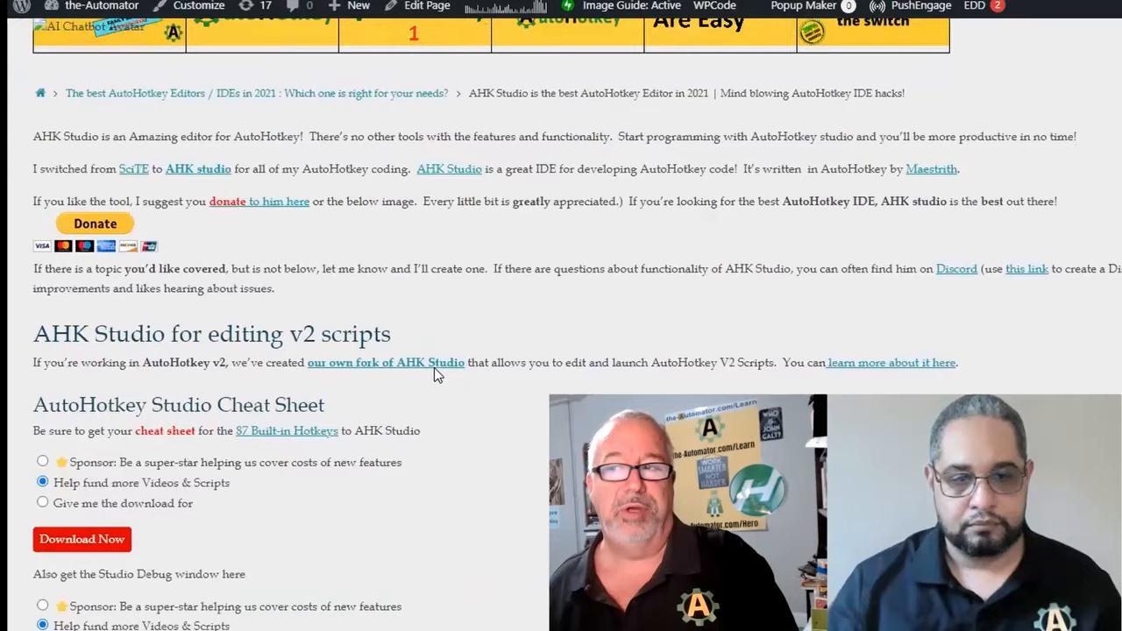
pyautogui.scroll(-3)
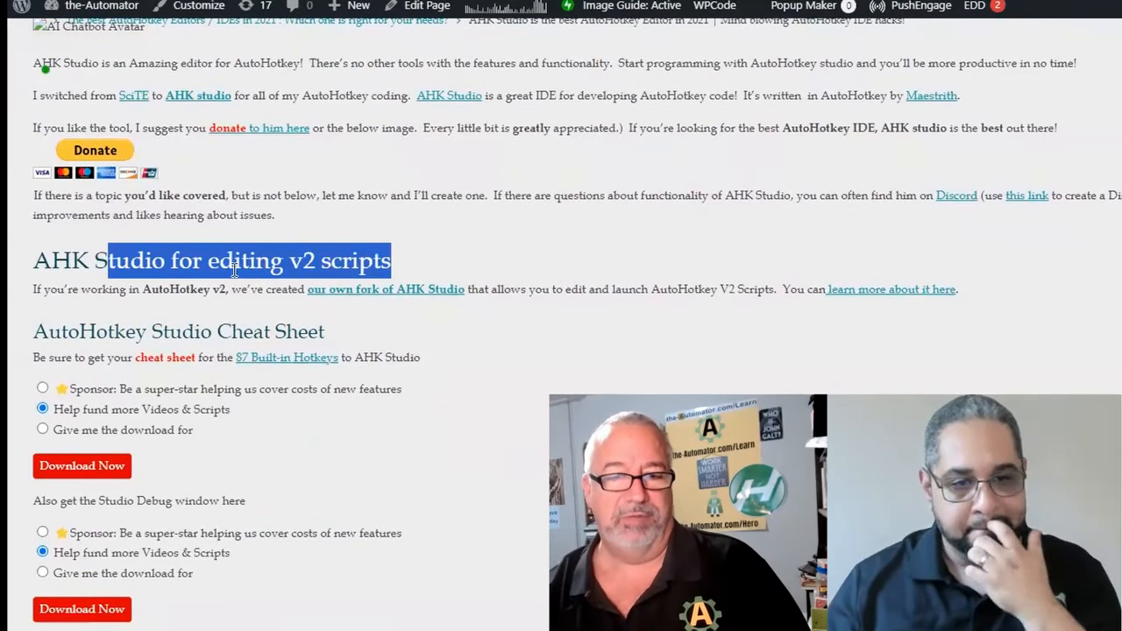
pyautogui.click(234, 270)
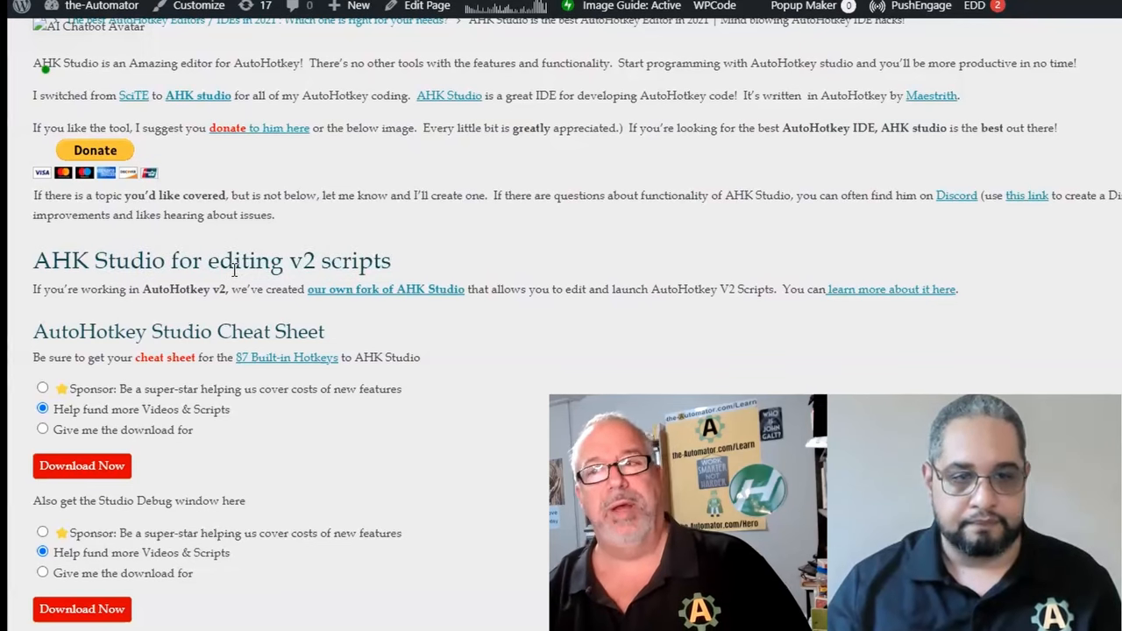
pyautogui.scroll(3)
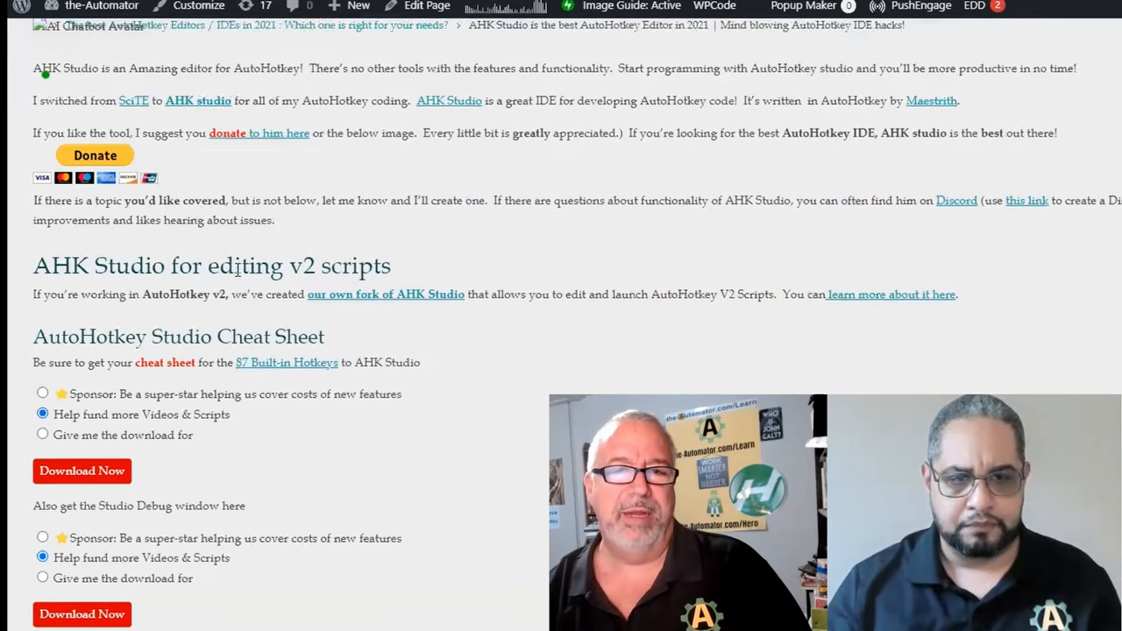
pyautogui.scroll(3)
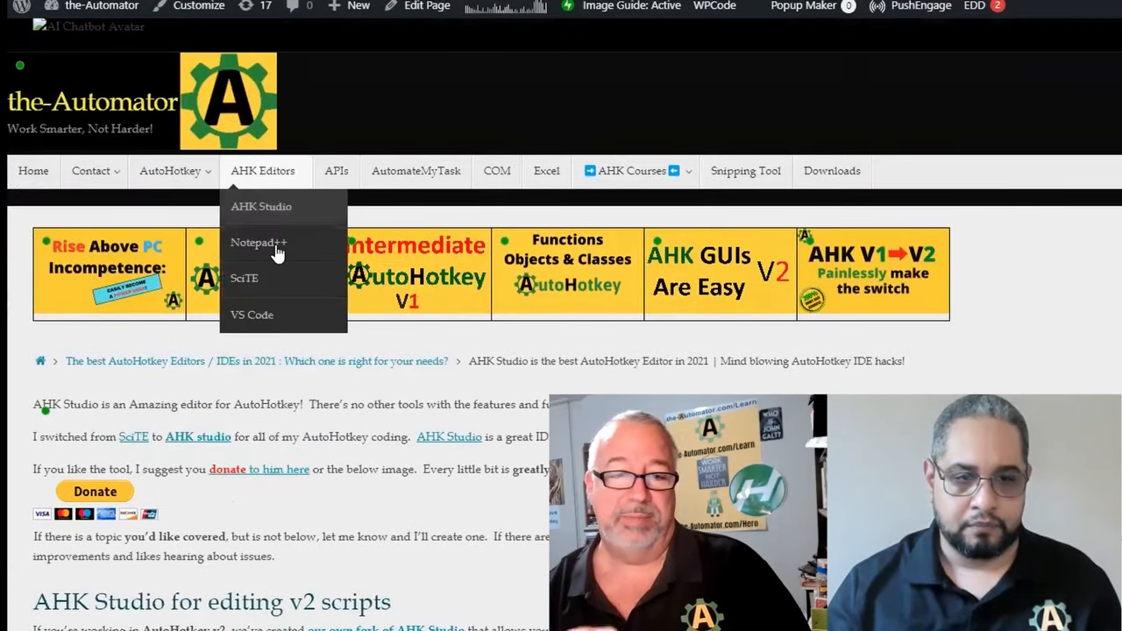
pyautogui.click(243, 278)
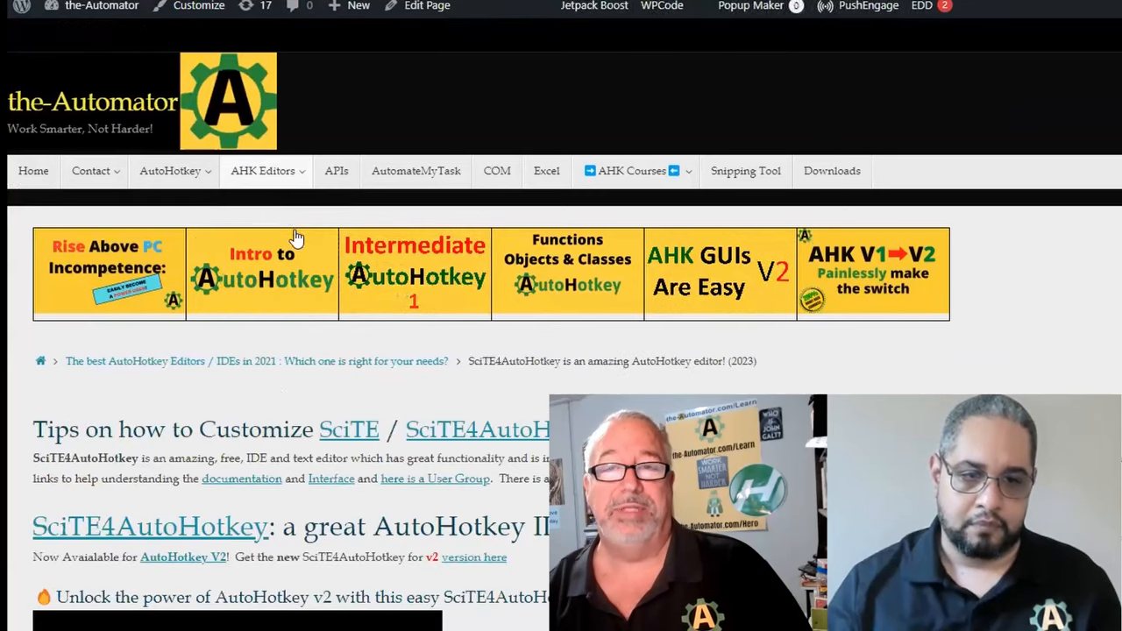
pyautogui.scroll(-3)
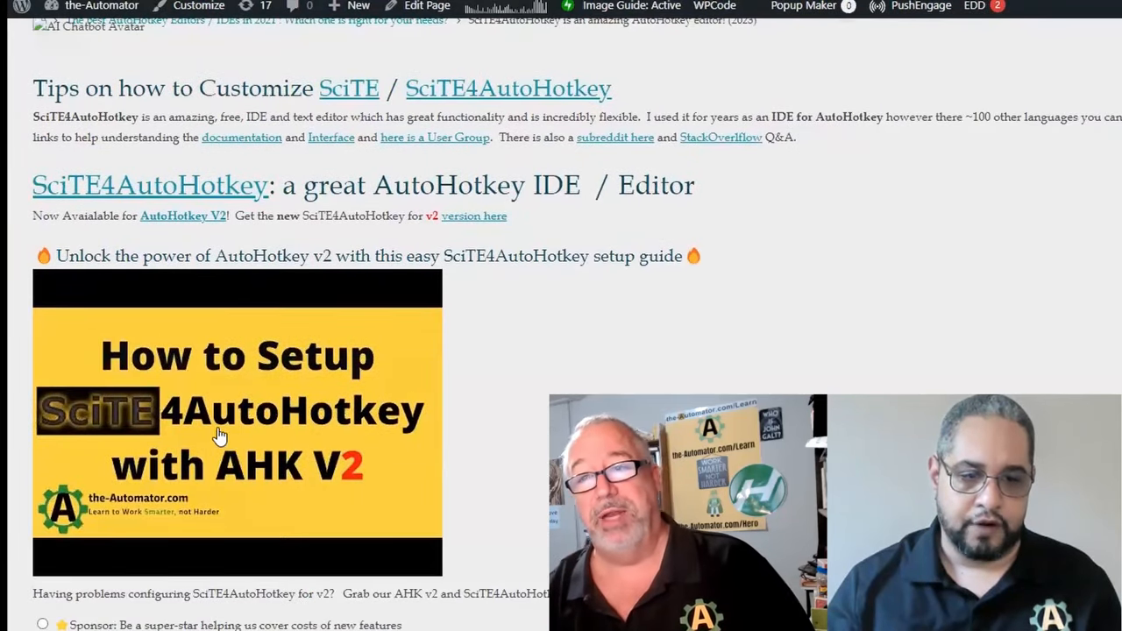
pyautogui.moveTo(521, 347)
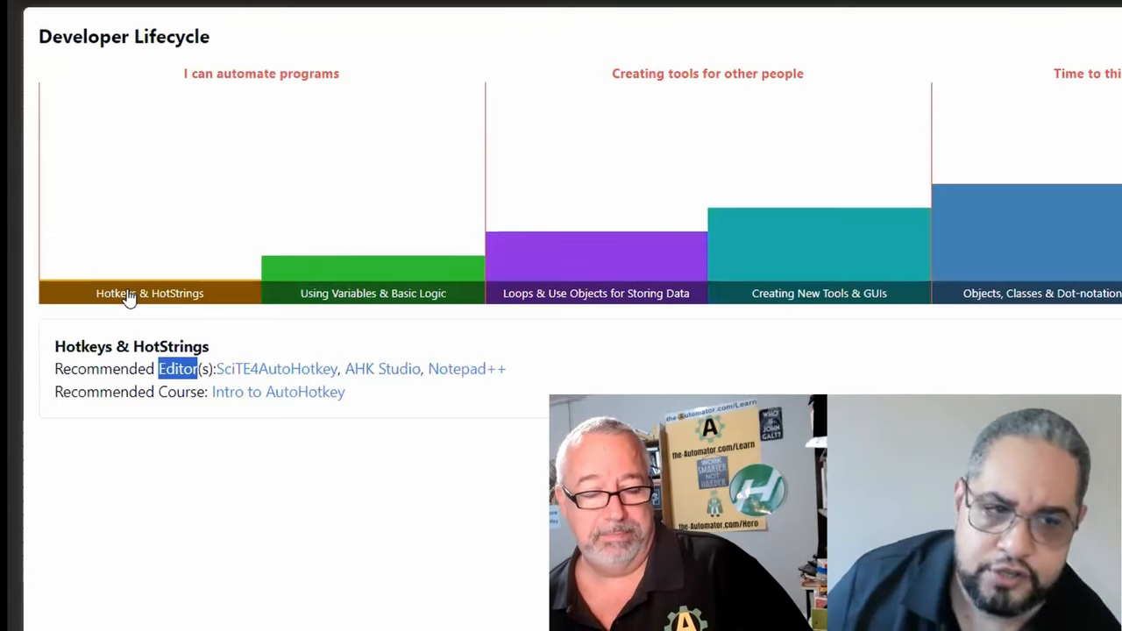
pyautogui.moveTo(173, 304)
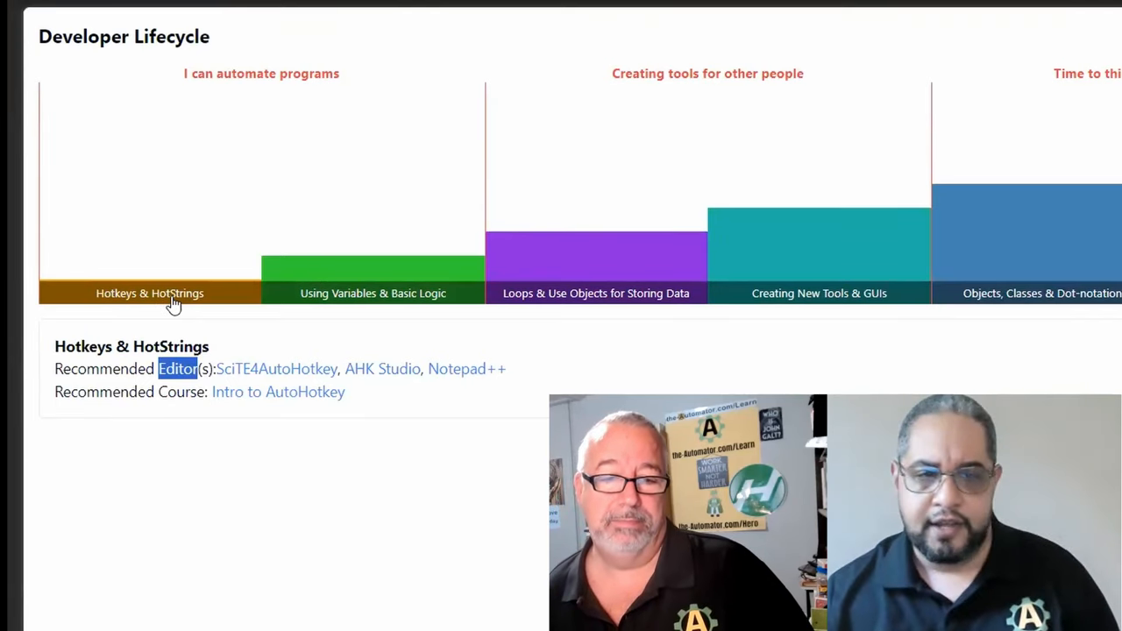
pyautogui.moveTo(226, 340)
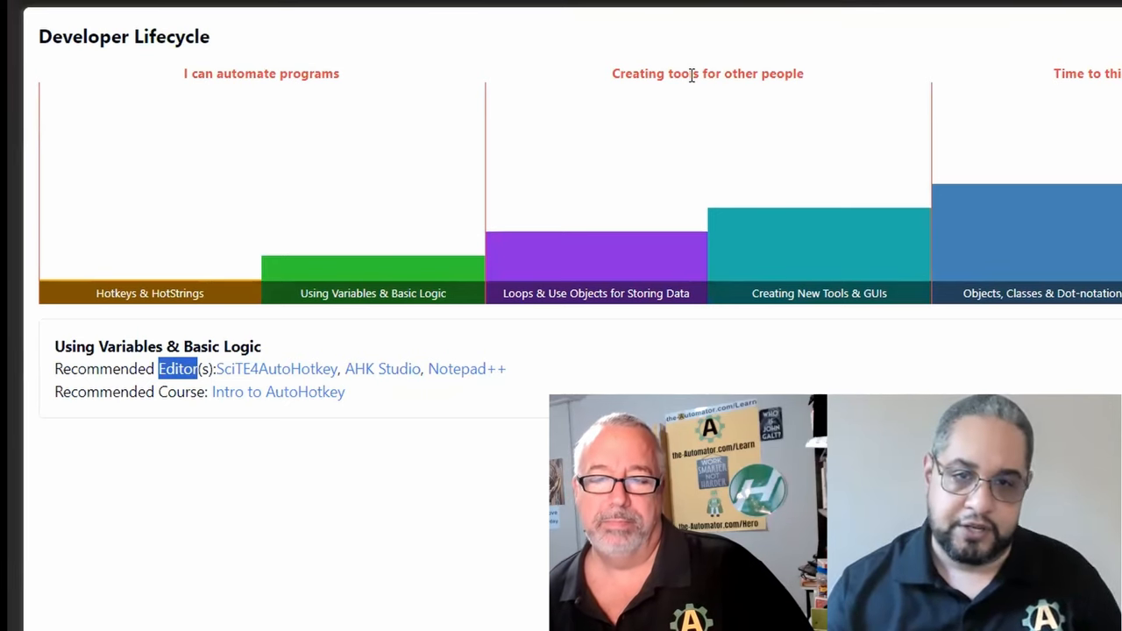
# Step: Show the Loops & Use Objects for Storing Data stage, recommending Intermediate AutoHotkey
pyautogui.click(595, 293)
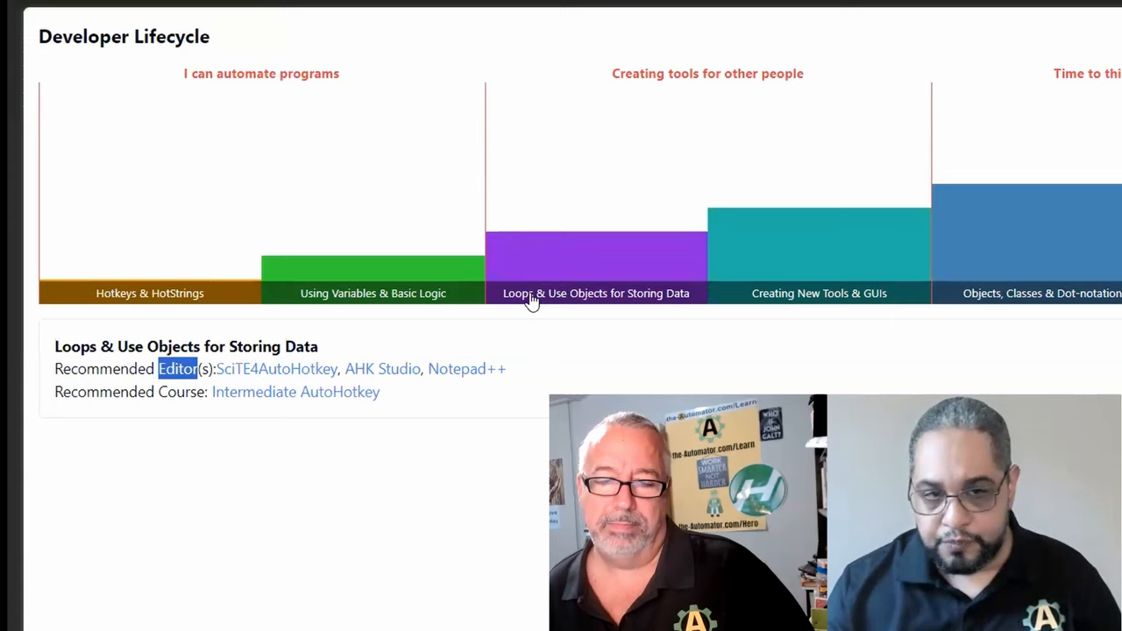
pyautogui.moveTo(555, 279)
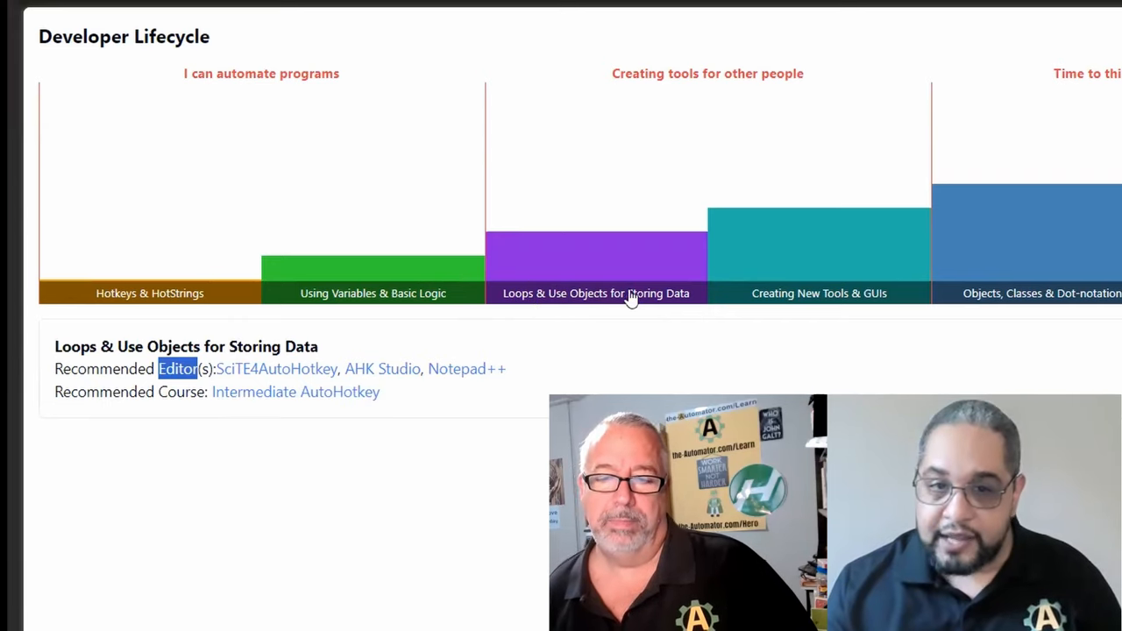
# Step: Compare chart stages, ending on Creating New Tools & GUIs with VS Code, GUI Course, Intro to VS Code
pyautogui.click(819, 293)
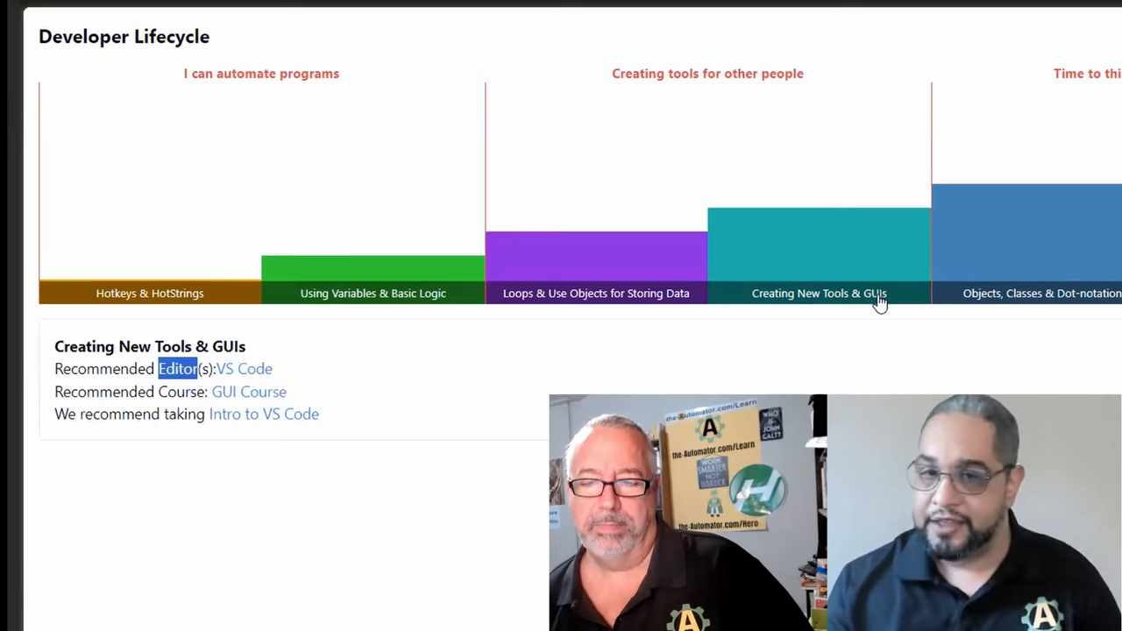
pyautogui.moveTo(650, 293)
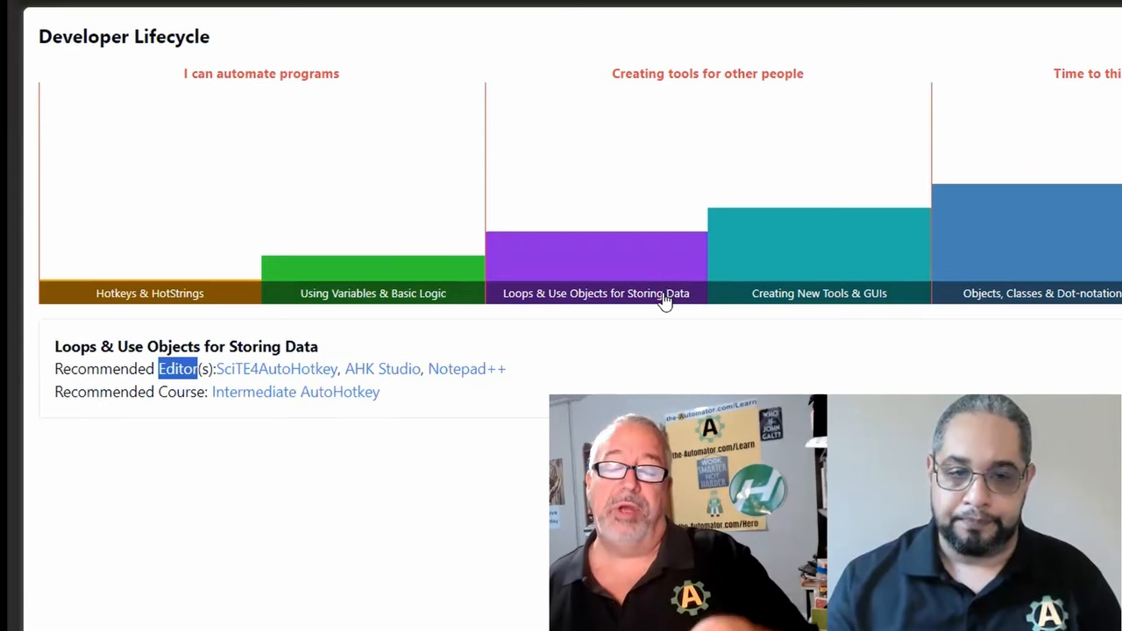
pyautogui.moveTo(665, 270)
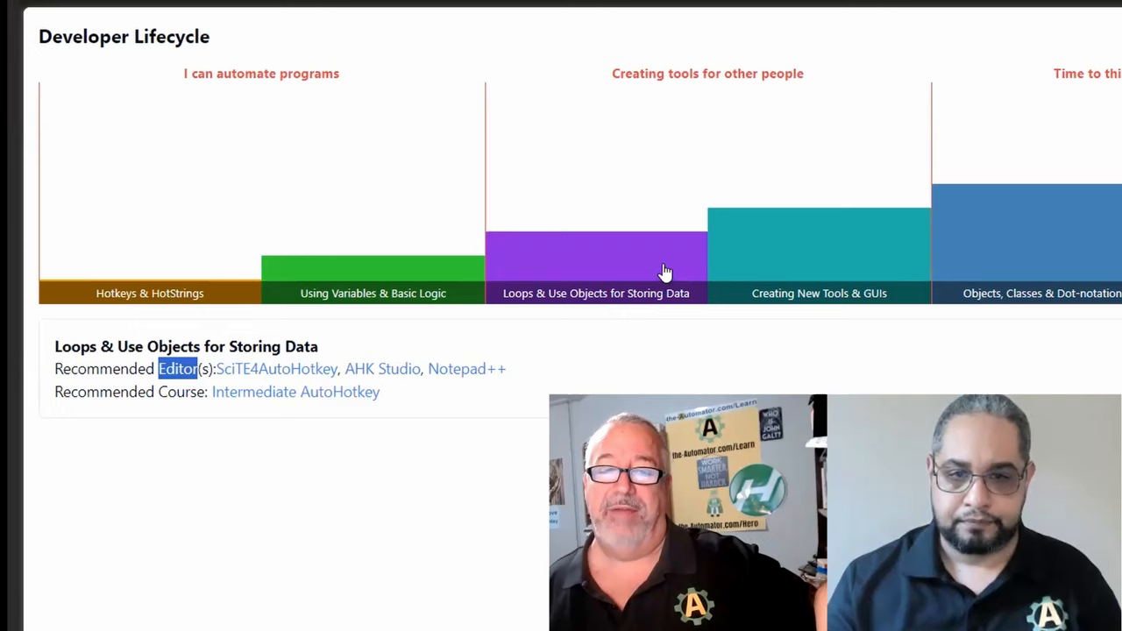
pyautogui.moveTo(627, 262)
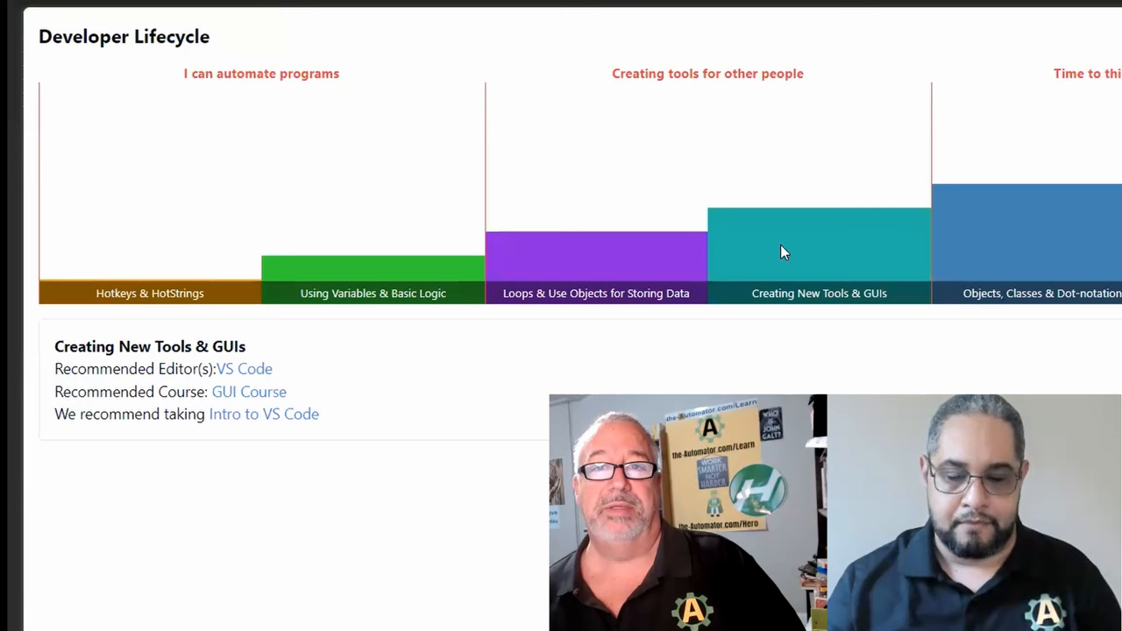
pyautogui.moveTo(695, 279)
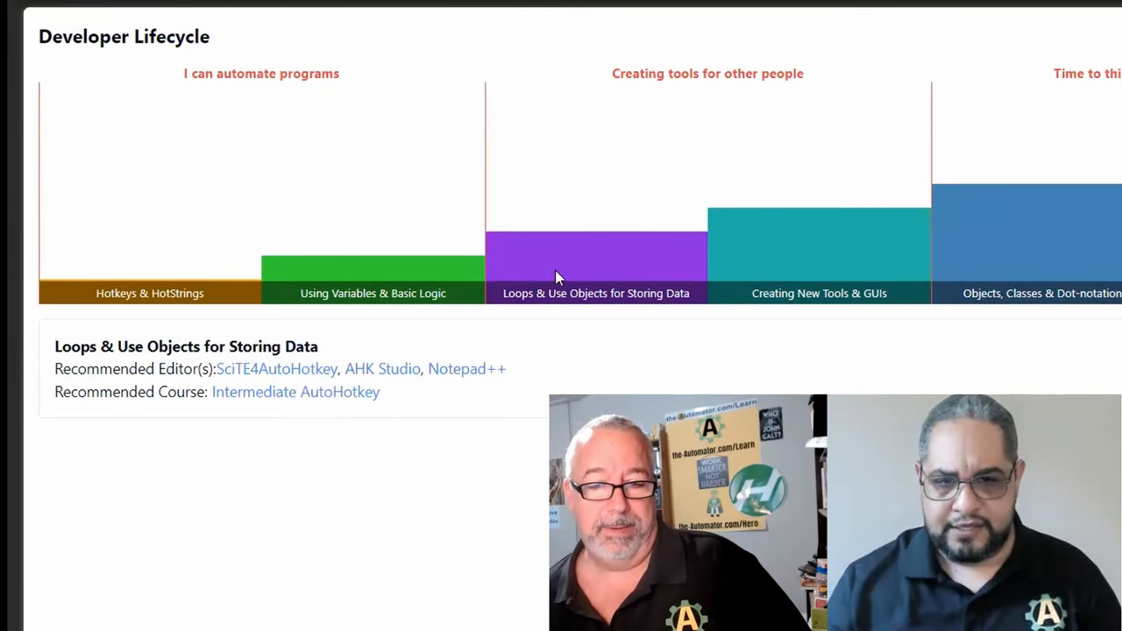
pyautogui.click(372, 293)
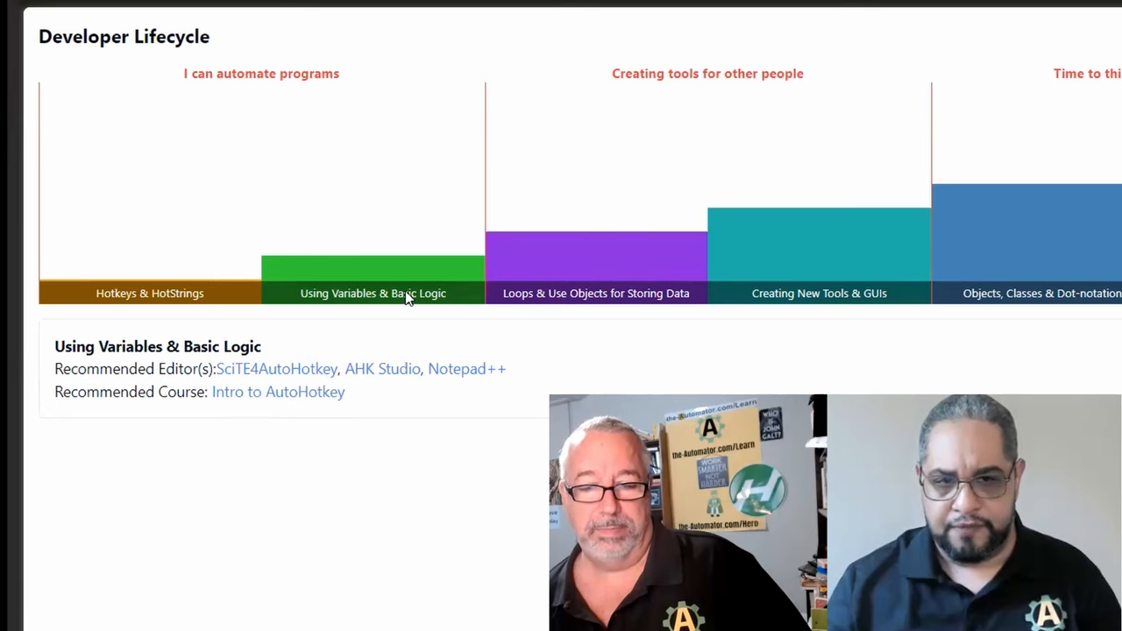
pyautogui.moveTo(544, 308)
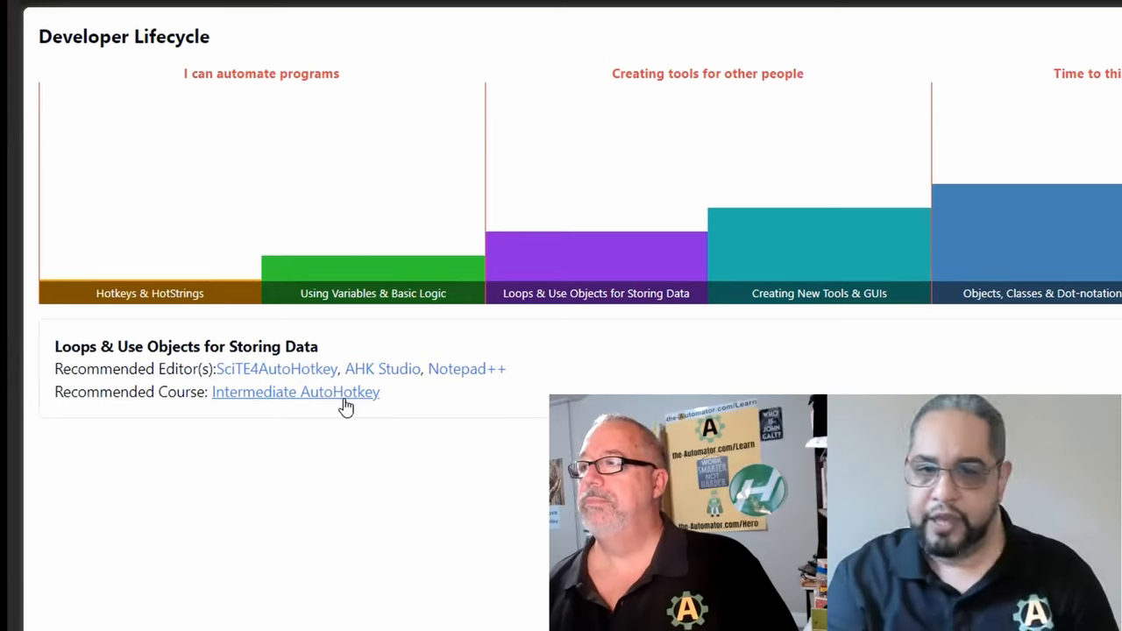
pyautogui.moveTo(301, 379)
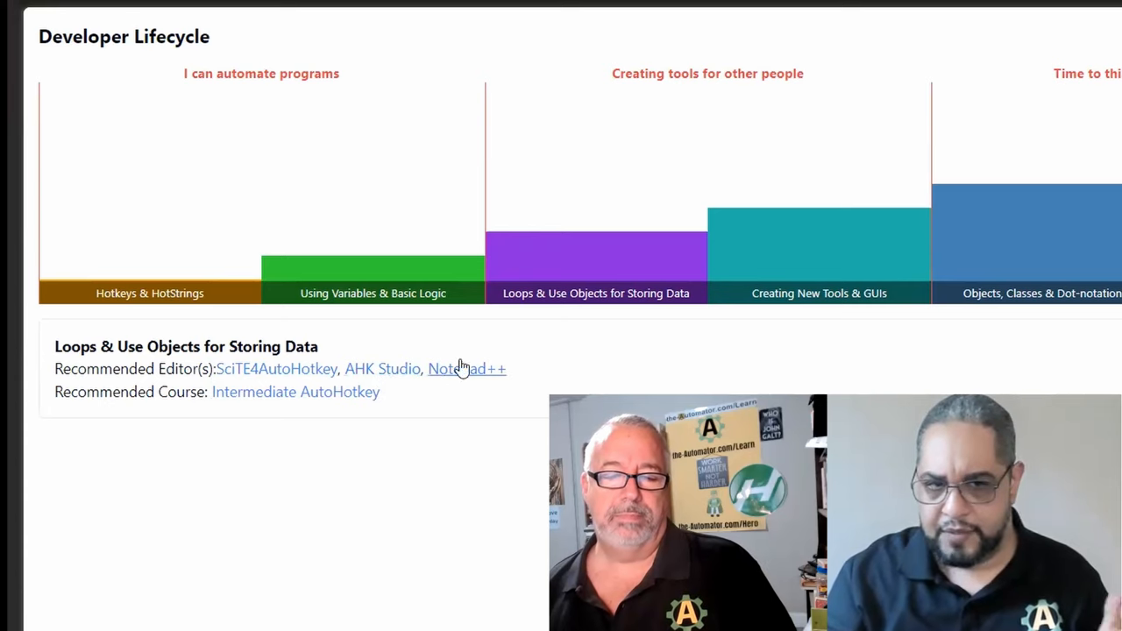
pyautogui.moveTo(456, 374)
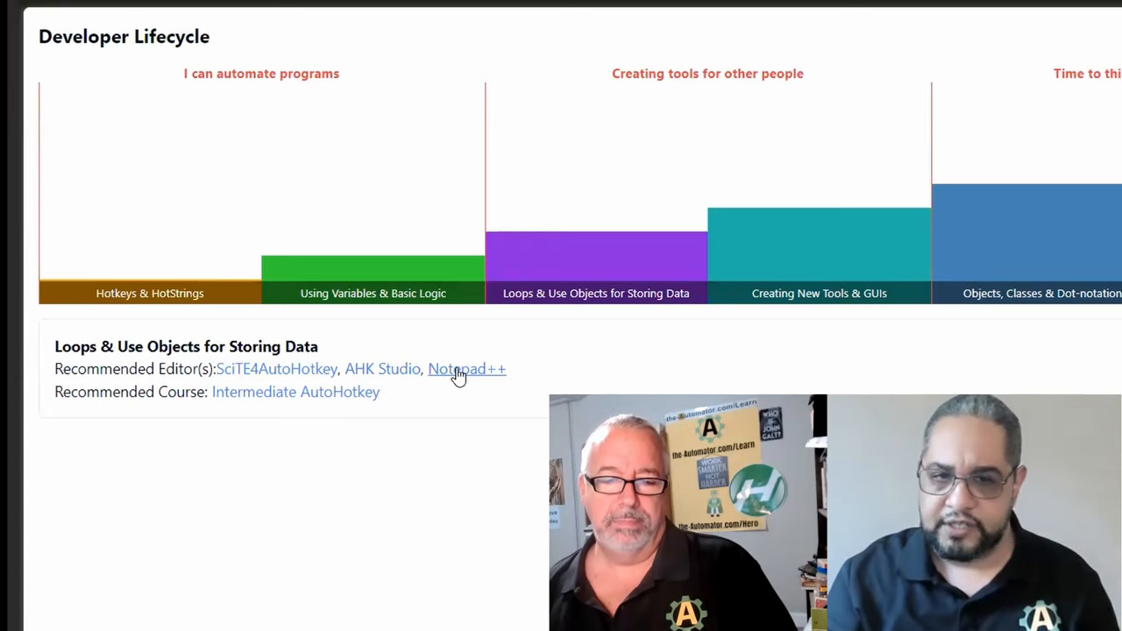
pyautogui.click(807, 255)
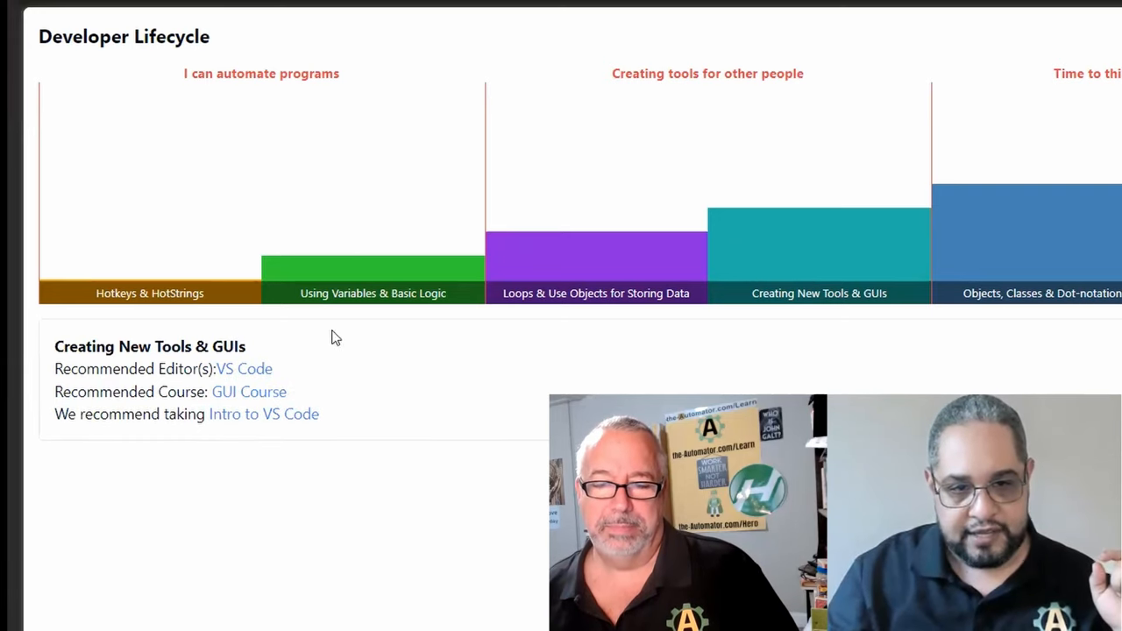
pyautogui.moveTo(254, 369)
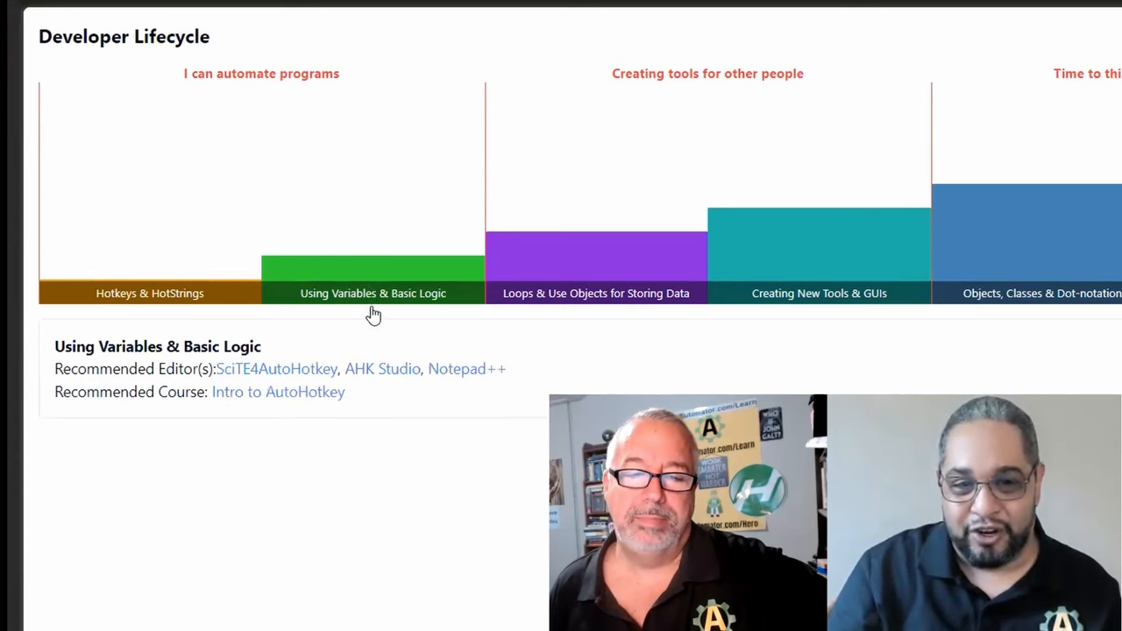
pyautogui.click(818, 254)
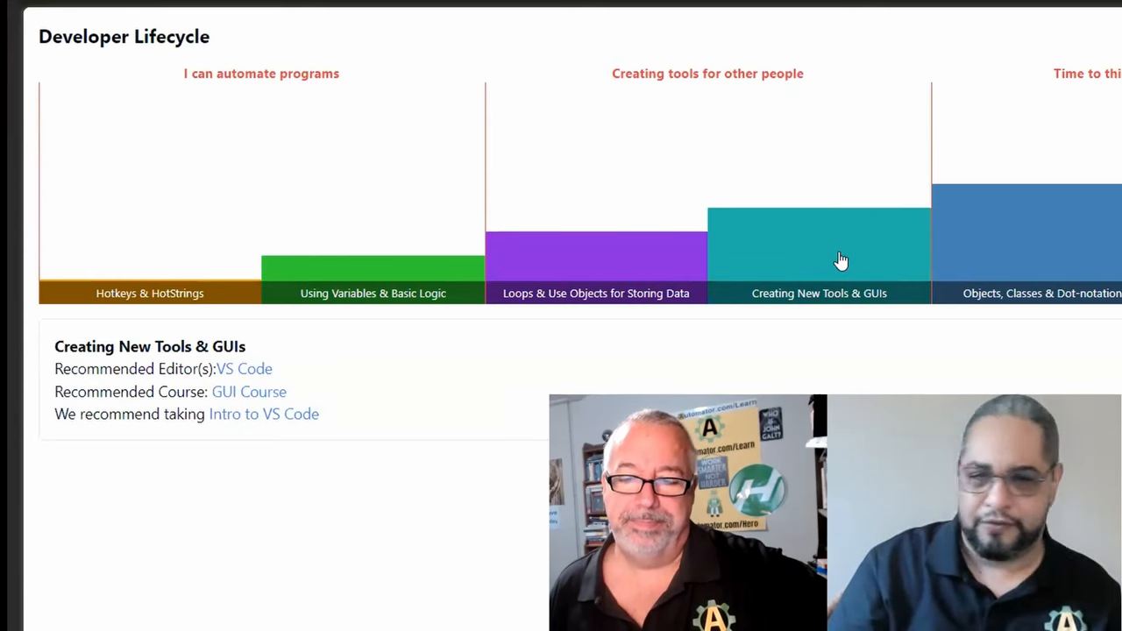
pyautogui.moveTo(639, 301)
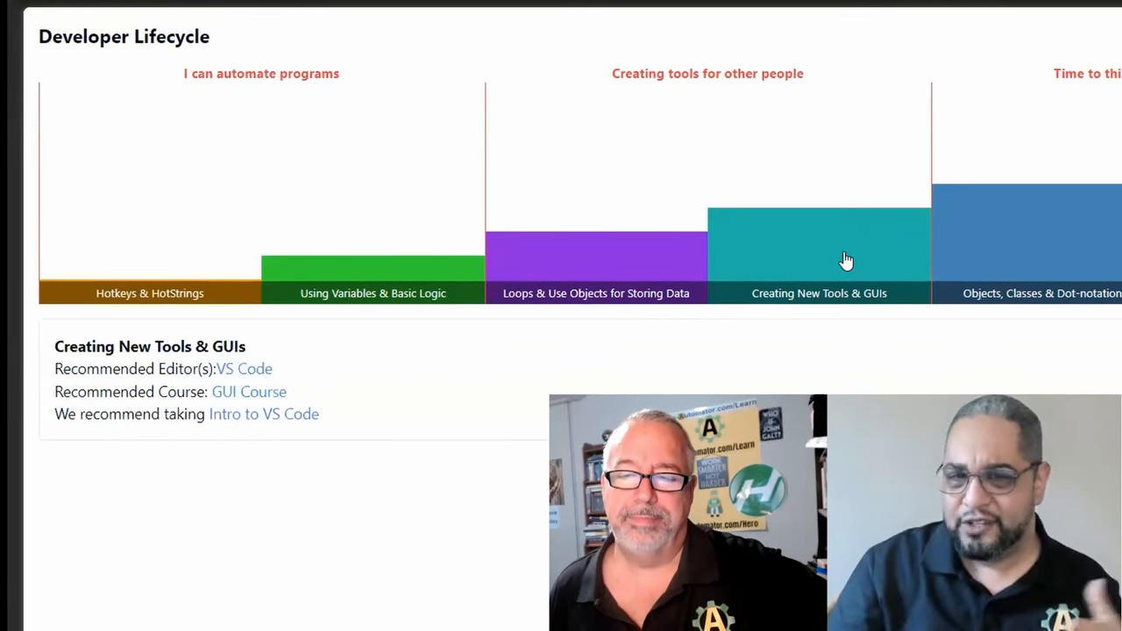
pyautogui.moveTo(245, 368)
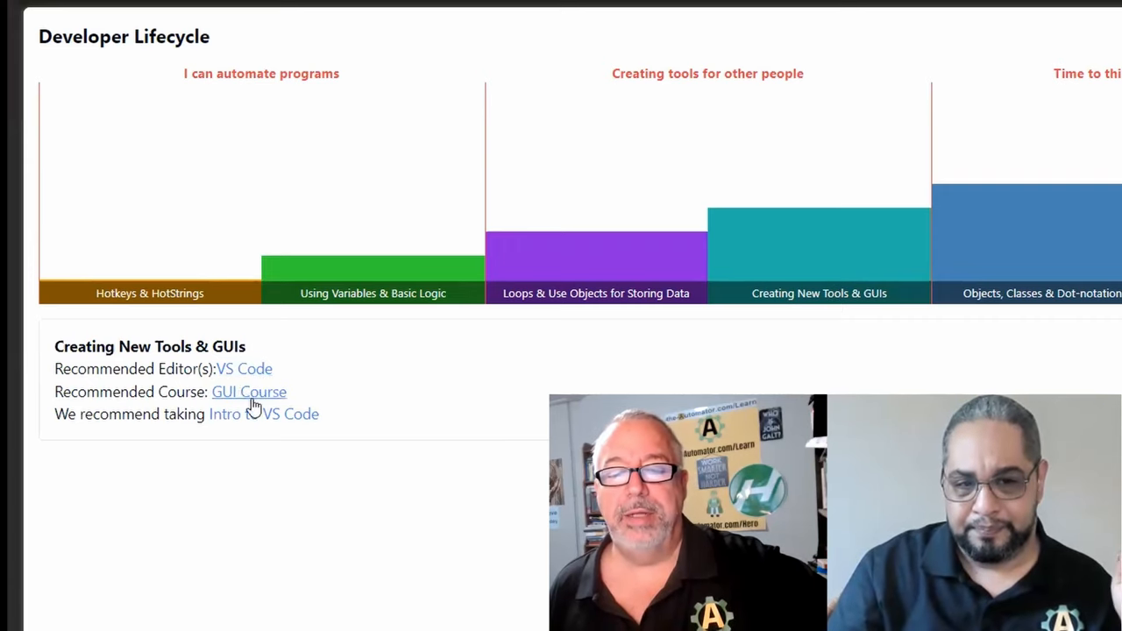
pyautogui.moveTo(270, 451)
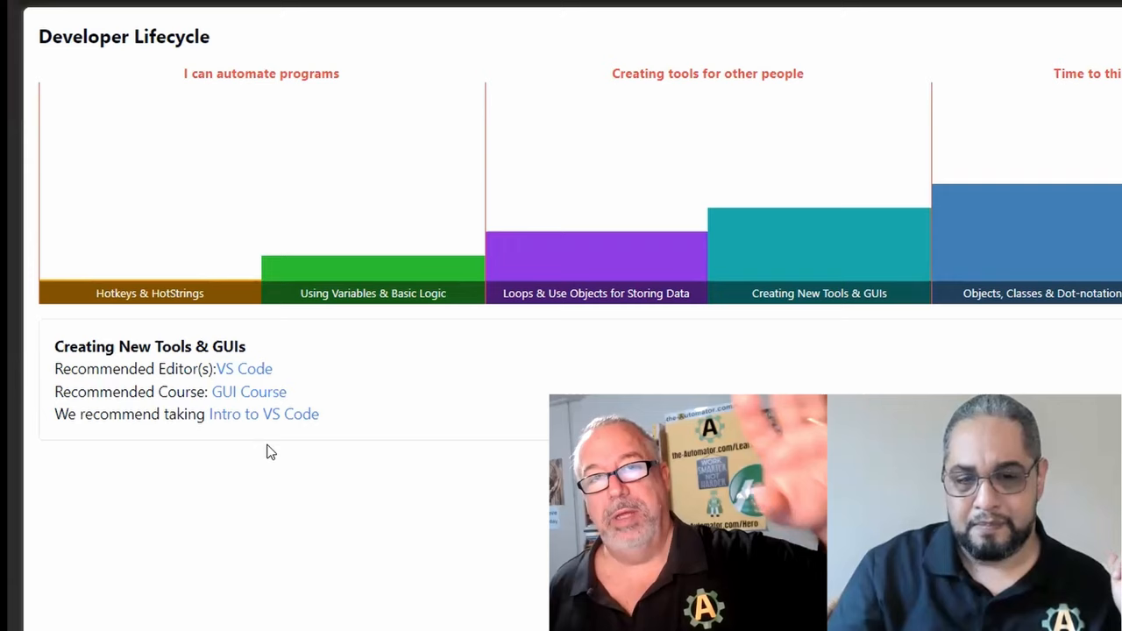
pyautogui.moveTo(561, 325)
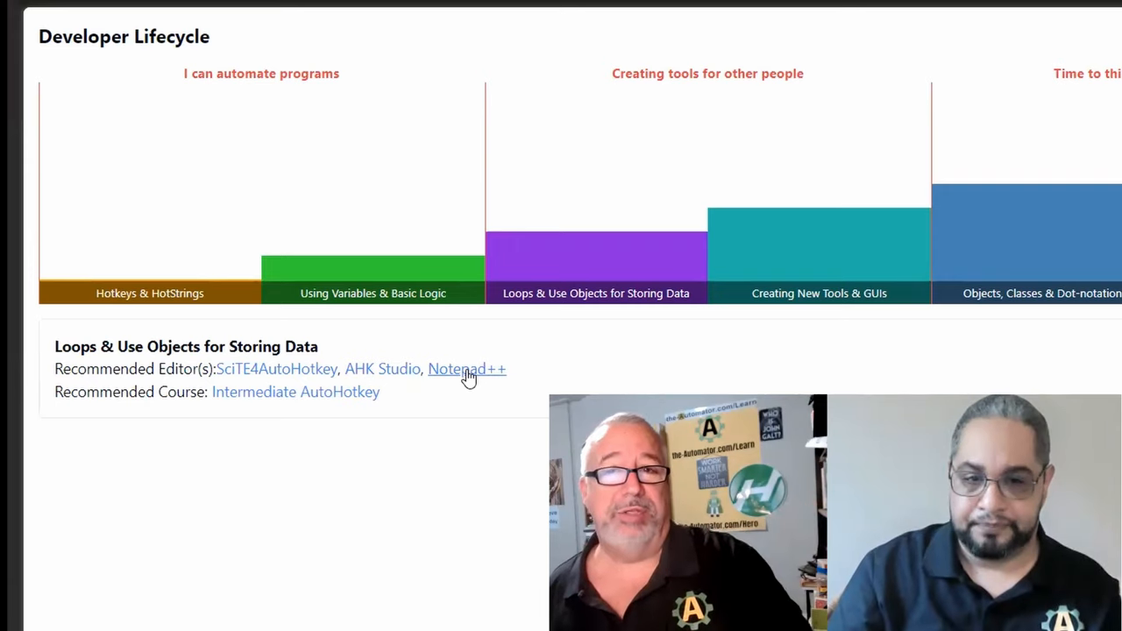
pyautogui.moveTo(383, 368)
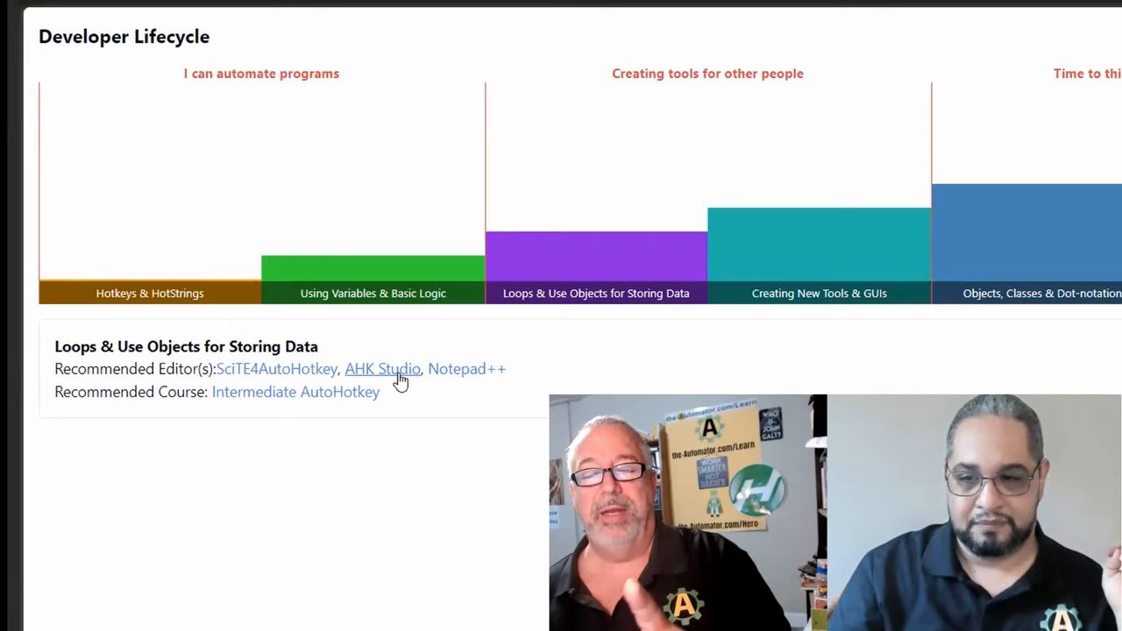
pyautogui.click(818, 293)
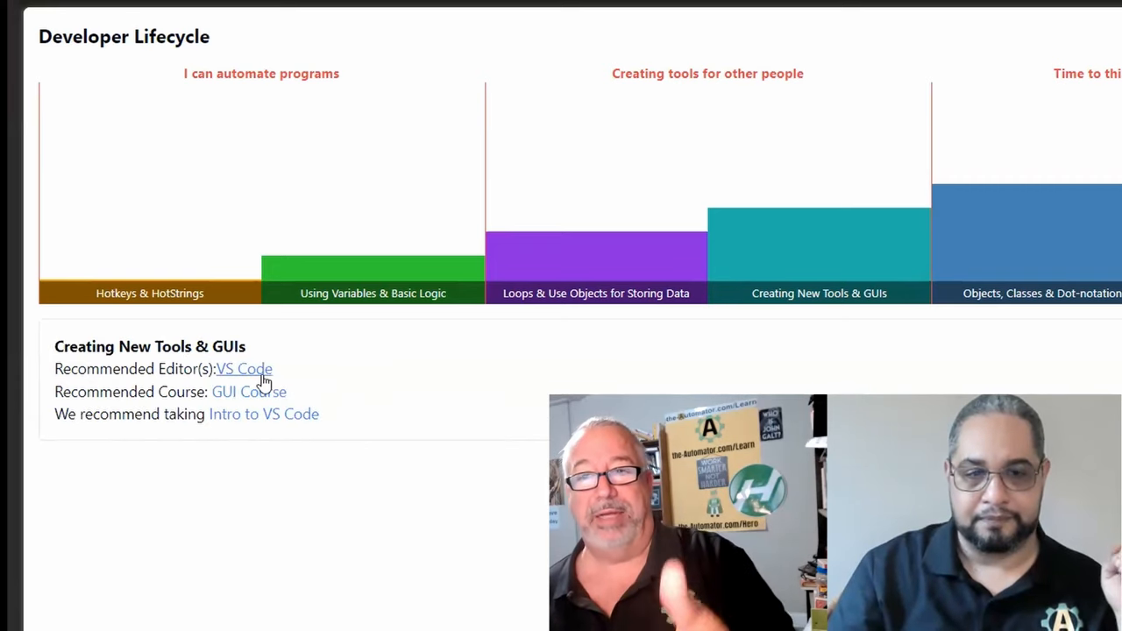
pyautogui.moveTo(297, 374)
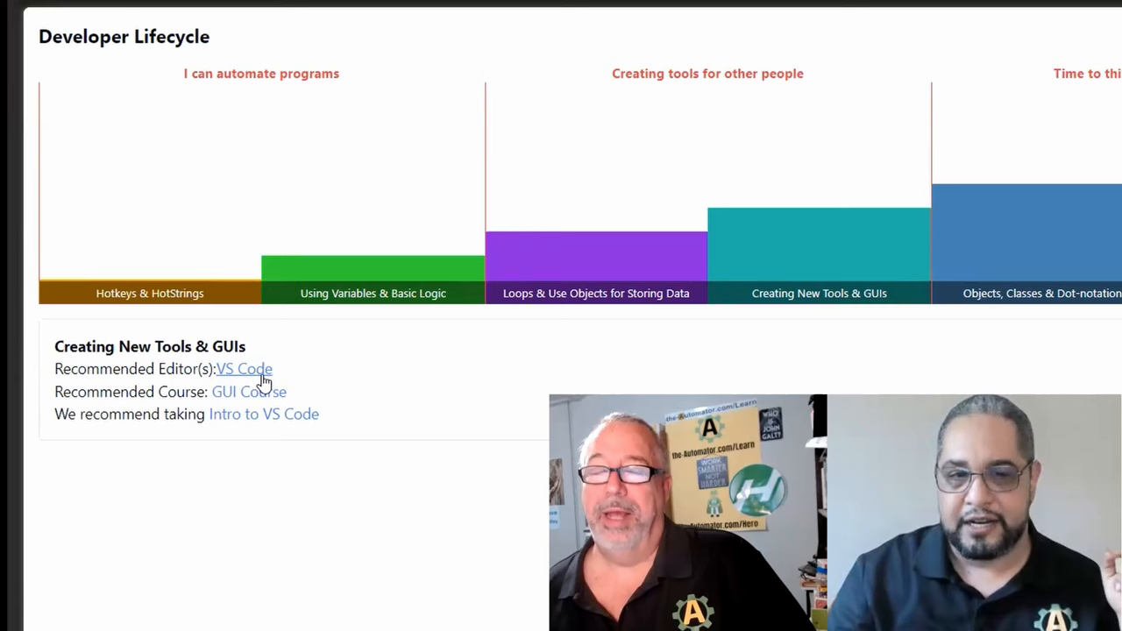
pyautogui.moveTo(263, 414)
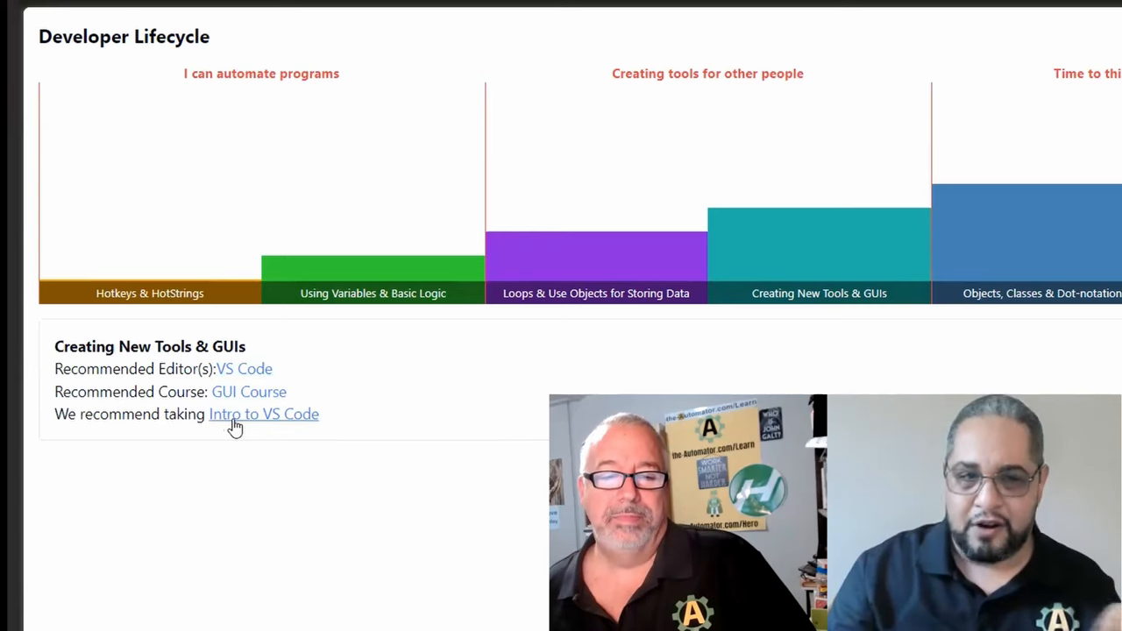
pyautogui.moveTo(296, 427)
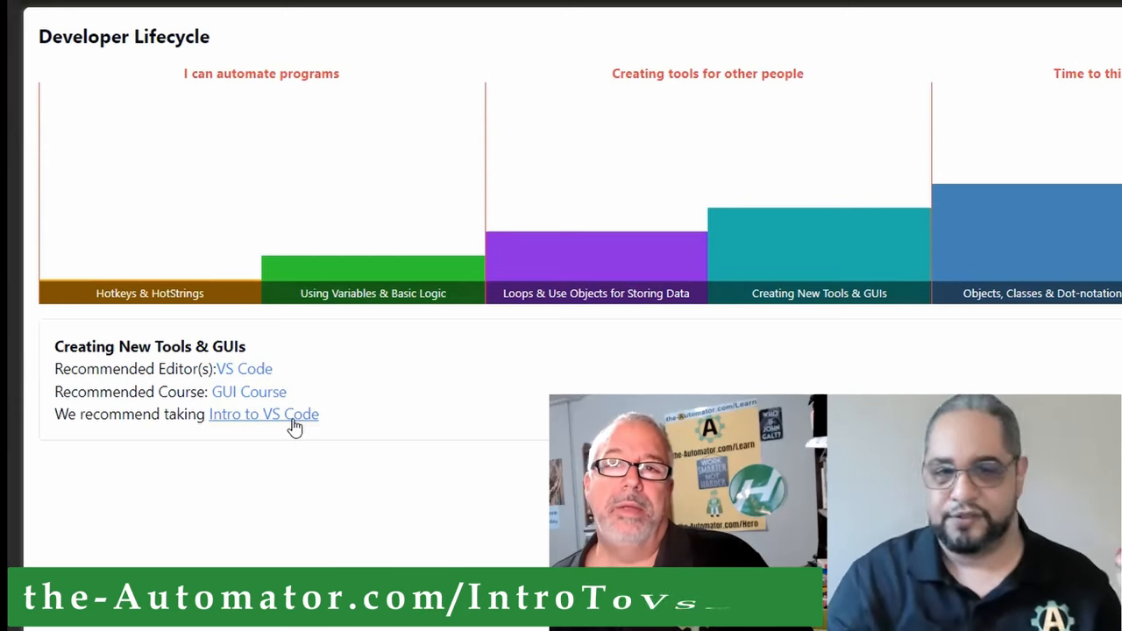
pyautogui.moveTo(962, 348)
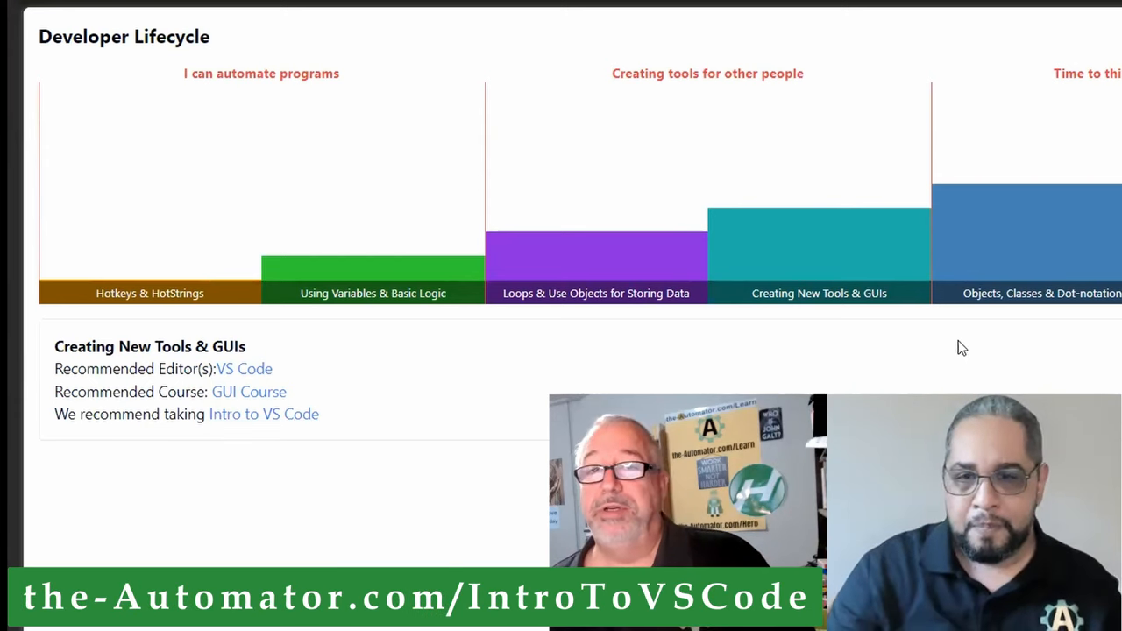
pyautogui.moveTo(832, 311)
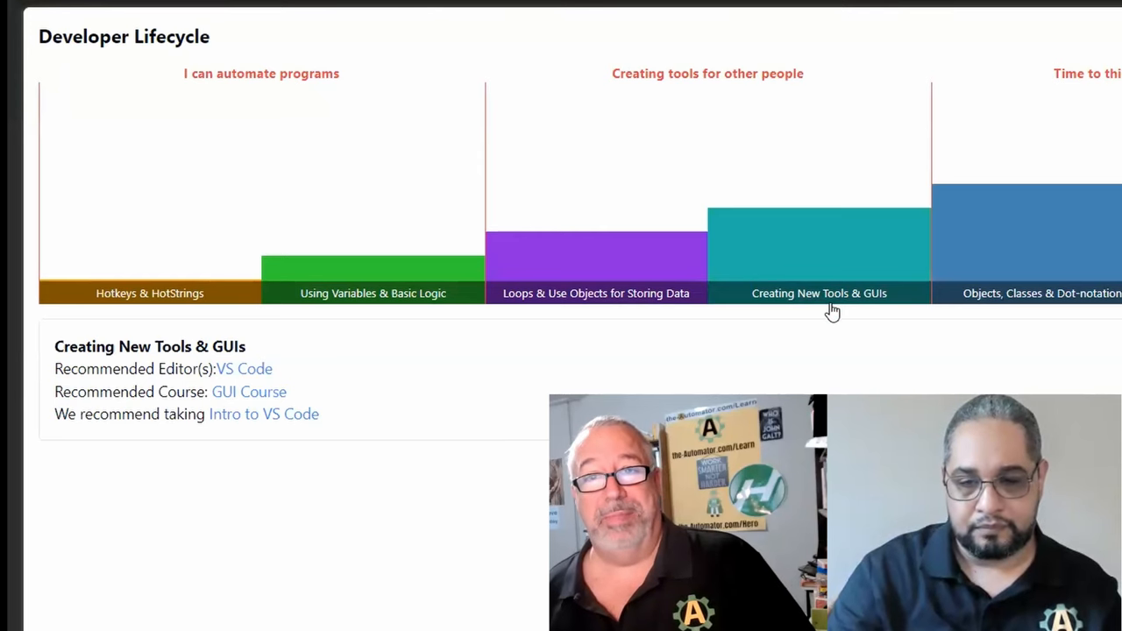
pyautogui.moveTo(403, 377)
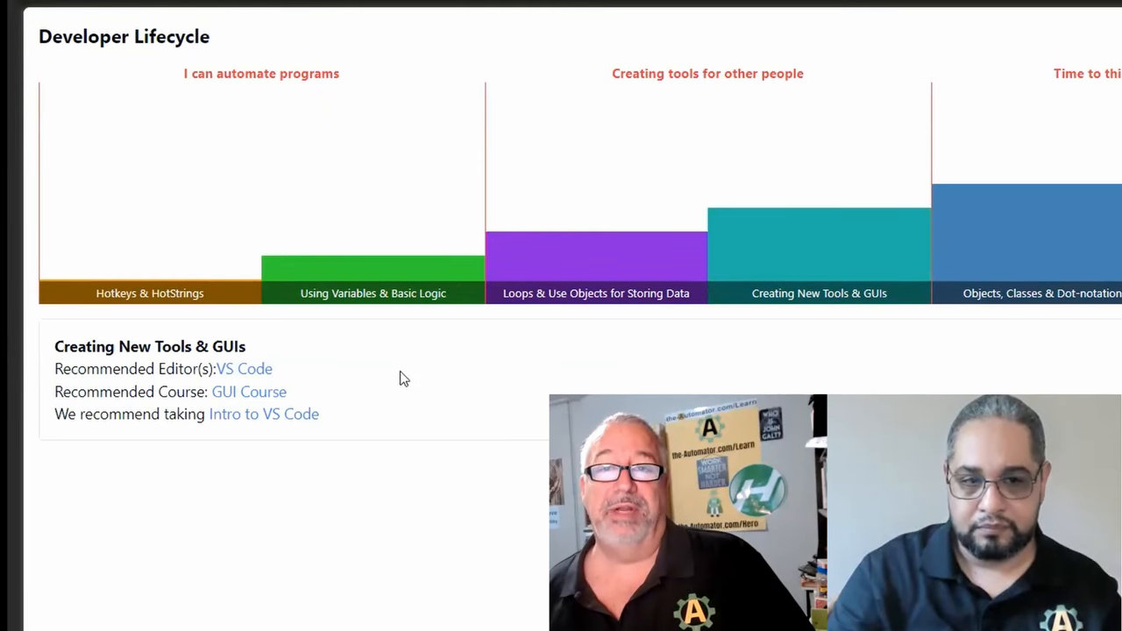
pyautogui.moveTo(517, 392)
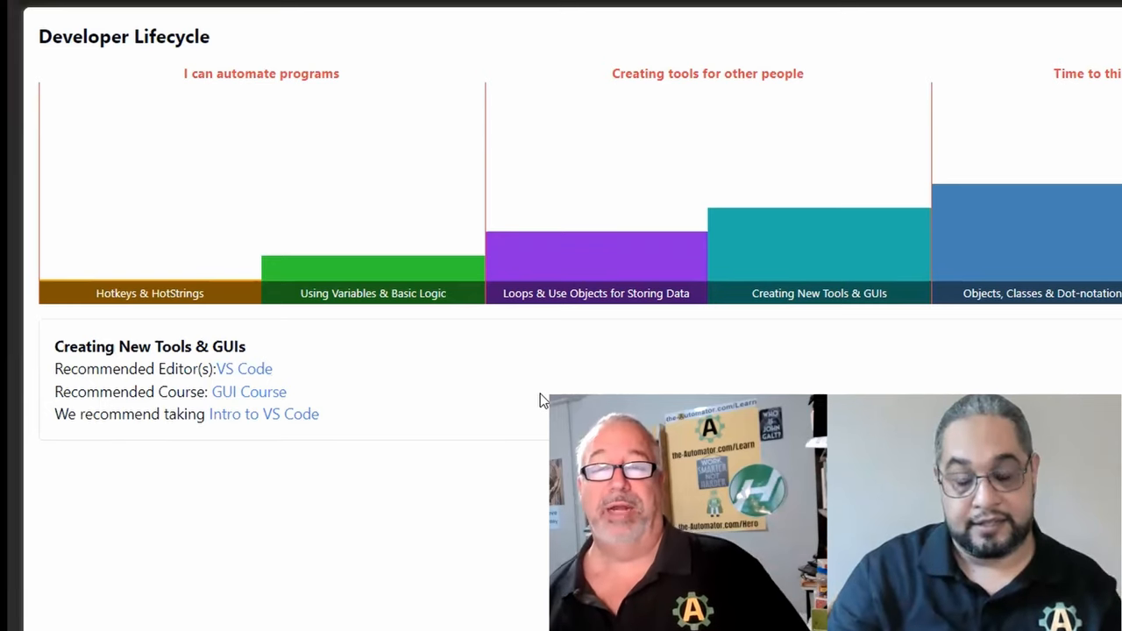
pyautogui.moveTo(384, 414)
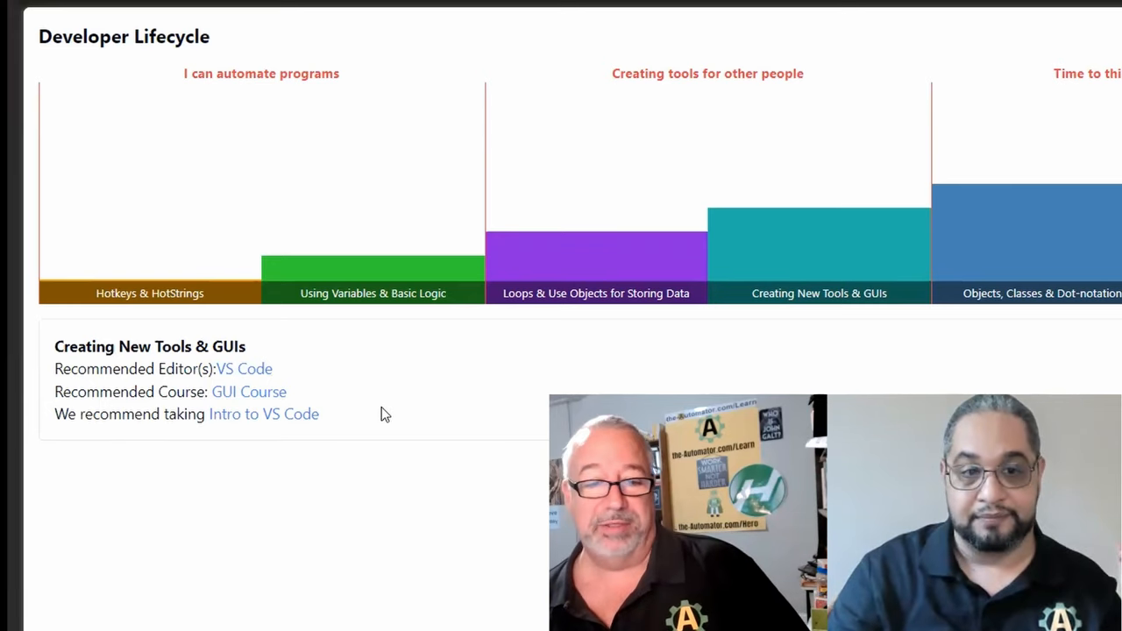
pyautogui.moveTo(250, 391)
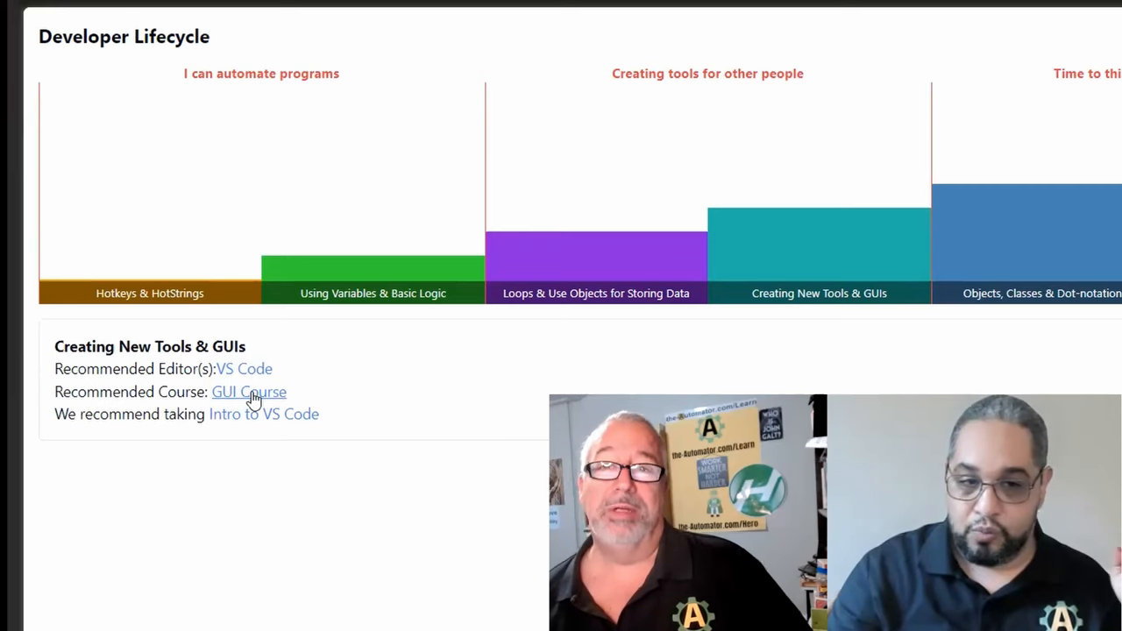
pyautogui.moveTo(250, 399)
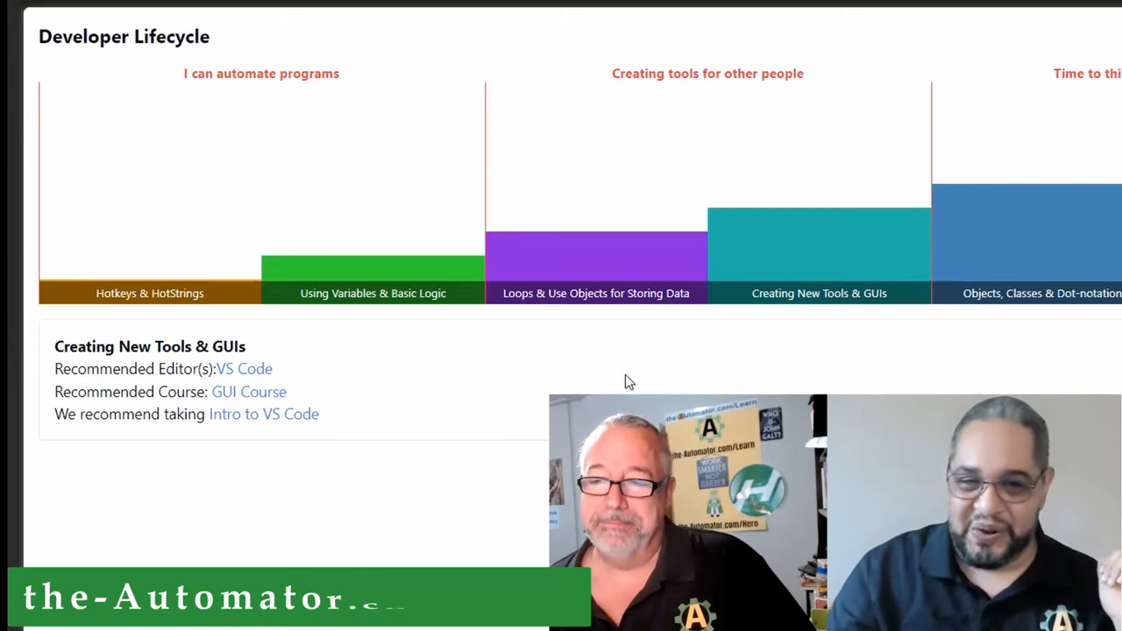
pyautogui.moveTo(881, 300)
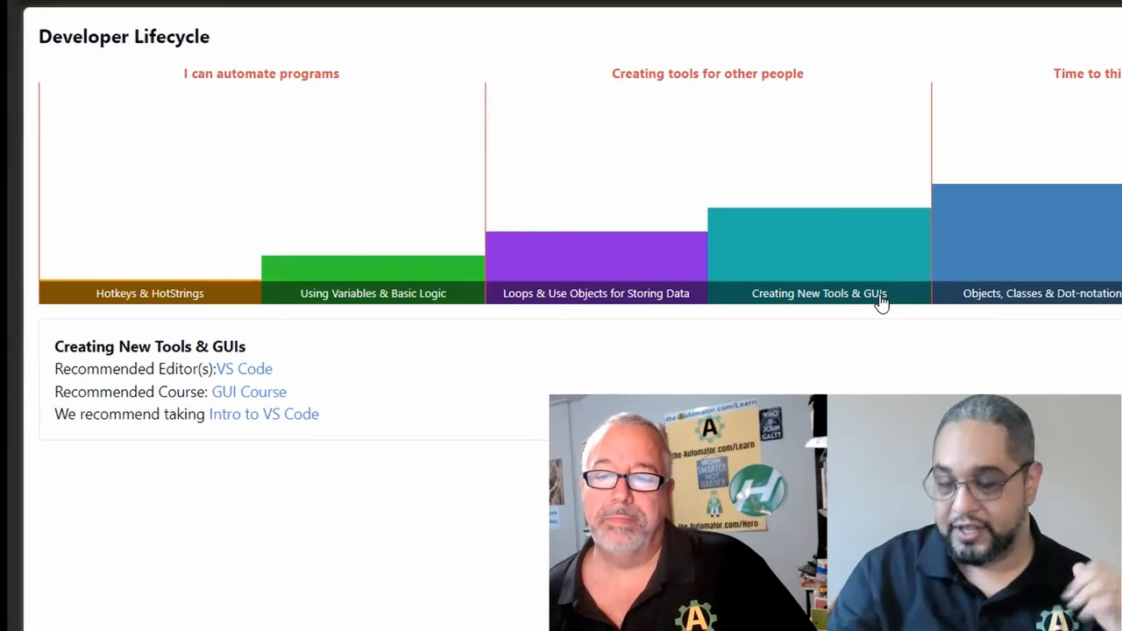
# Step: Review the GUIs are Easy v2 course page, then show the Objects, Classes & Dot-notation stage
pyautogui.click(372, 293)
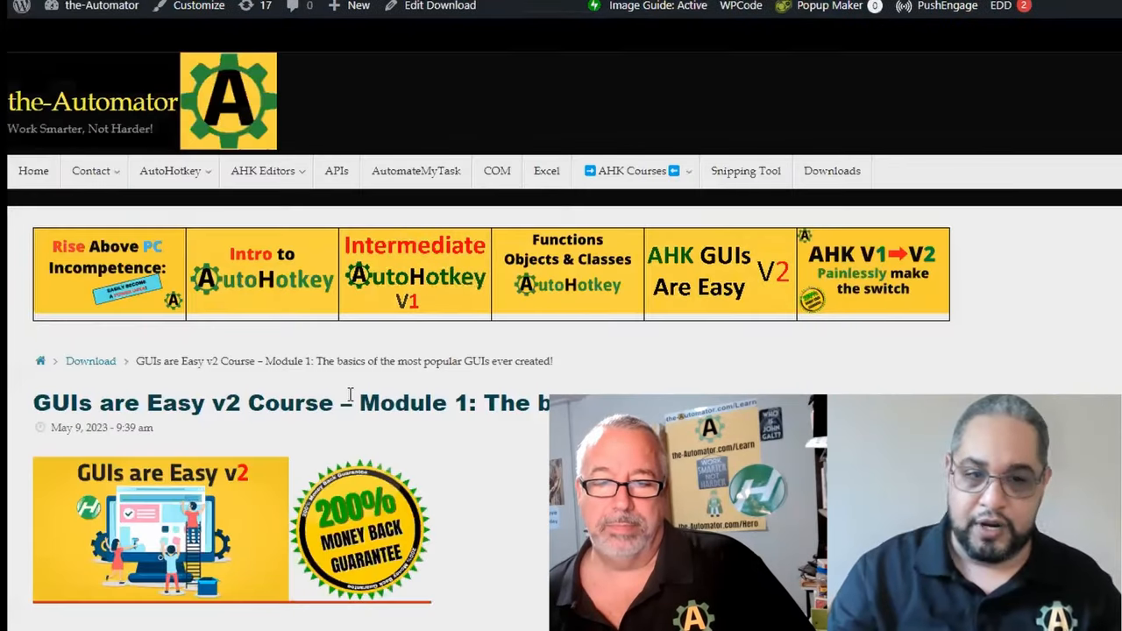
pyautogui.scroll(-3)
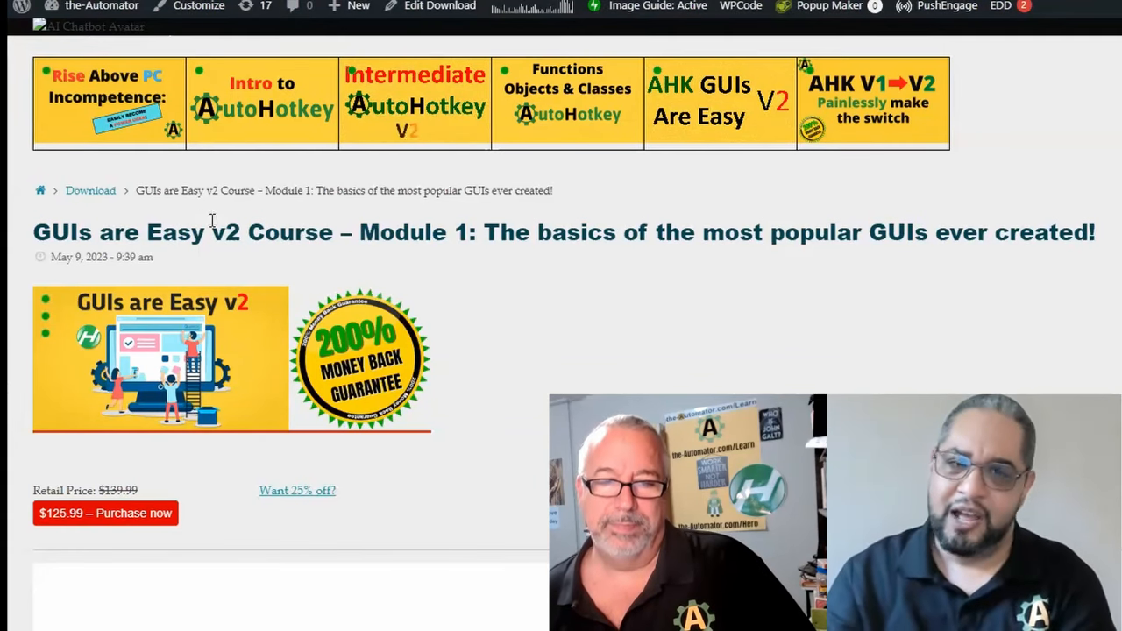
pyautogui.doubleClick(228, 233)
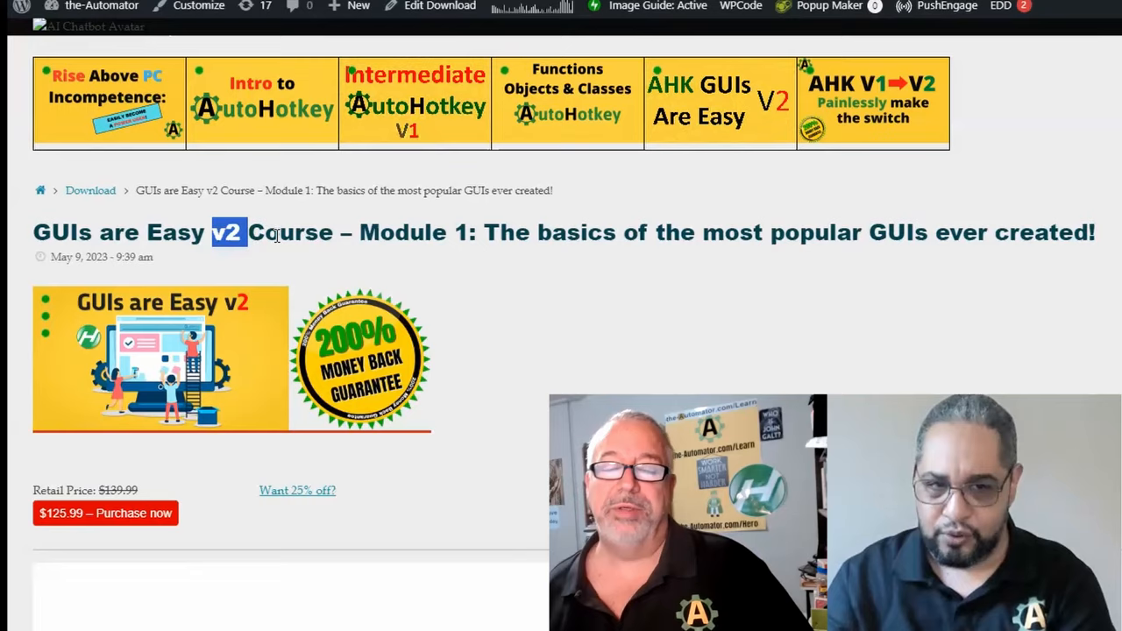
pyautogui.scroll(-3)
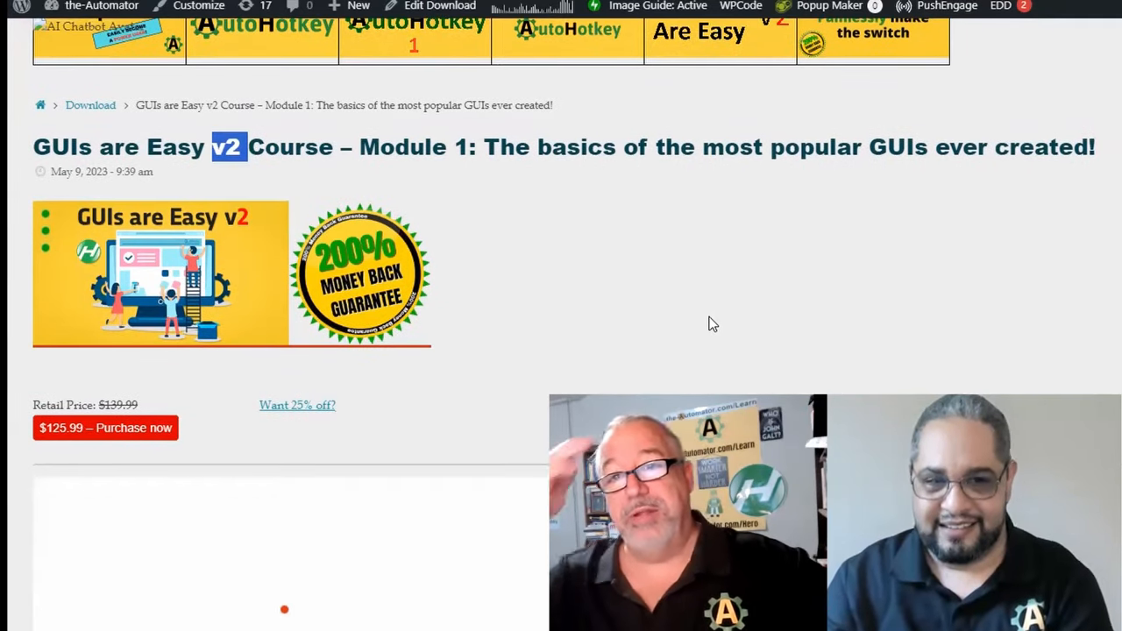
pyautogui.scroll(-3)
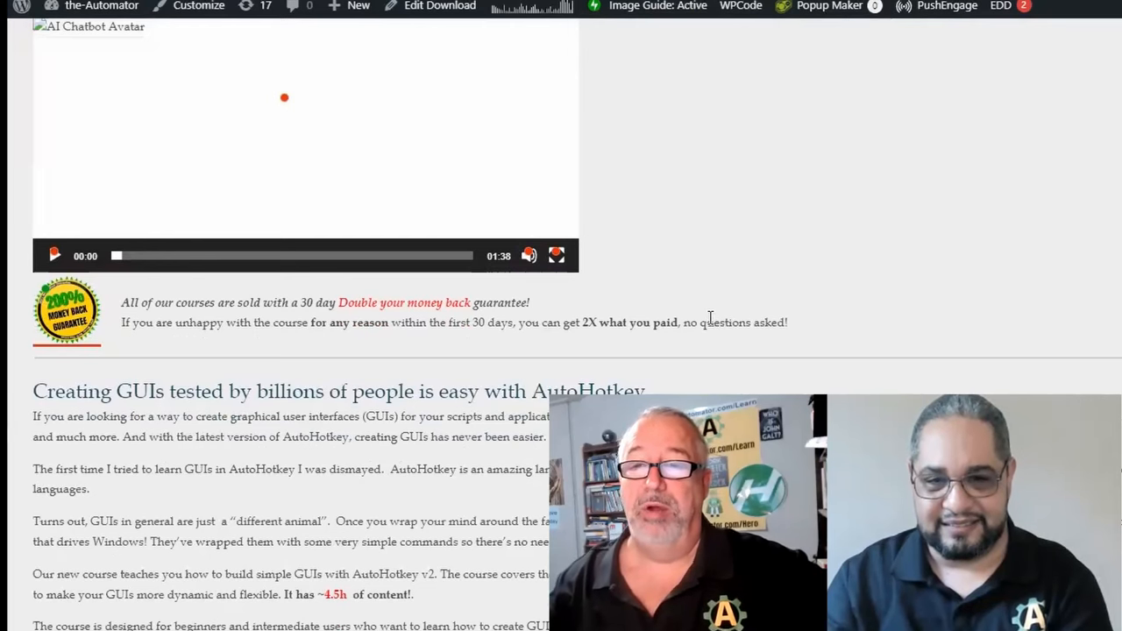
pyautogui.scroll(-3)
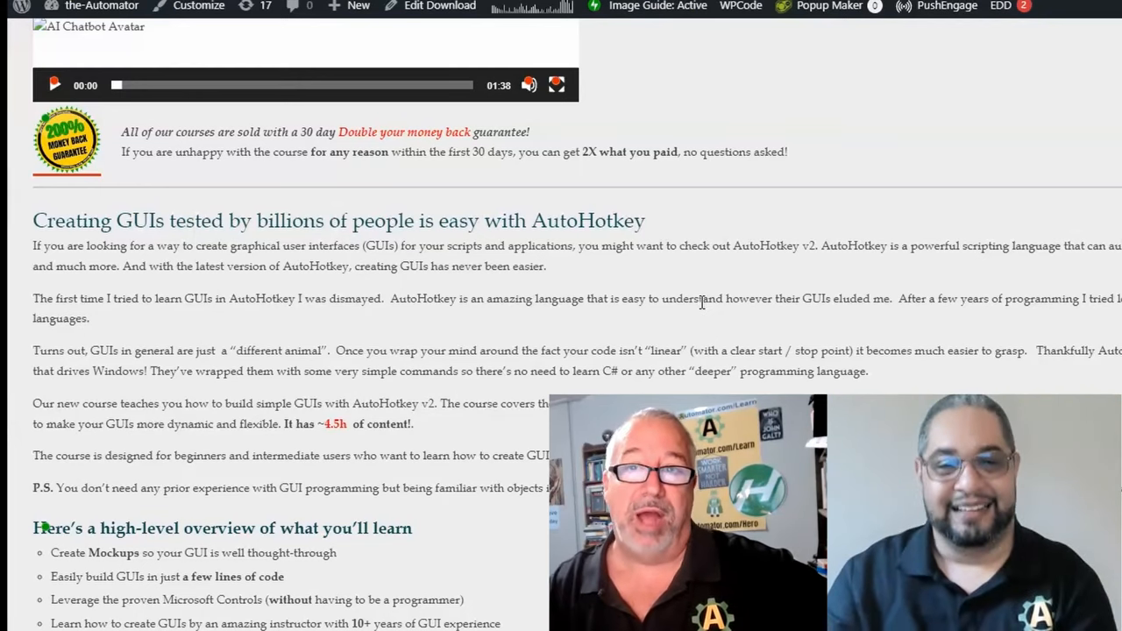
pyautogui.scroll(-3)
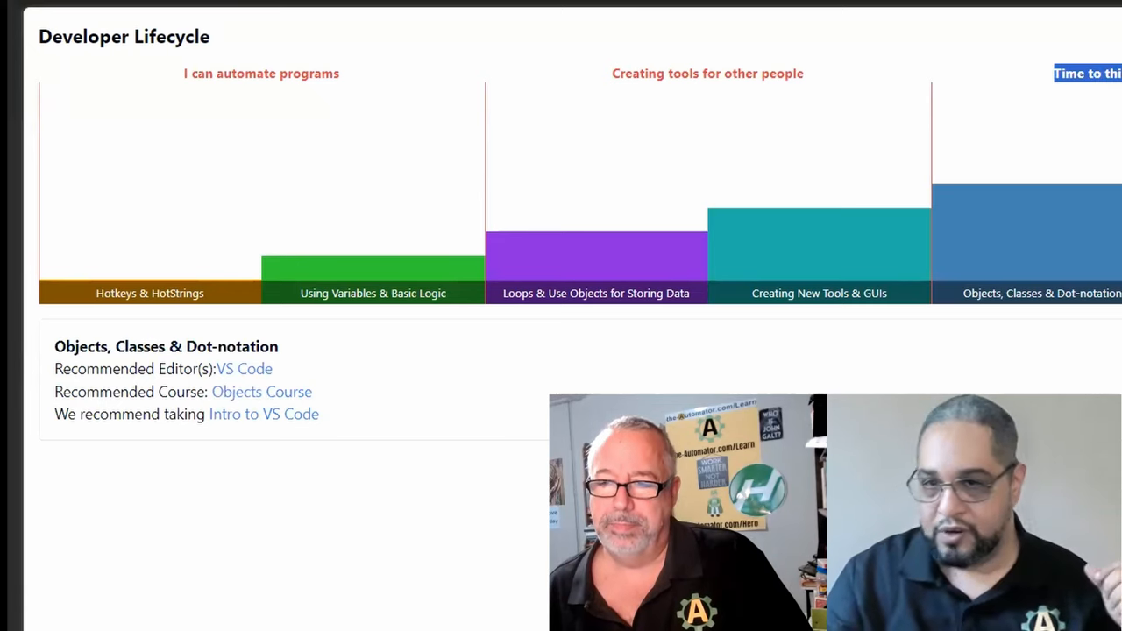
pyautogui.hscroll(3)
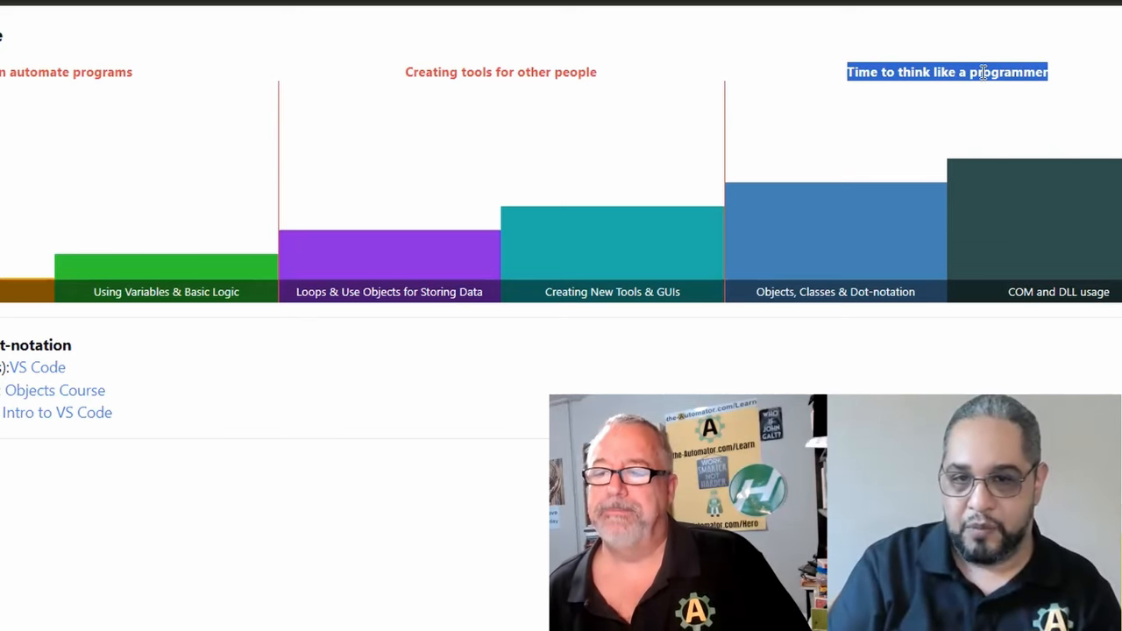
pyautogui.click(612, 292)
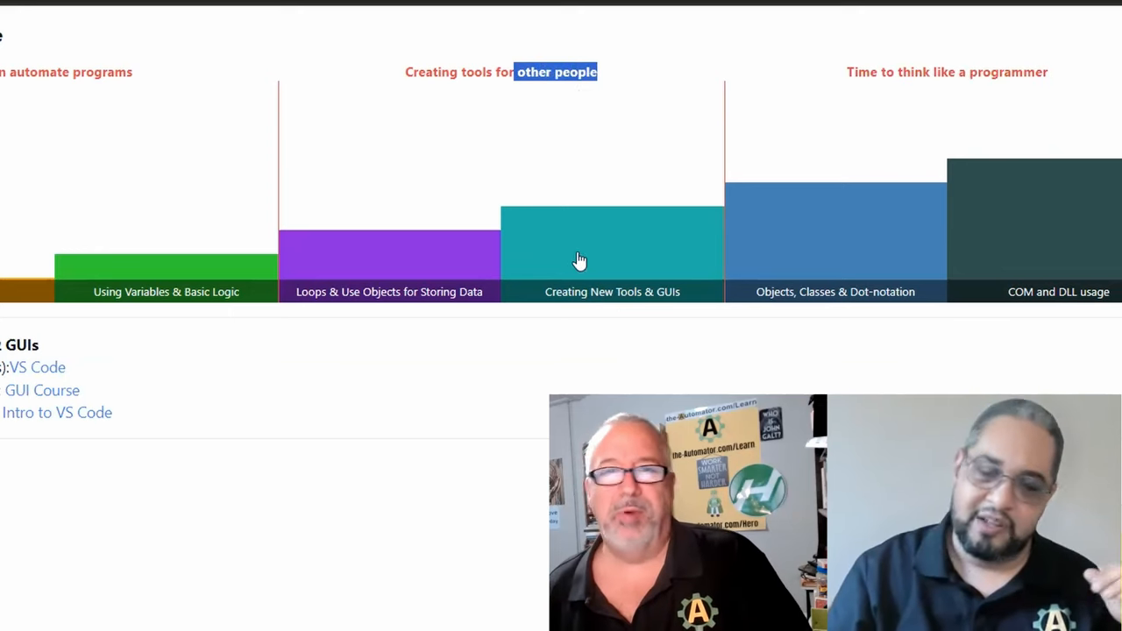
pyautogui.moveTo(605, 230)
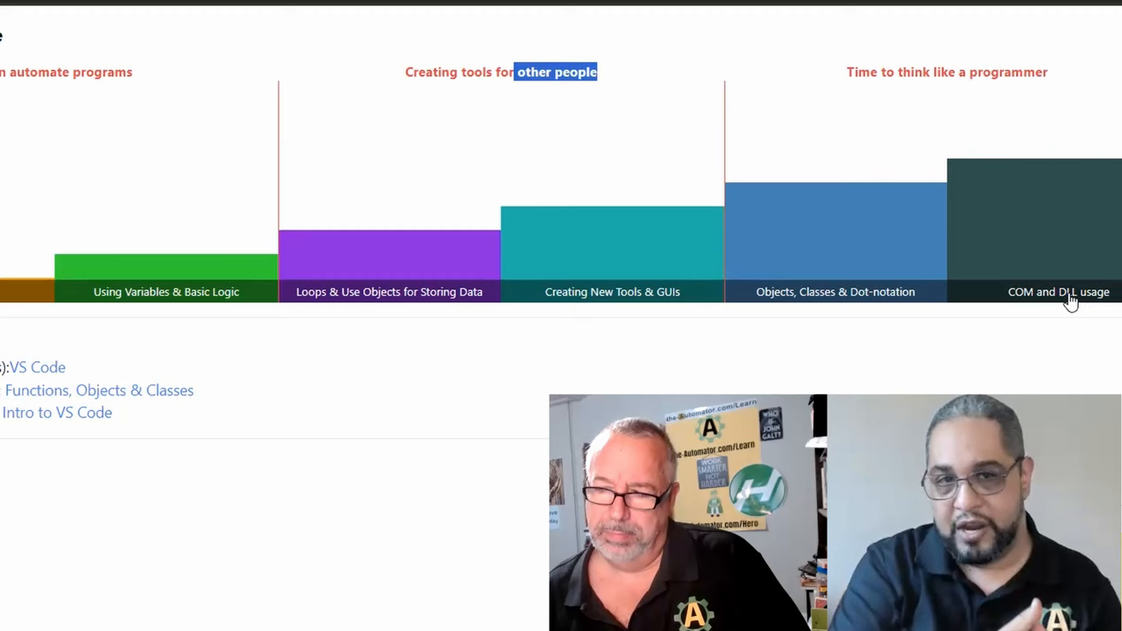
pyautogui.moveTo(1024, 303)
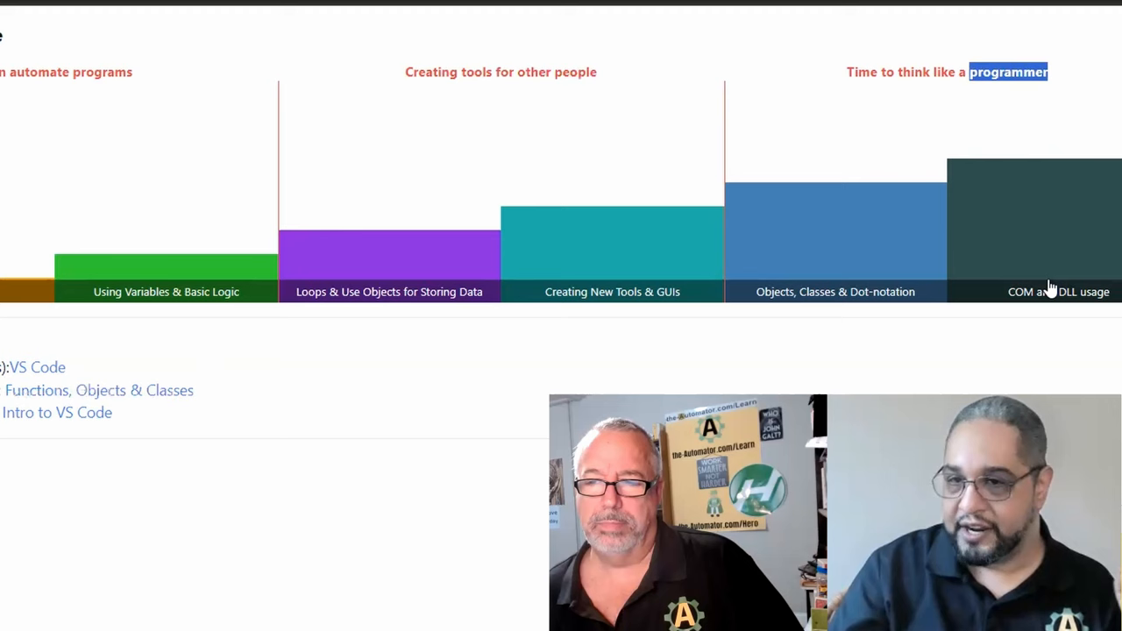
pyautogui.moveTo(1052, 302)
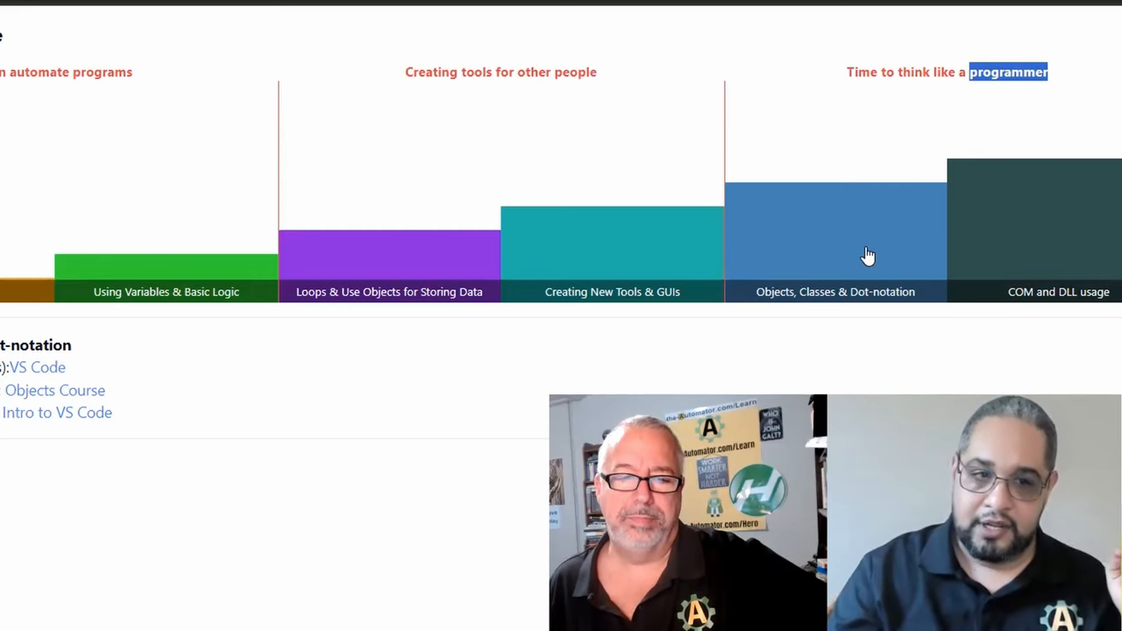
pyautogui.moveTo(933, 221)
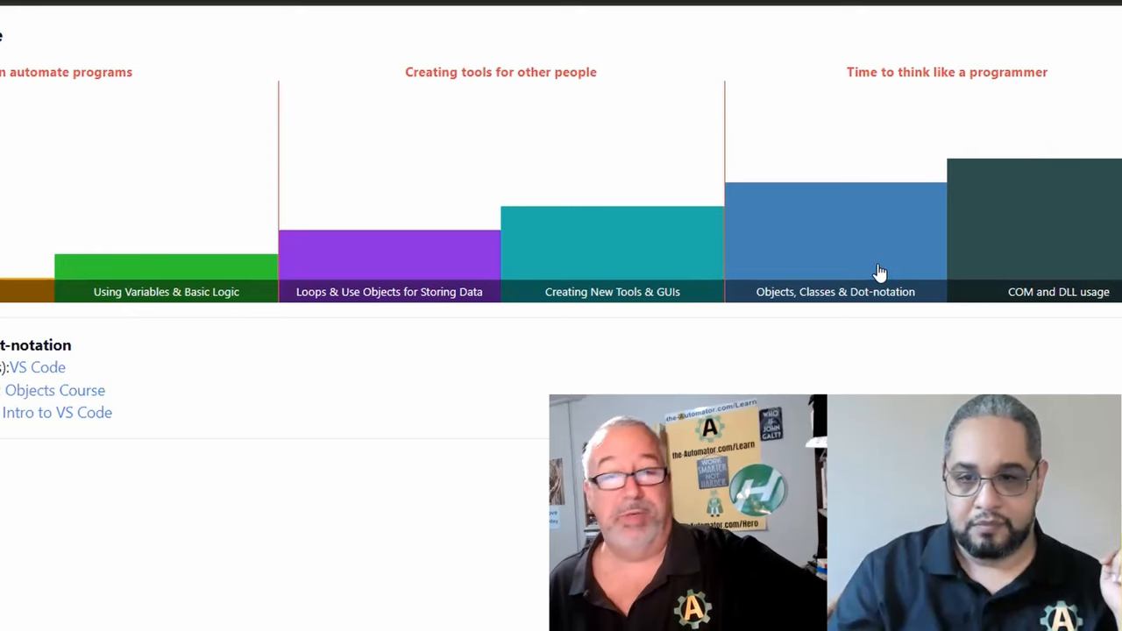
pyautogui.moveTo(862, 255)
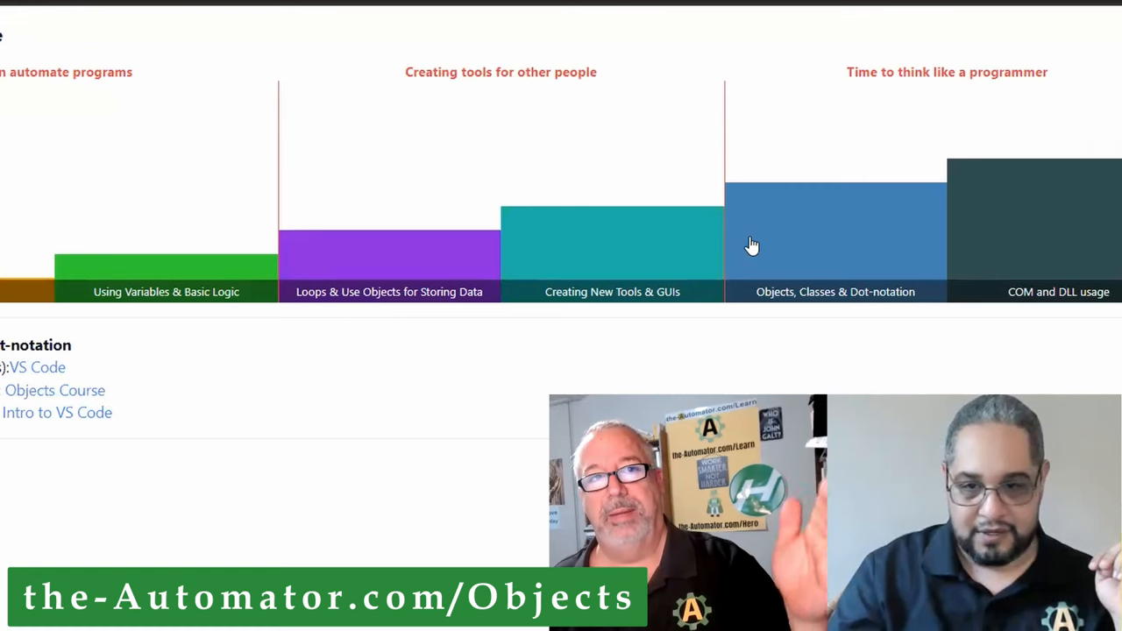
pyautogui.moveTo(54, 390)
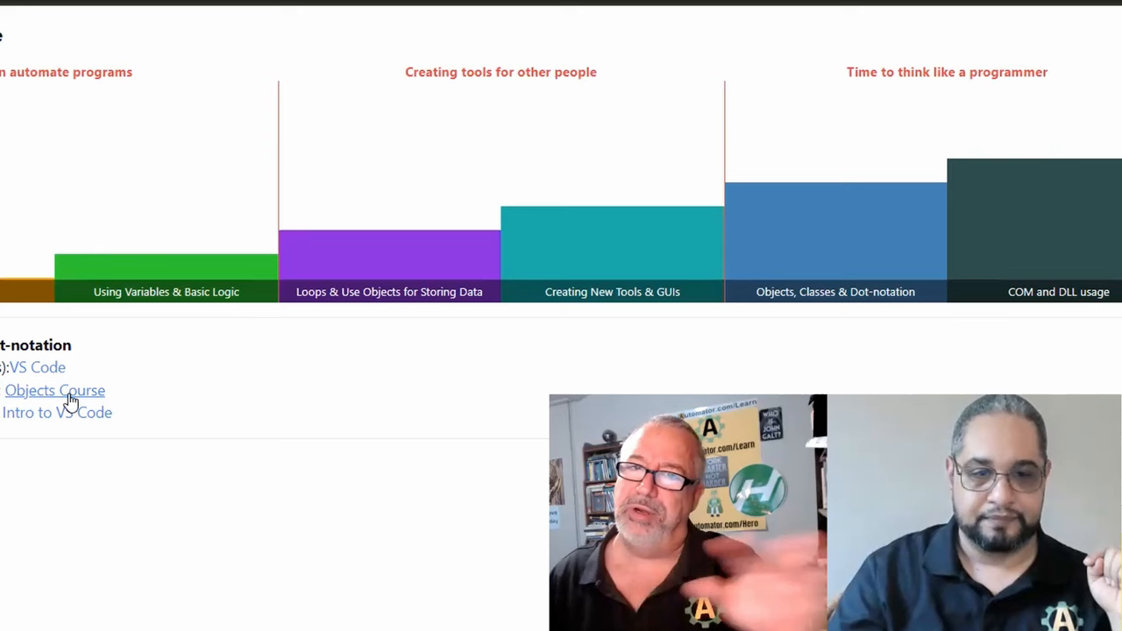
# Step: Open the recommended Objects Course and scroll through the Functions, Objects, and Classes Course page
pyautogui.click(55, 390)
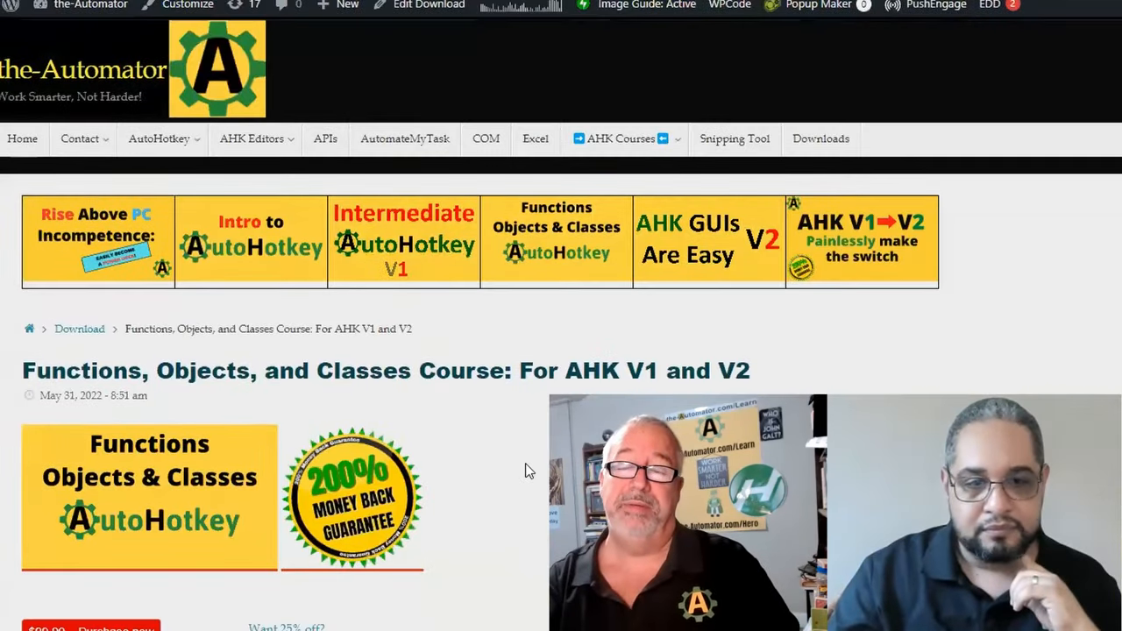
pyautogui.scroll(-3)
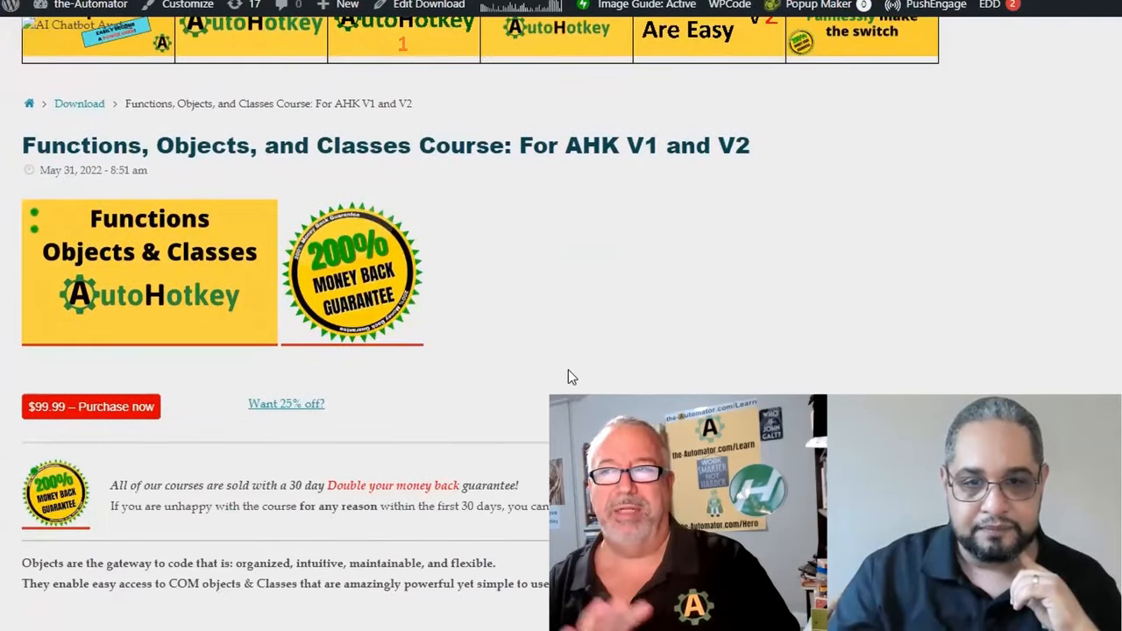
pyautogui.scroll(-3)
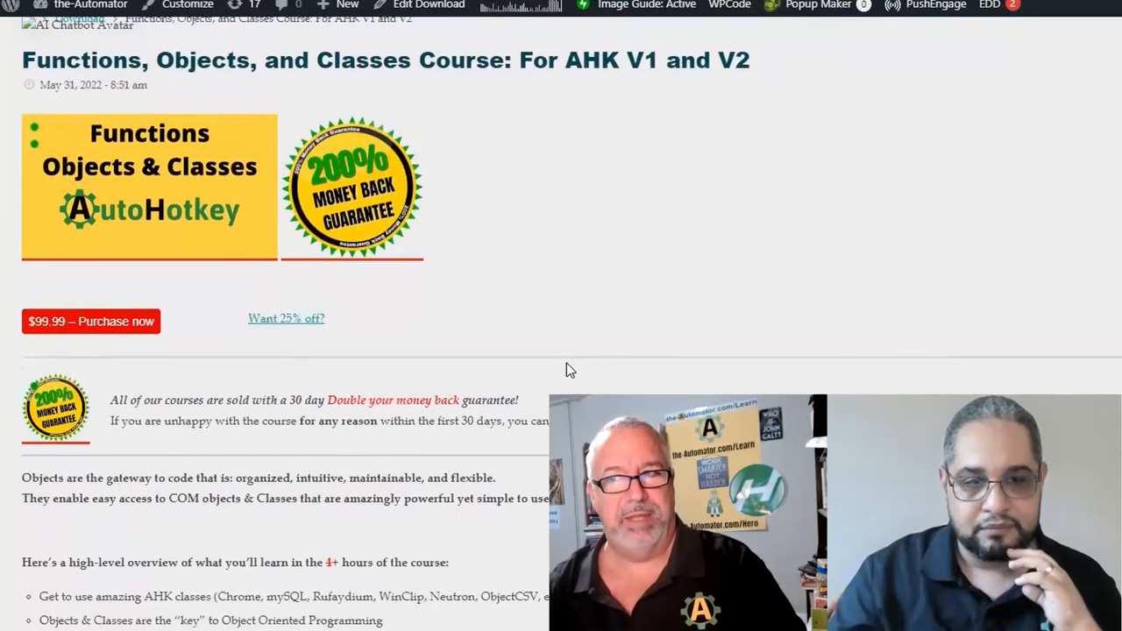
pyautogui.scroll(-3)
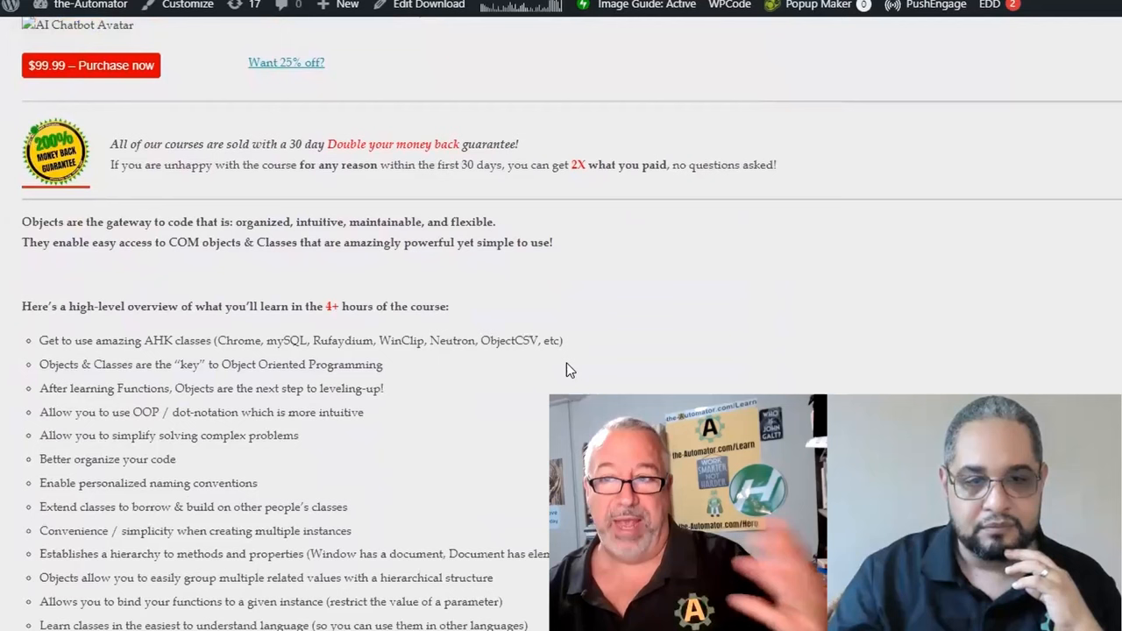
pyautogui.scroll(3)
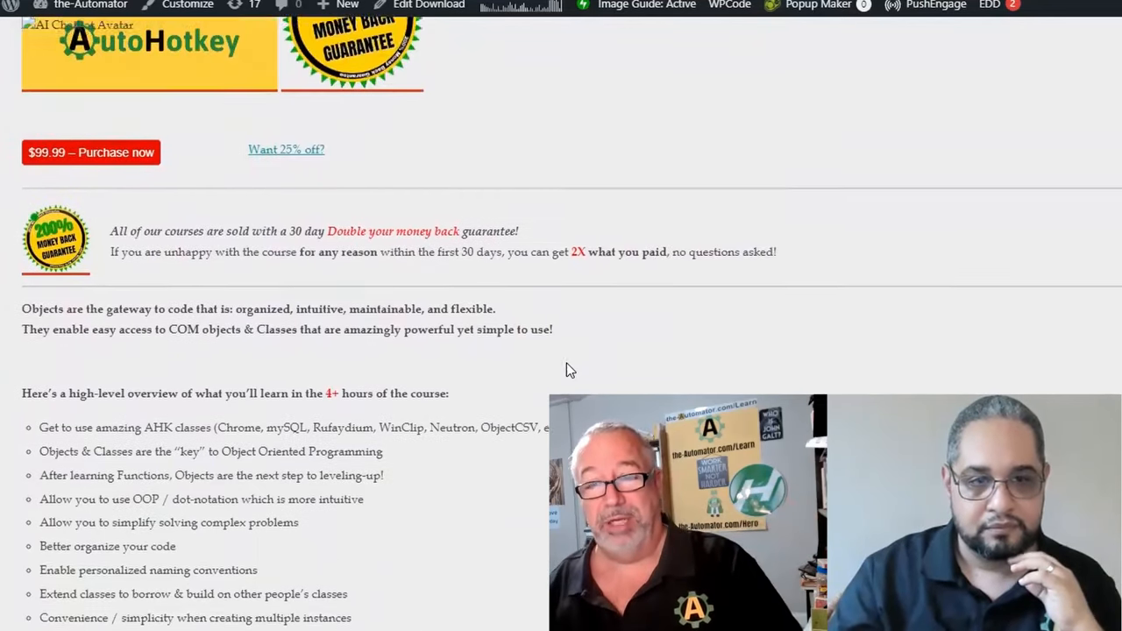
pyautogui.scroll(3)
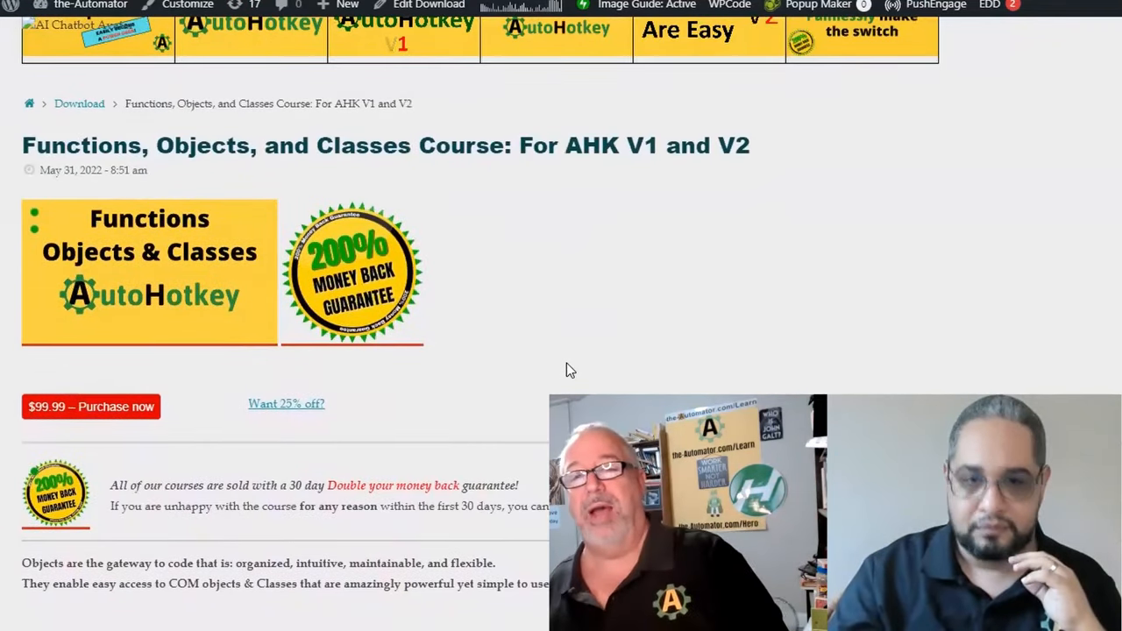
pyautogui.moveTo(726, 367)
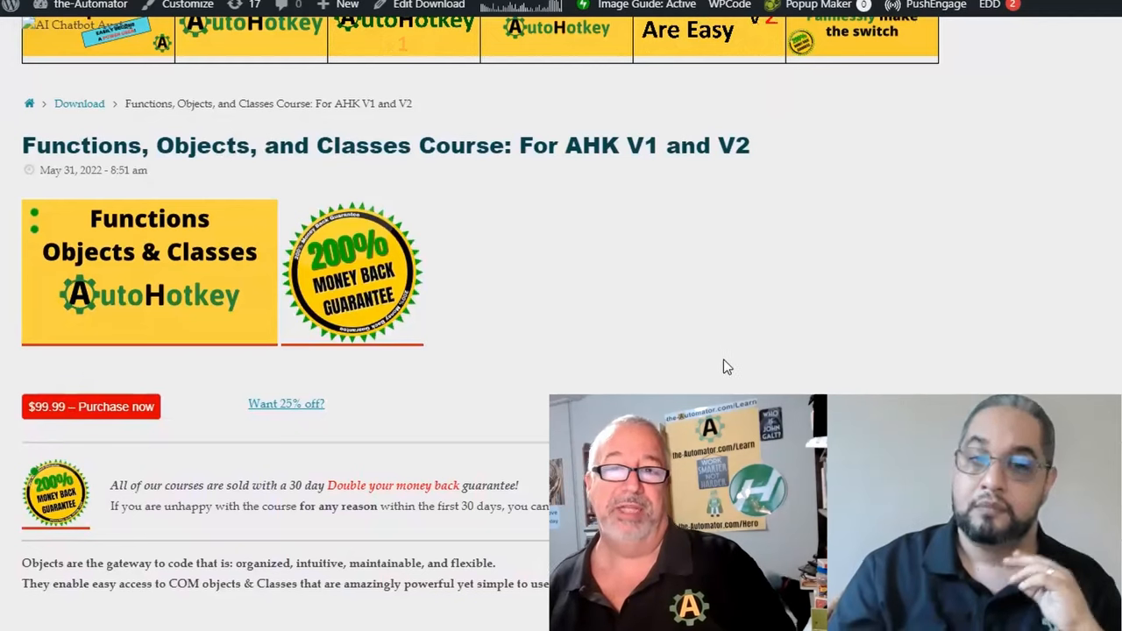
pyautogui.scroll(-3)
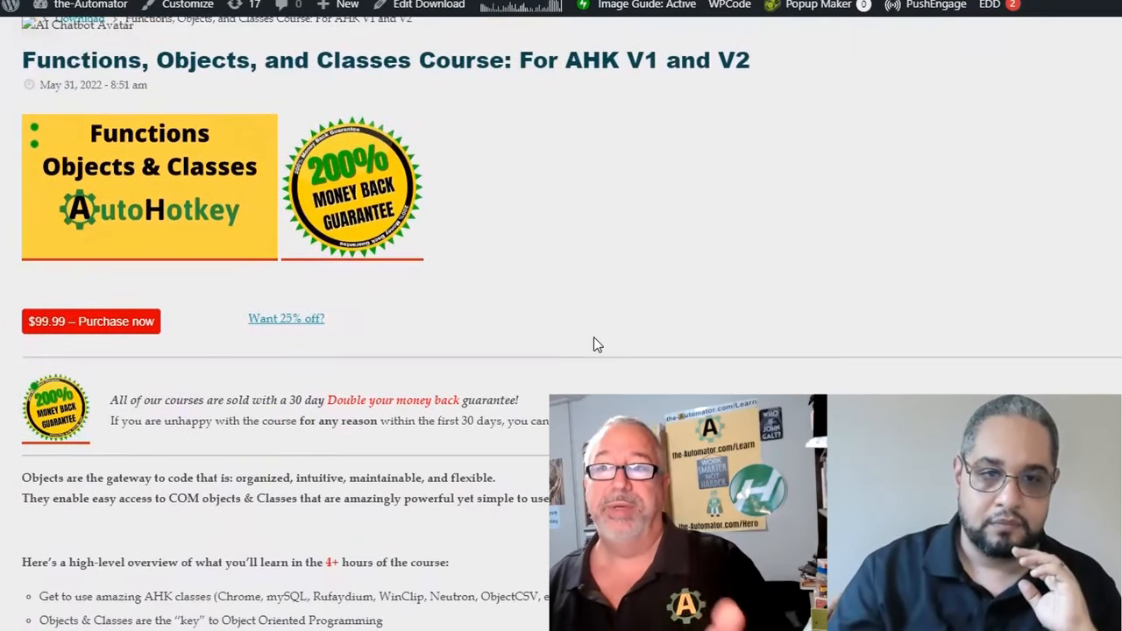
pyautogui.scroll(-3)
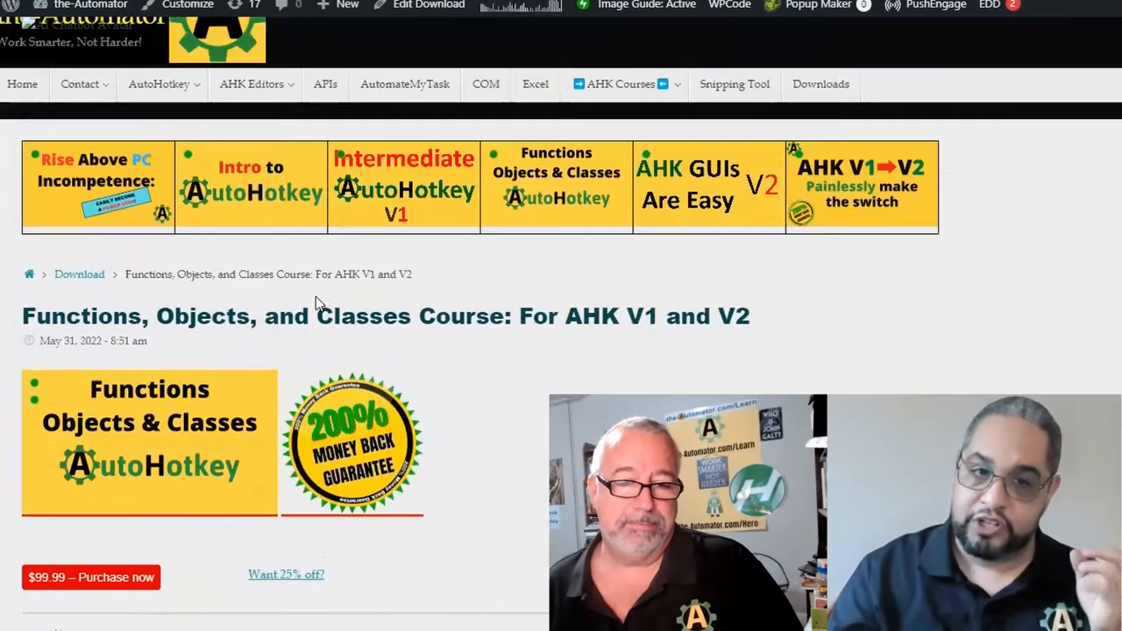
pyautogui.doubleClick(363, 316)
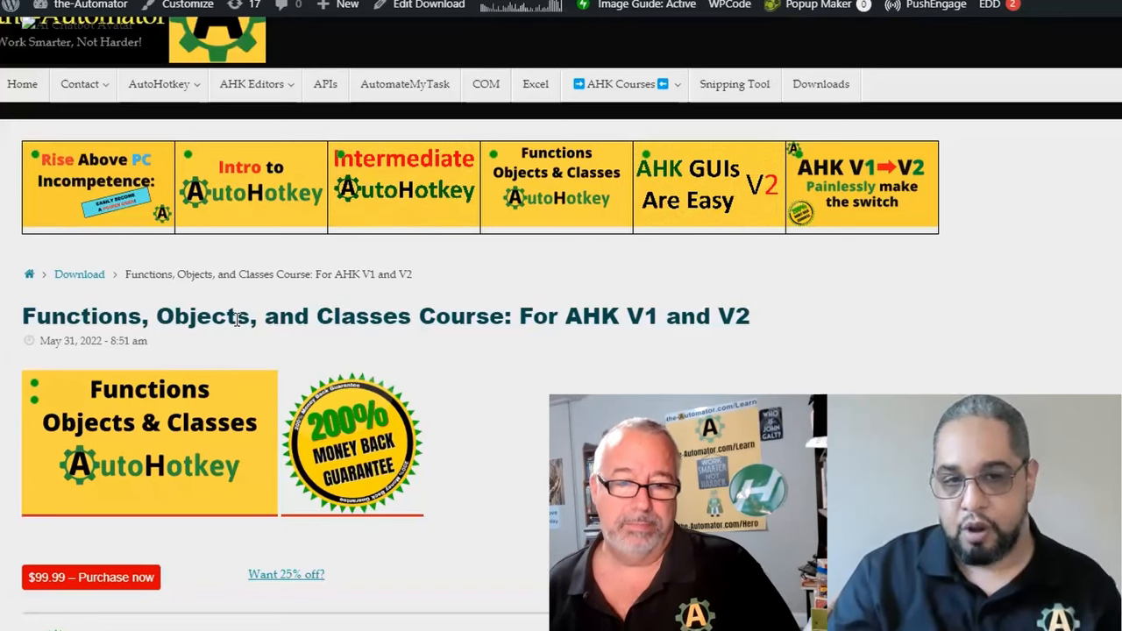
pyautogui.doubleClick(365, 315)
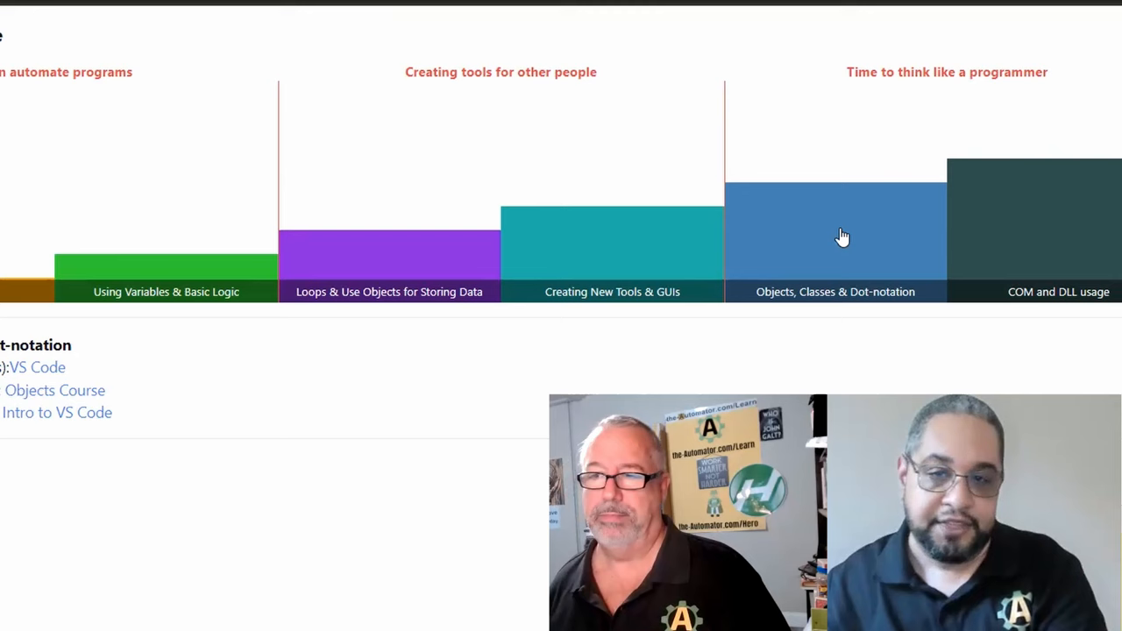
pyautogui.moveTo(775, 237)
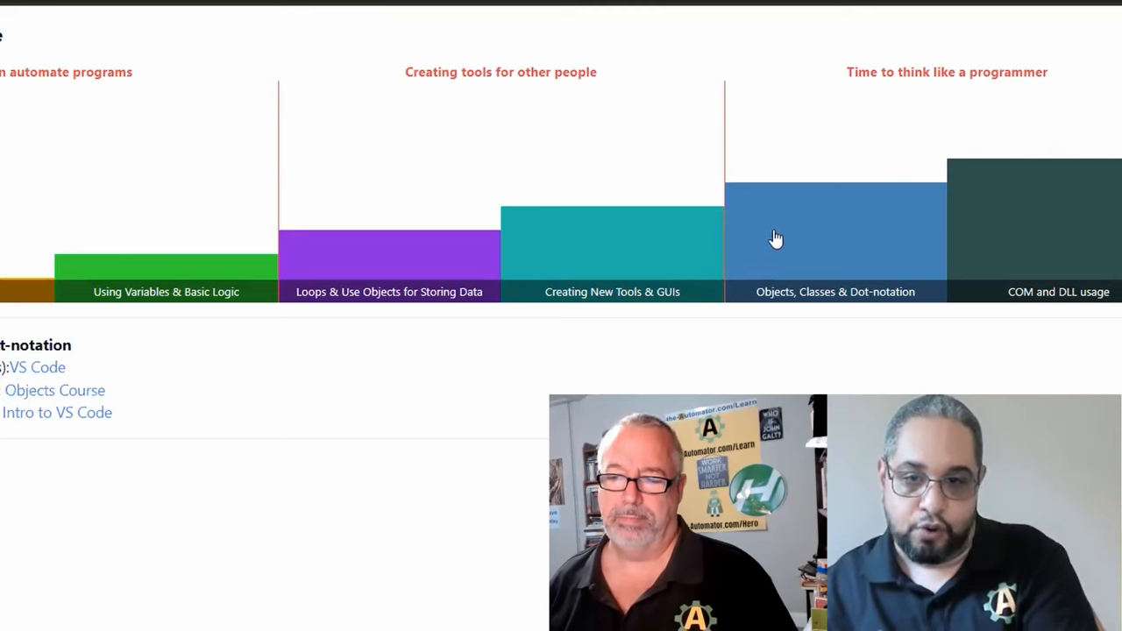
pyautogui.moveTo(817, 302)
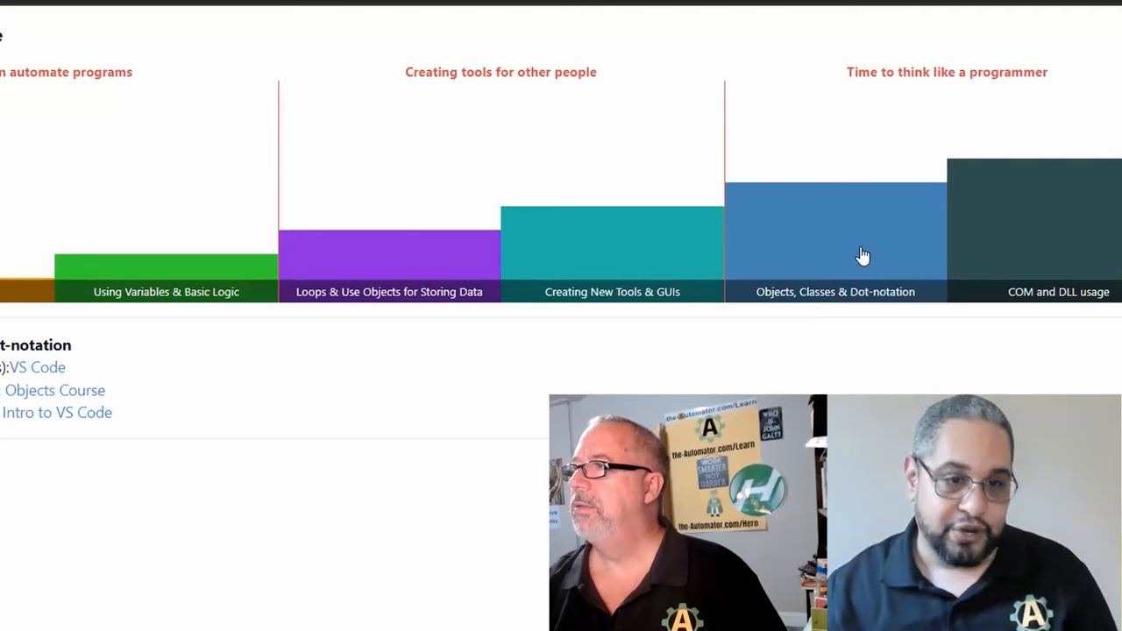
pyautogui.moveTo(815, 302)
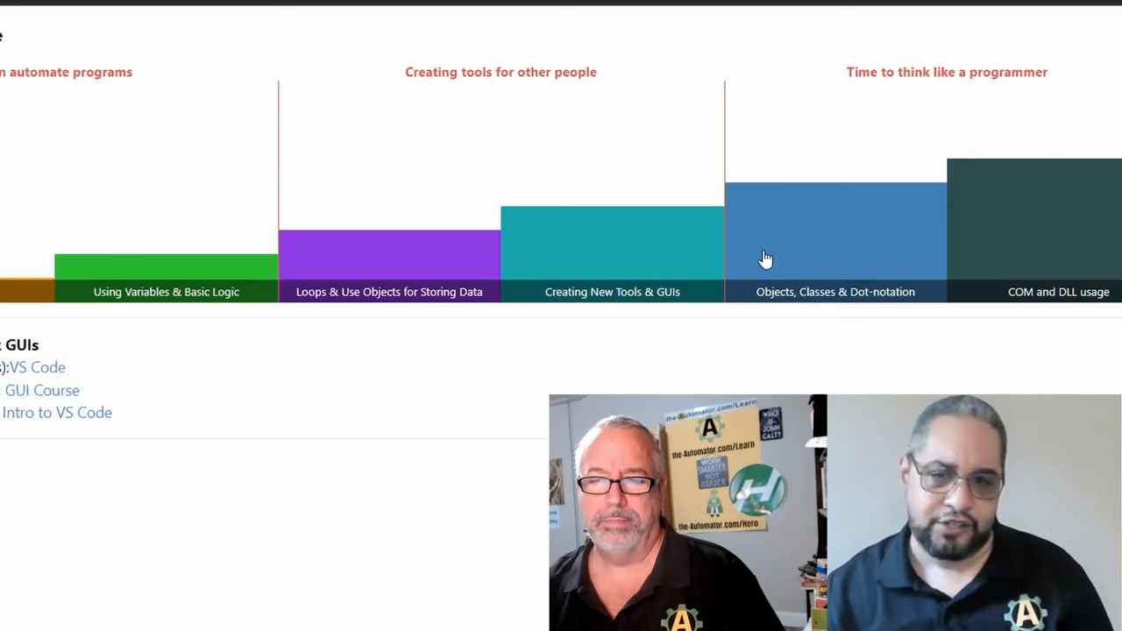
pyautogui.moveTo(674, 180)
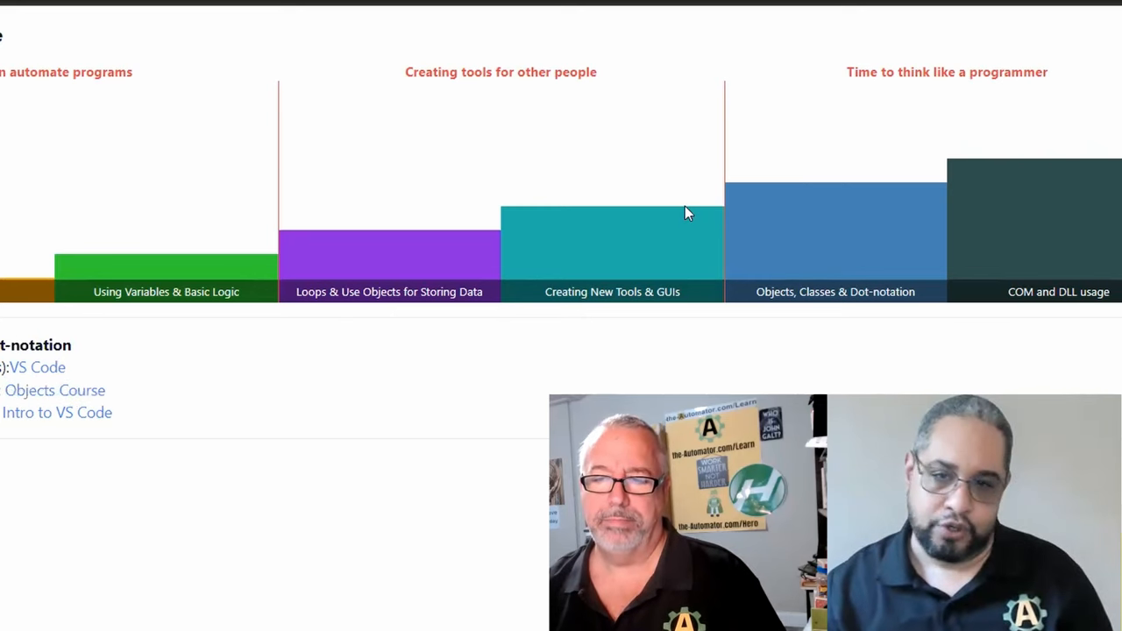
pyautogui.moveTo(797, 170)
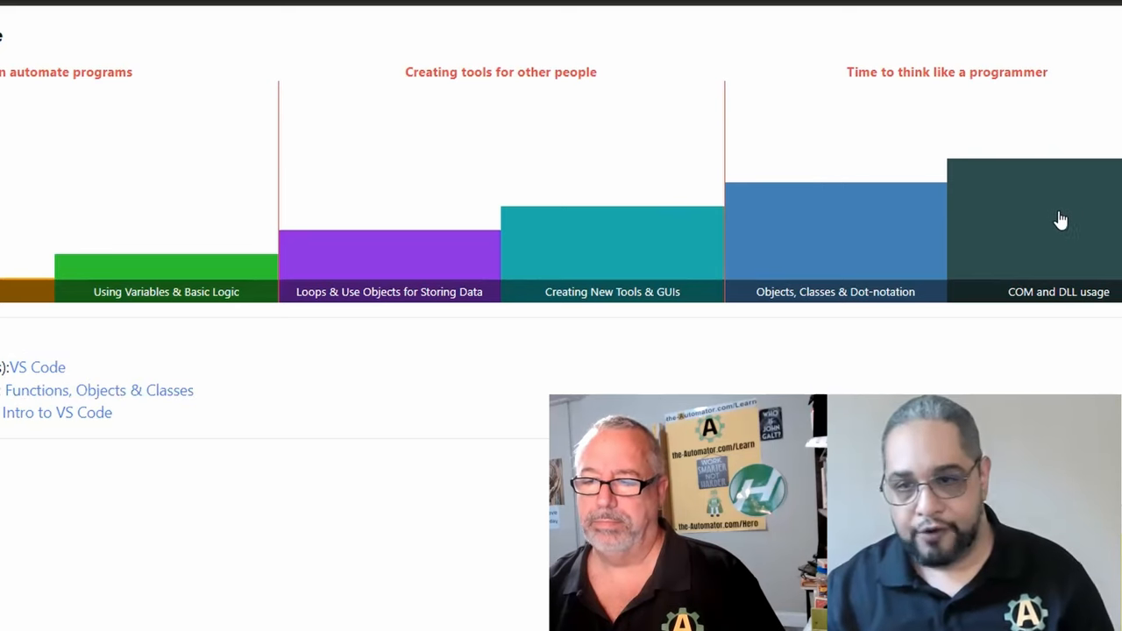
pyautogui.moveTo(1057, 298)
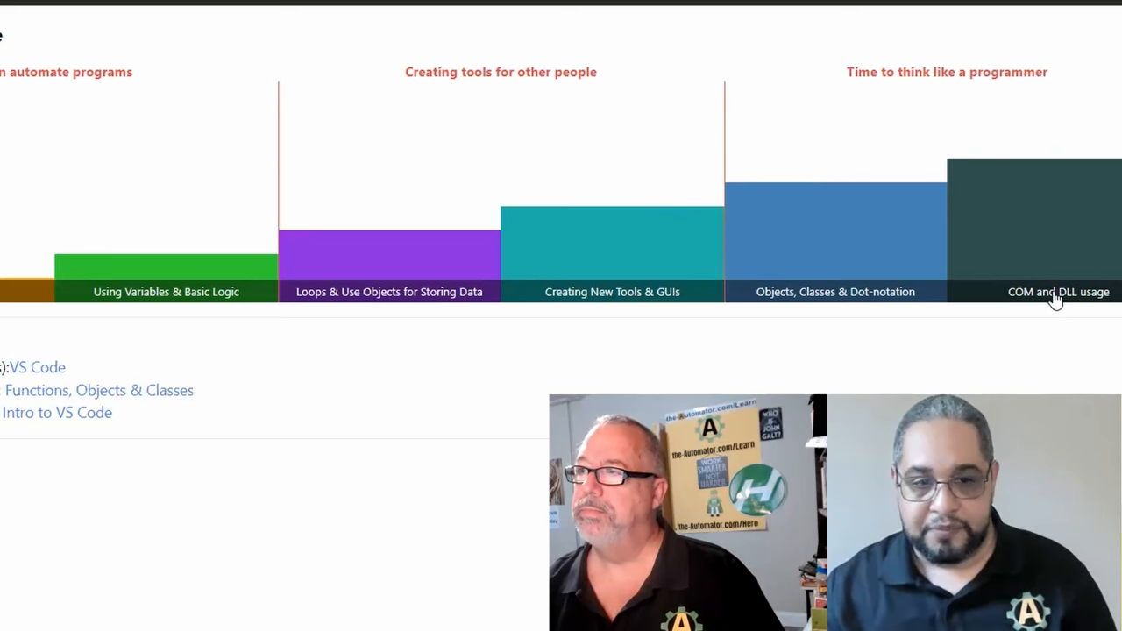
pyautogui.moveTo(1008, 329)
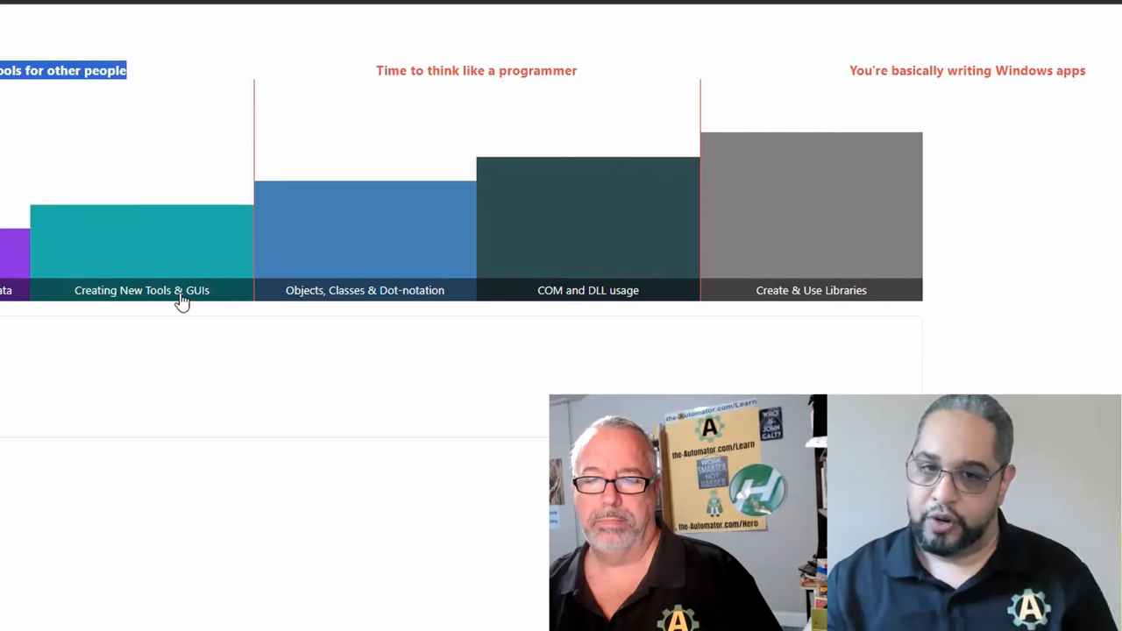
pyautogui.moveTo(50, 74)
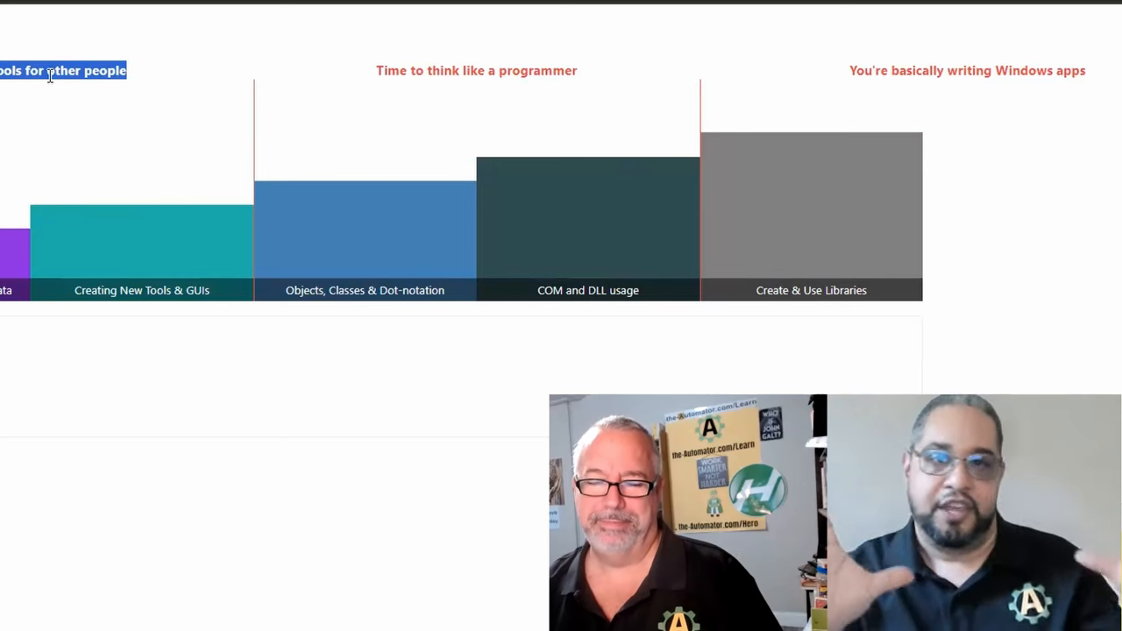
pyautogui.moveTo(763, 270)
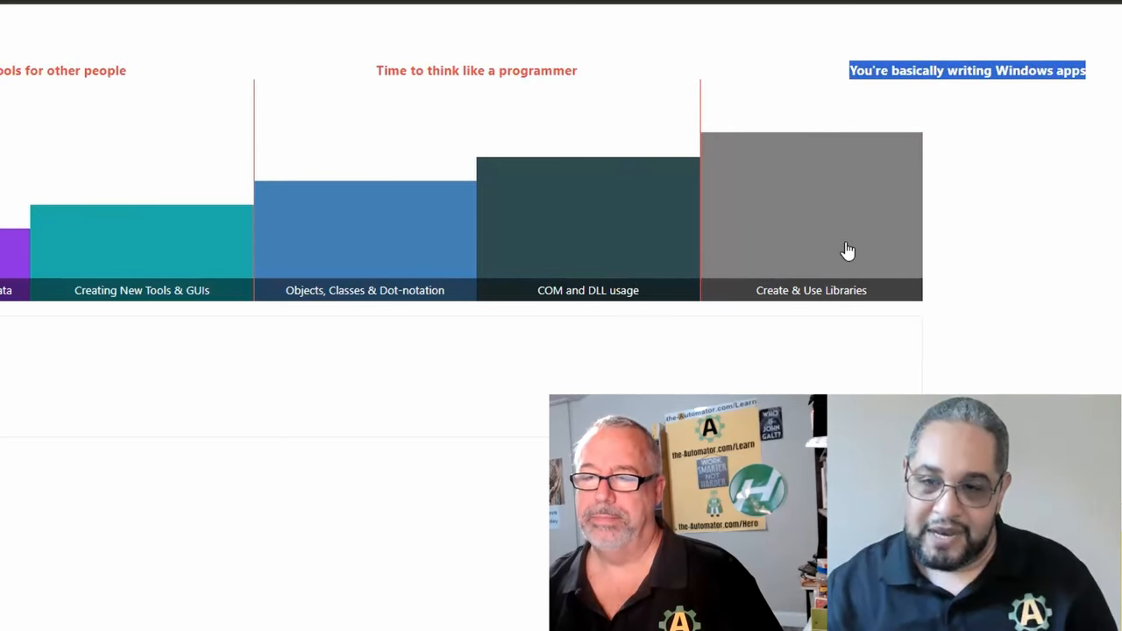
pyautogui.moveTo(789, 297)
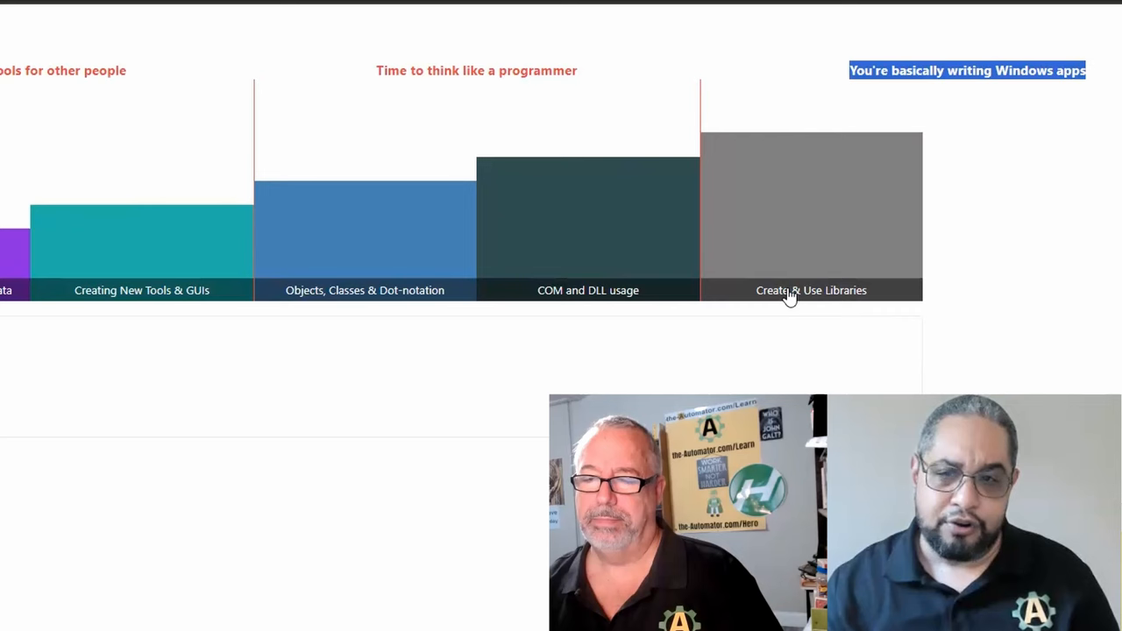
pyautogui.moveTo(887, 297)
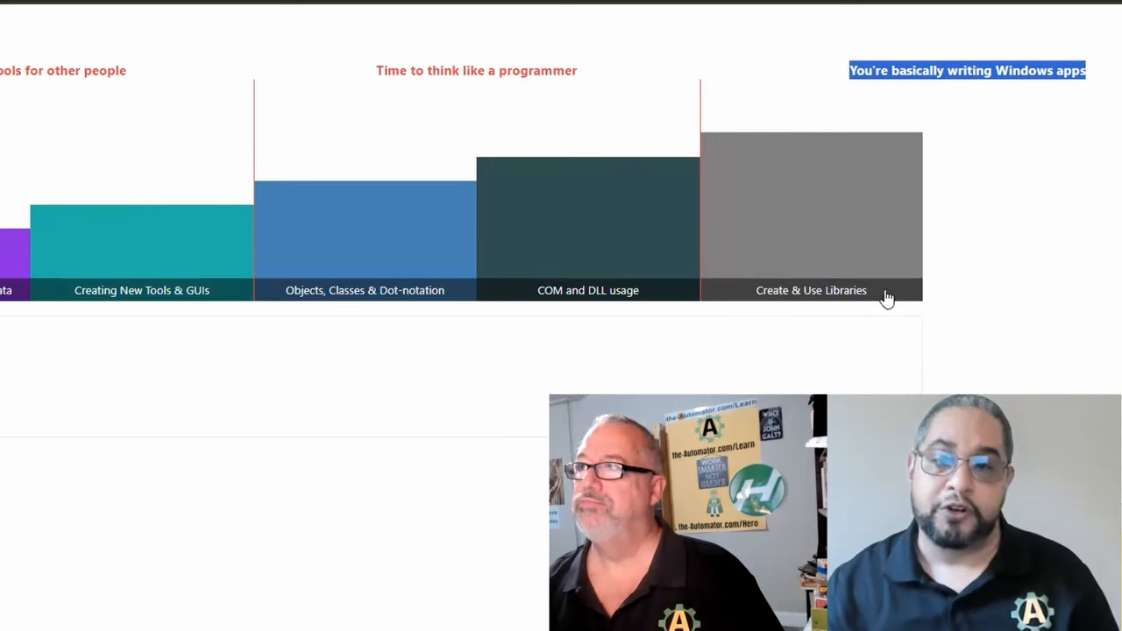
pyautogui.moveTo(1039, 331)
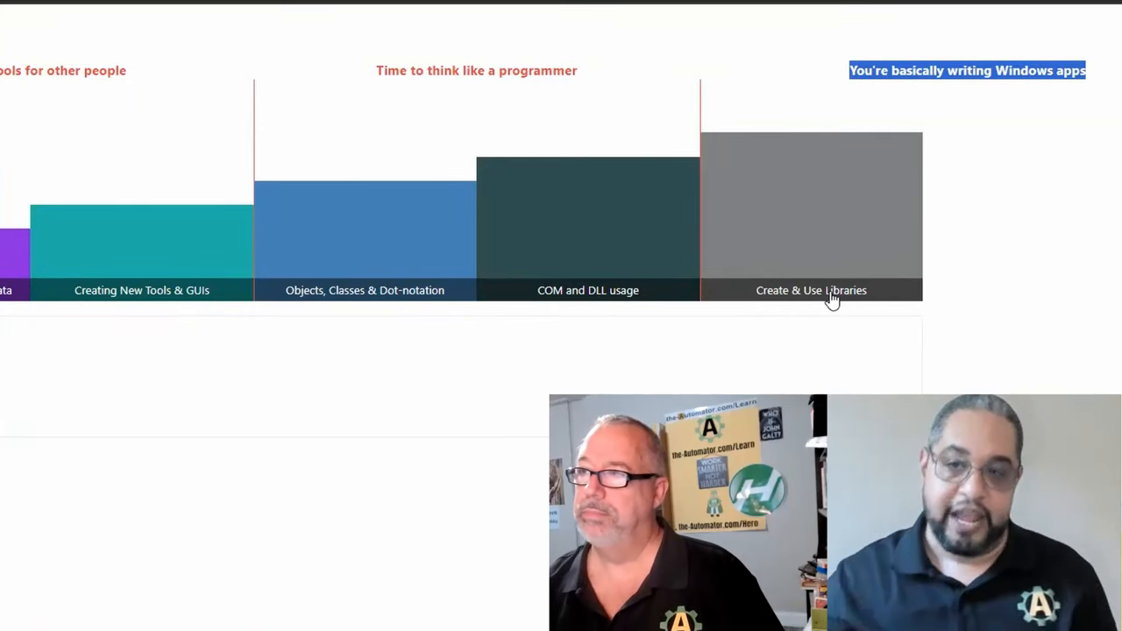
pyautogui.click(849, 71)
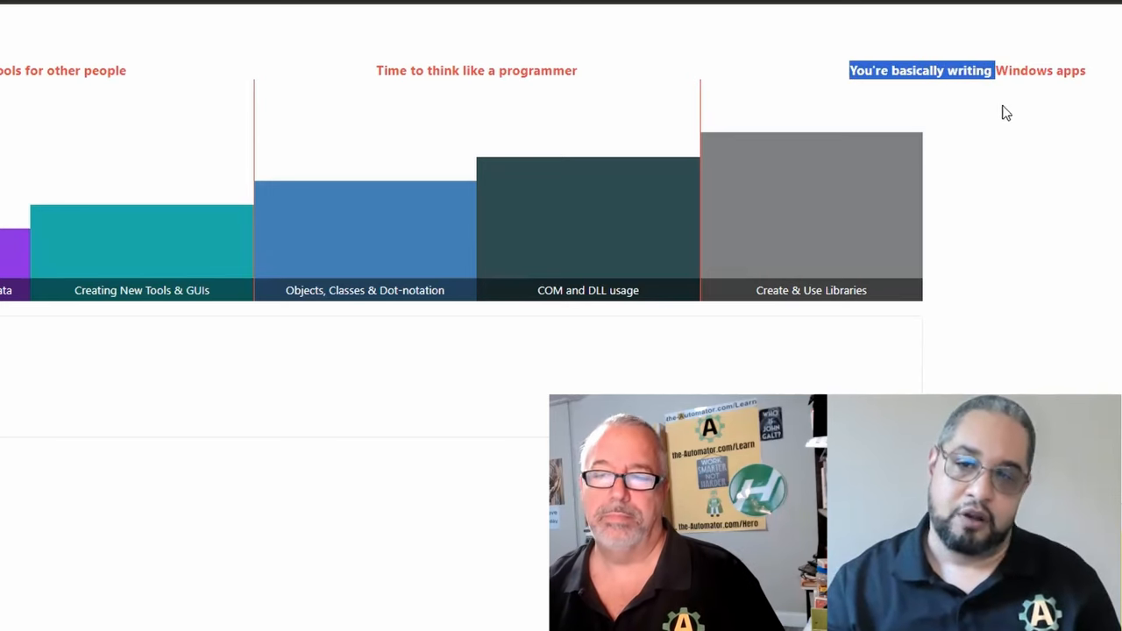
pyautogui.moveTo(844, 300)
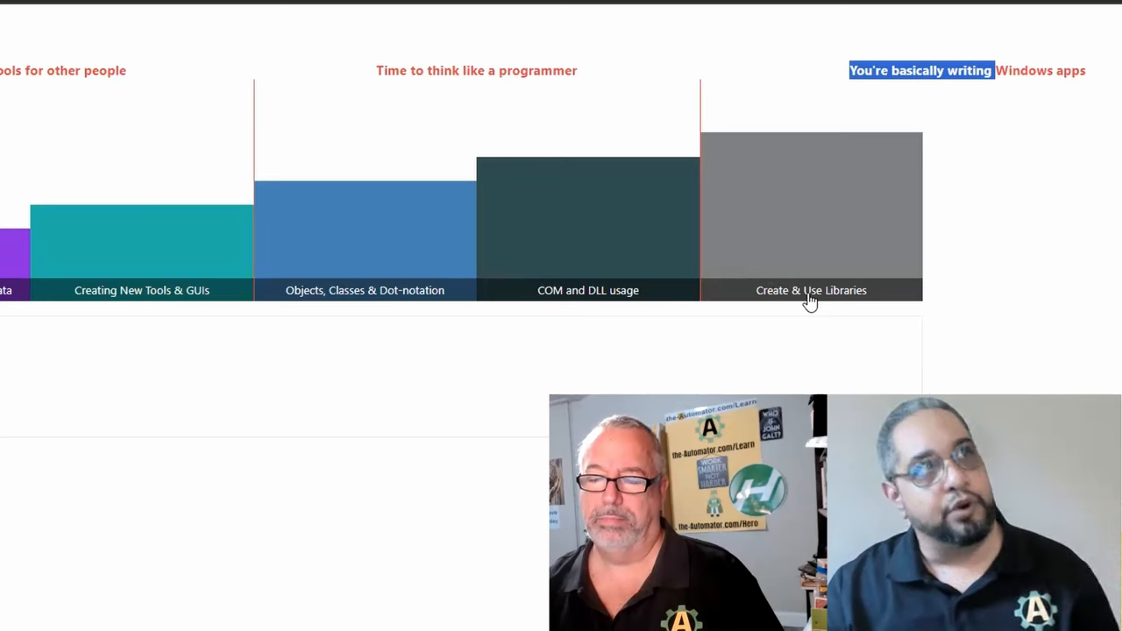
pyautogui.moveTo(543, 298)
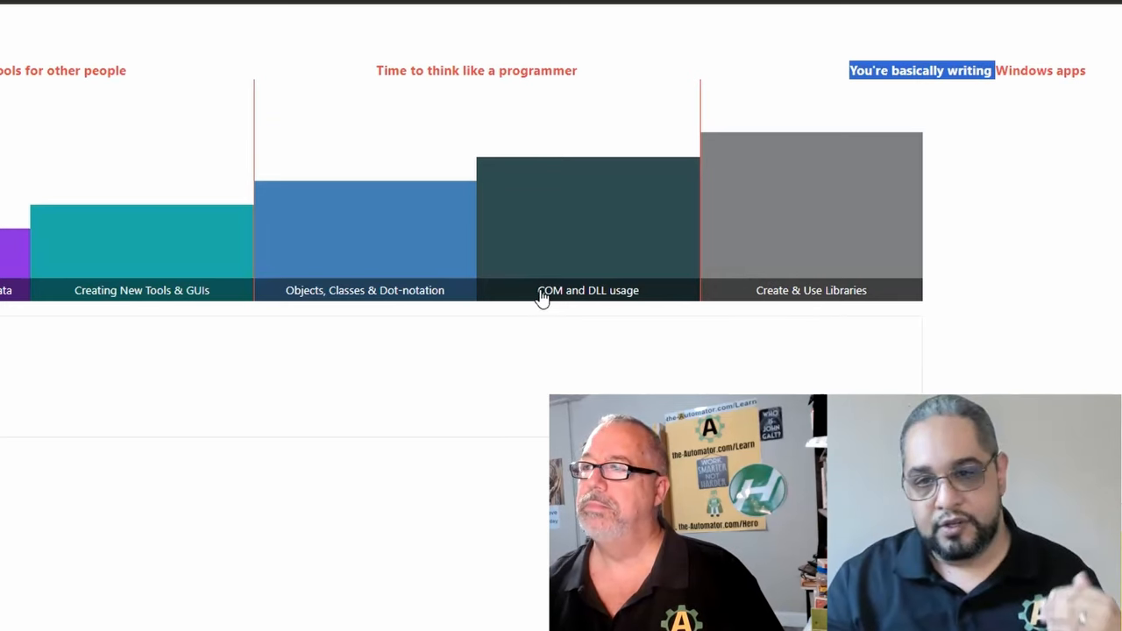
pyautogui.moveTo(546, 310)
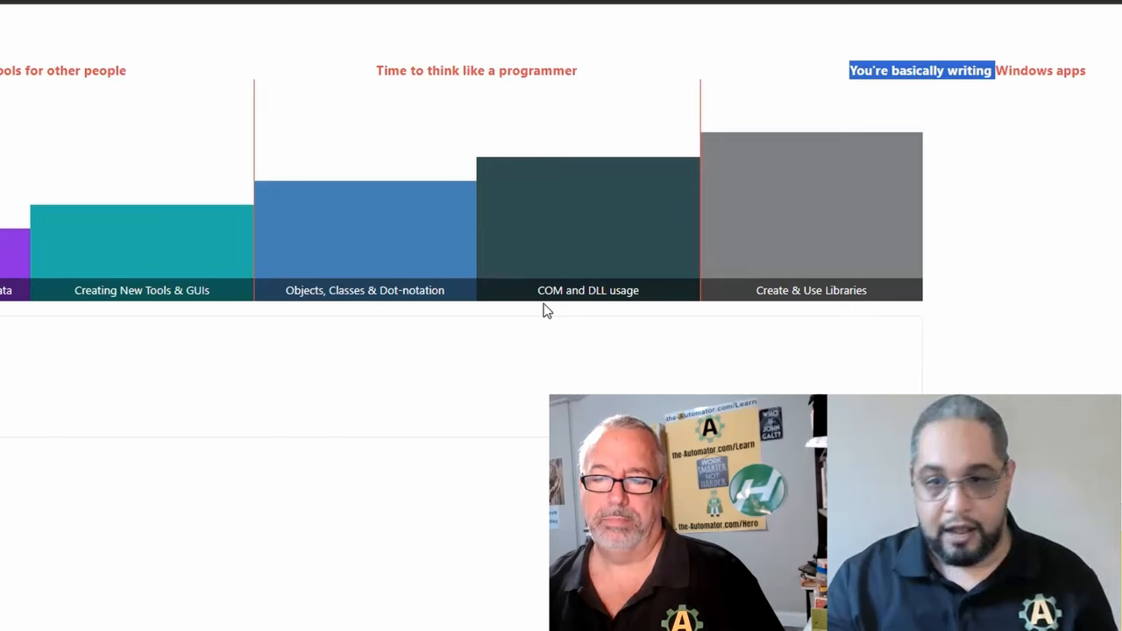
pyautogui.moveTo(577, 291)
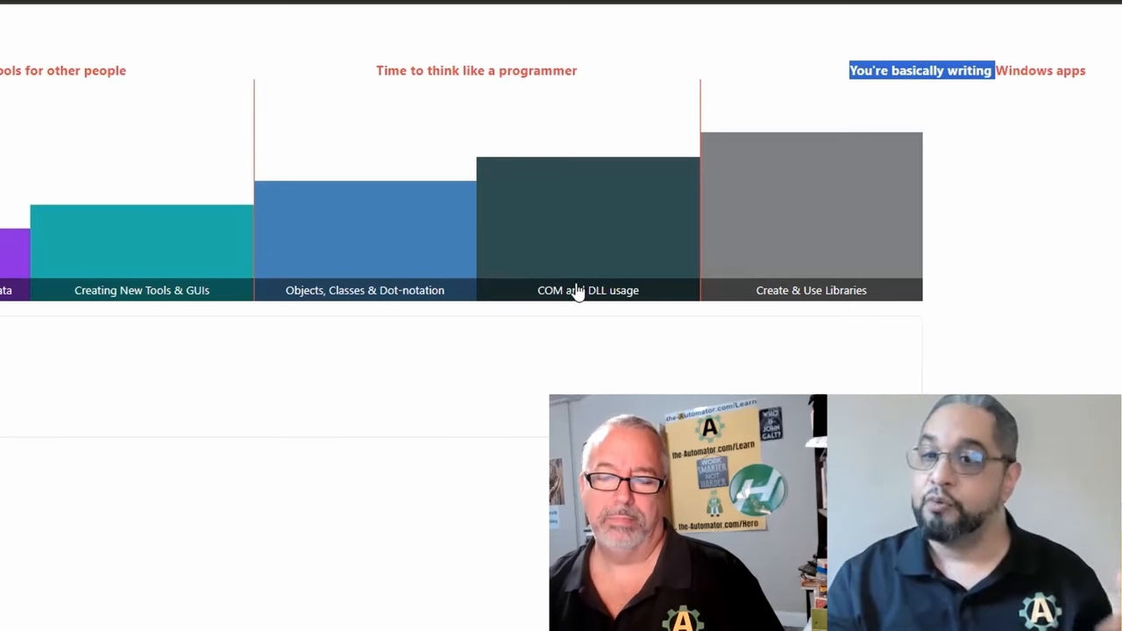
pyautogui.moveTo(835, 266)
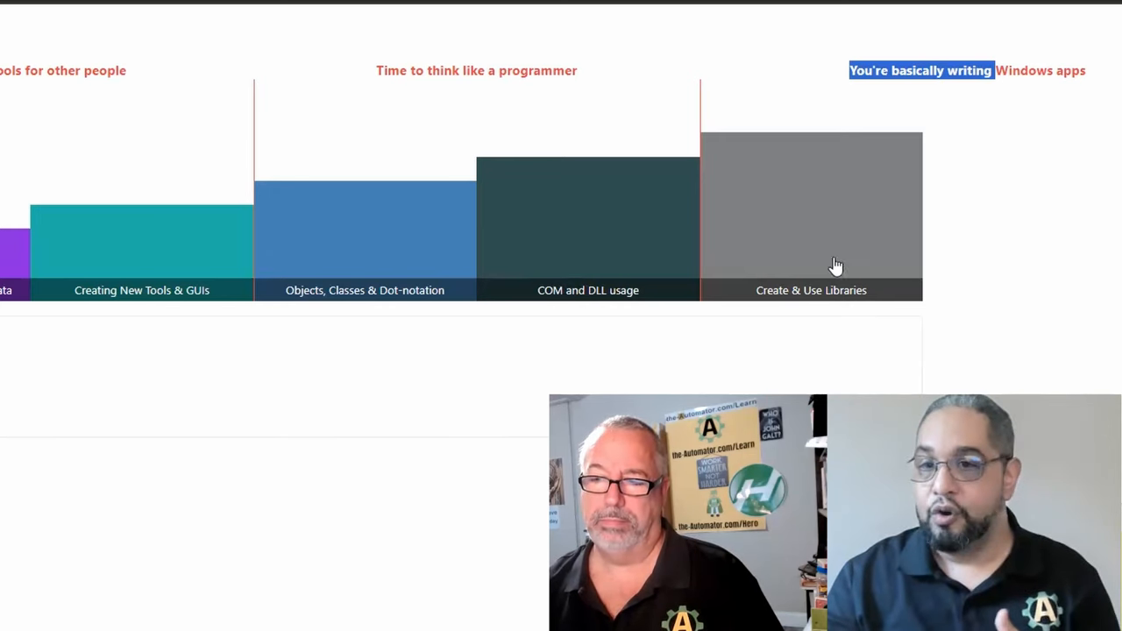
pyautogui.moveTo(892, 204)
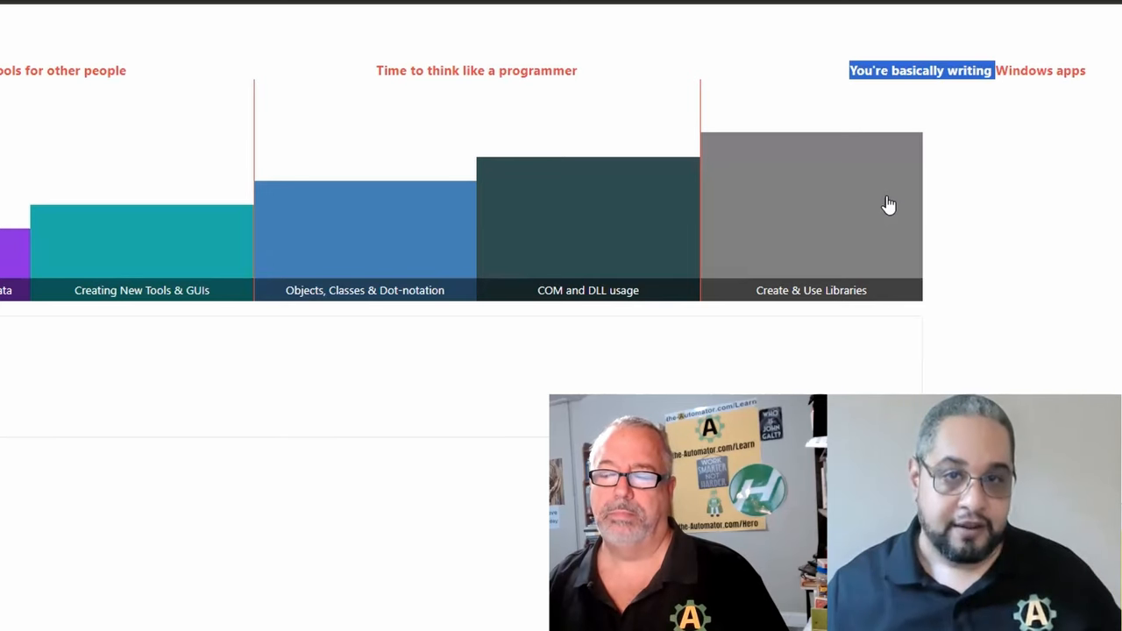
pyautogui.moveTo(838, 166)
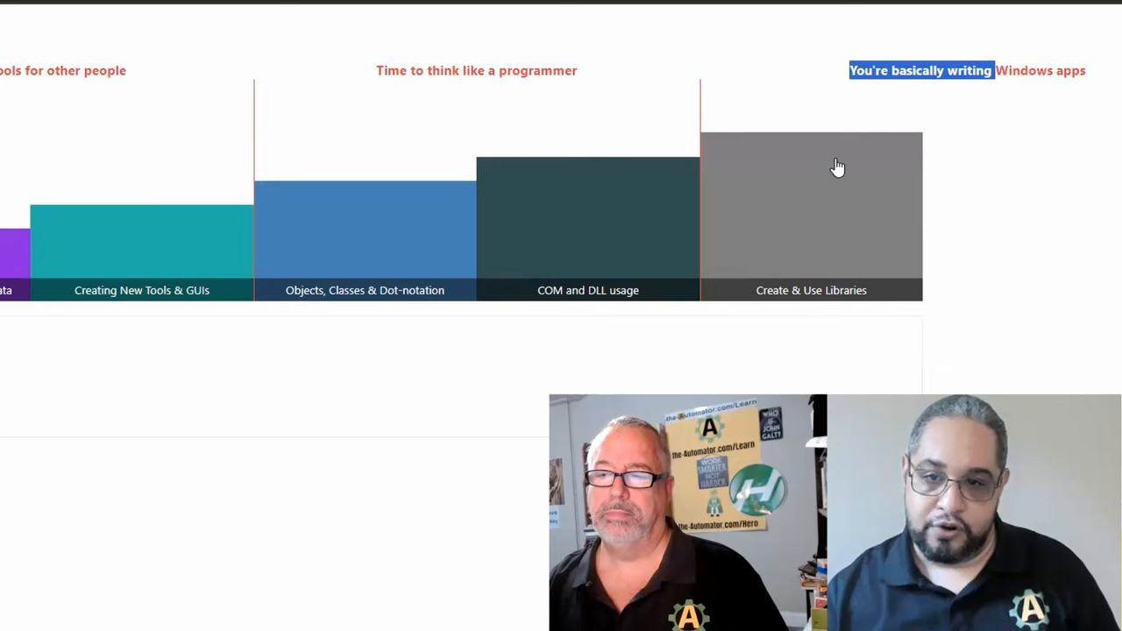
pyautogui.moveTo(862, 196)
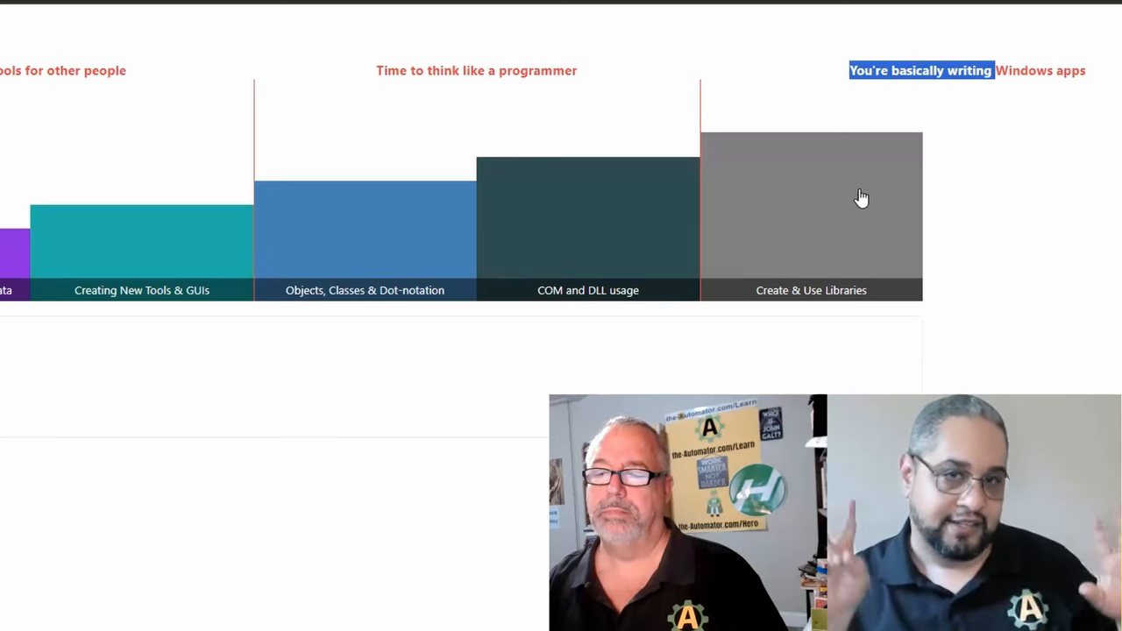
pyautogui.moveTo(831, 176)
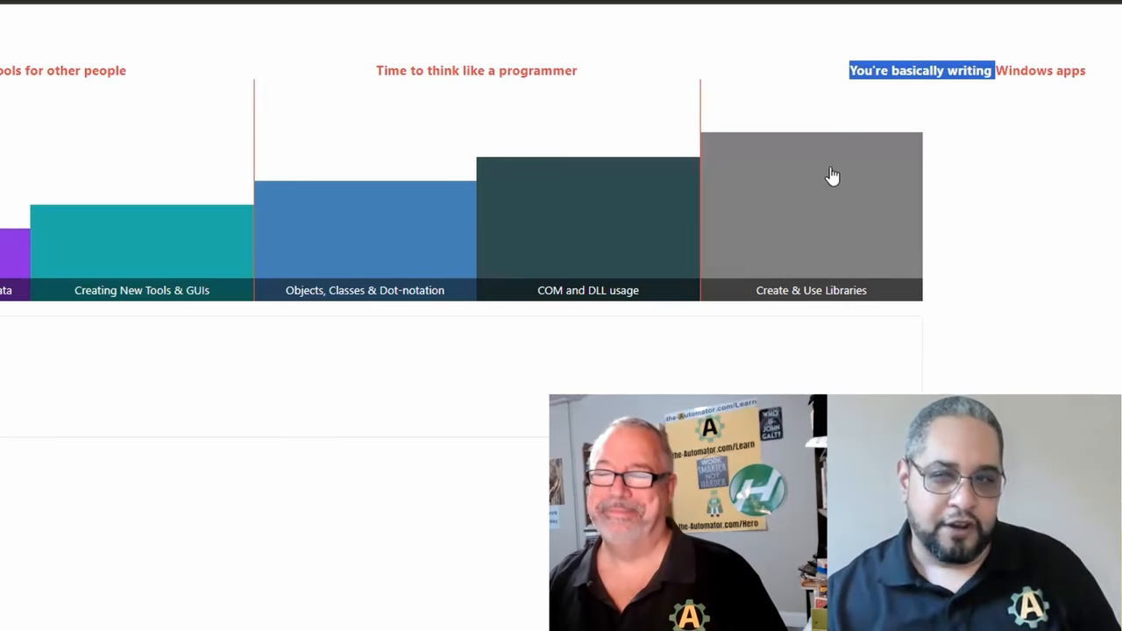
pyautogui.moveTo(841, 200)
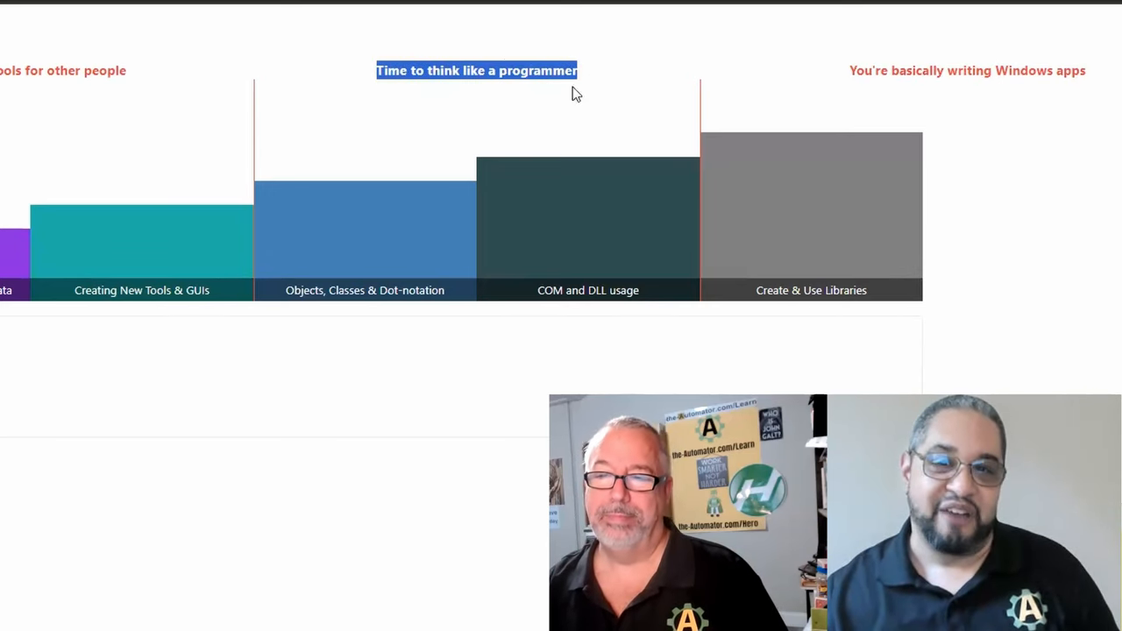
pyautogui.moveTo(861, 136)
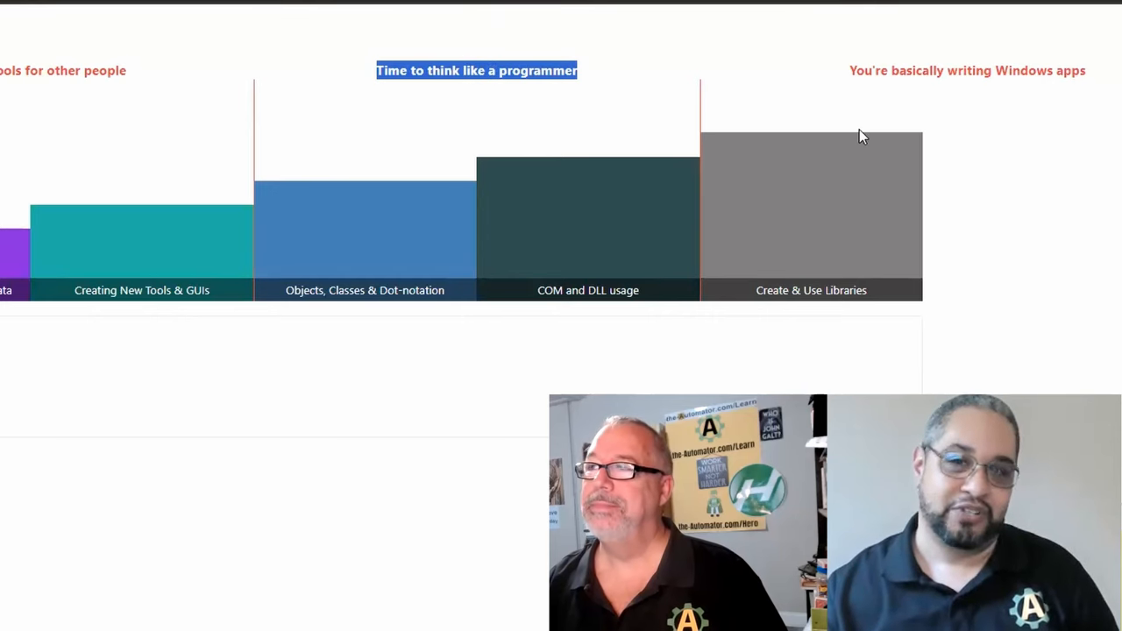
pyautogui.moveTo(832, 221)
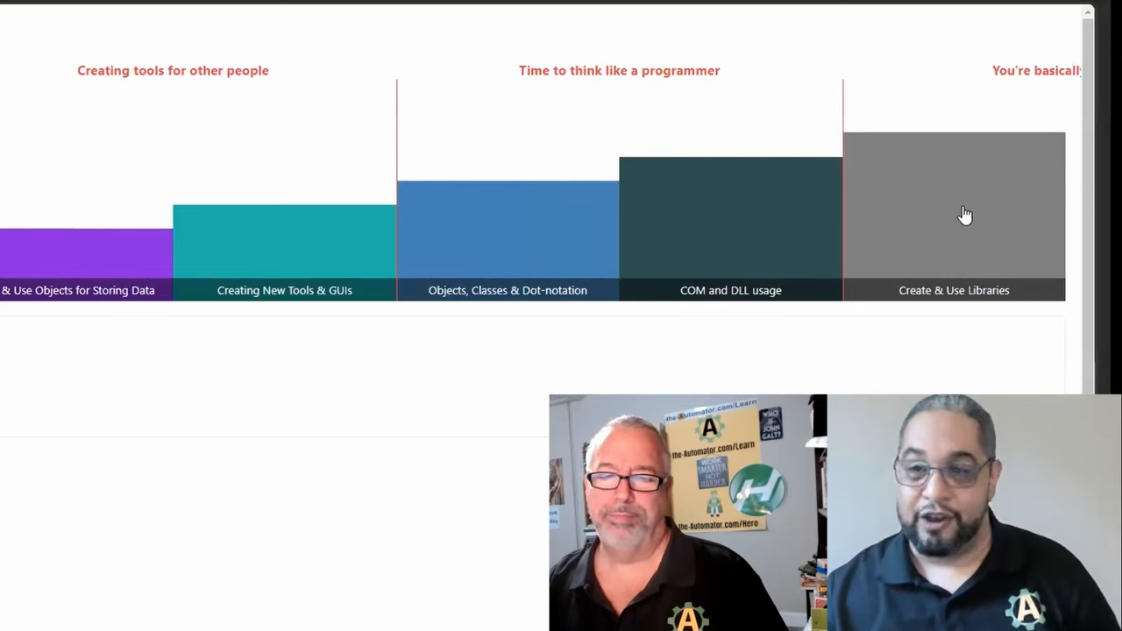
pyautogui.moveTo(989, 209)
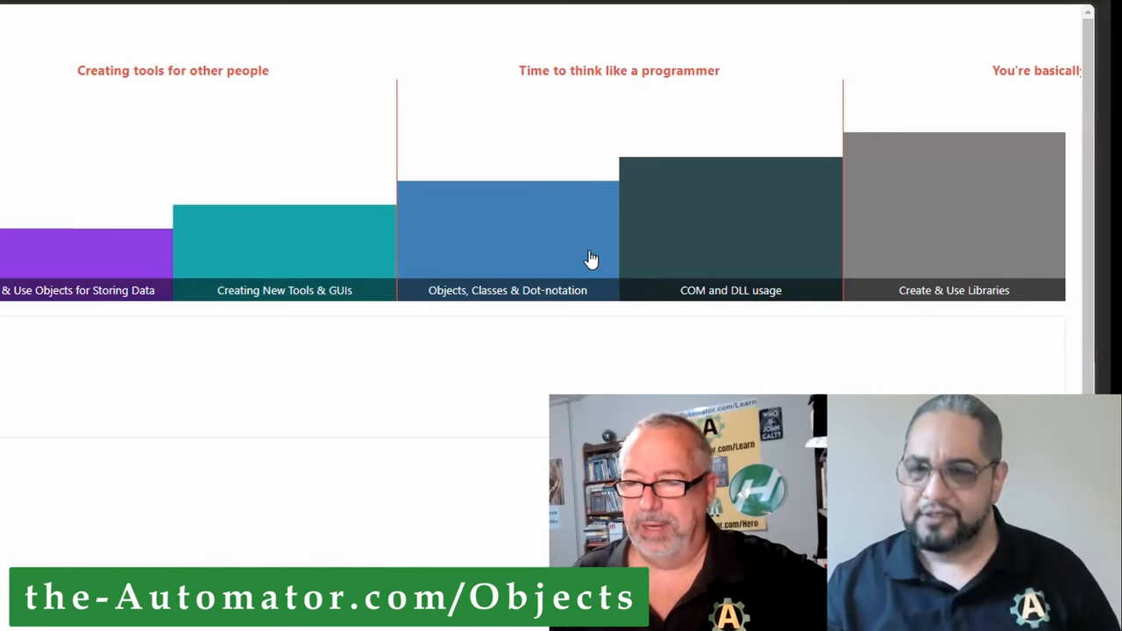
pyautogui.moveTo(399, 257)
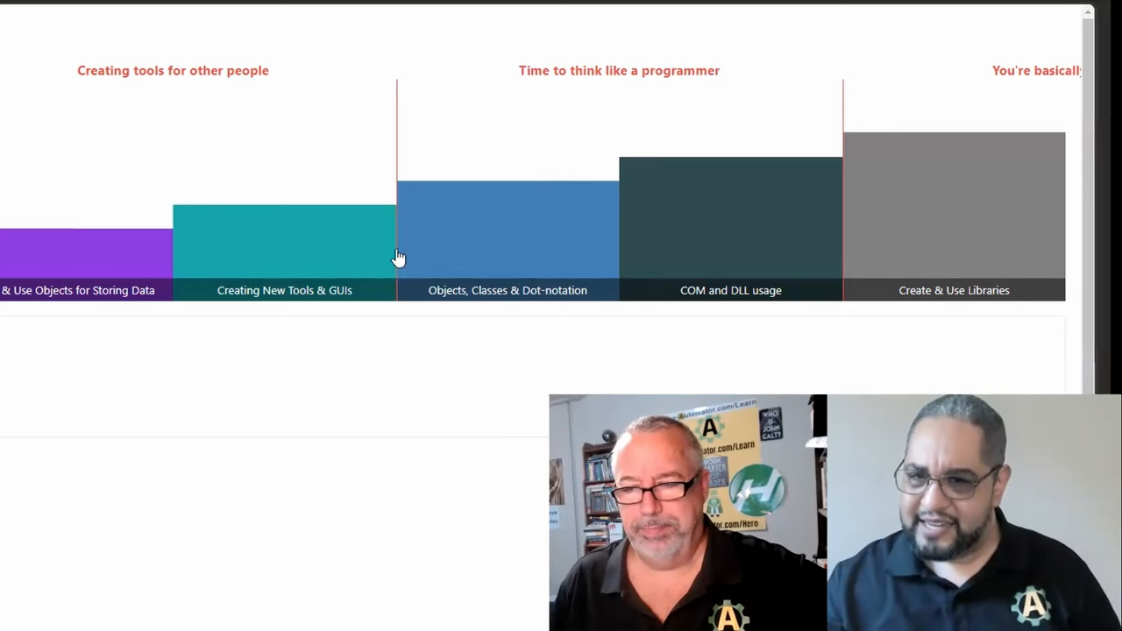
pyautogui.moveTo(946, 181)
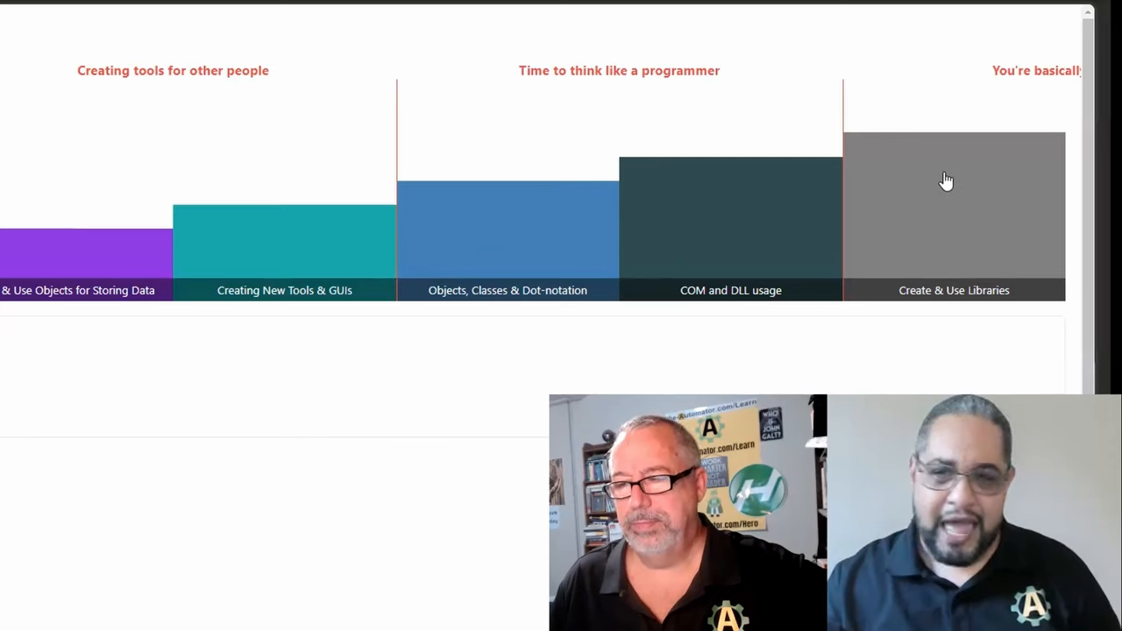
pyautogui.moveTo(447, 340)
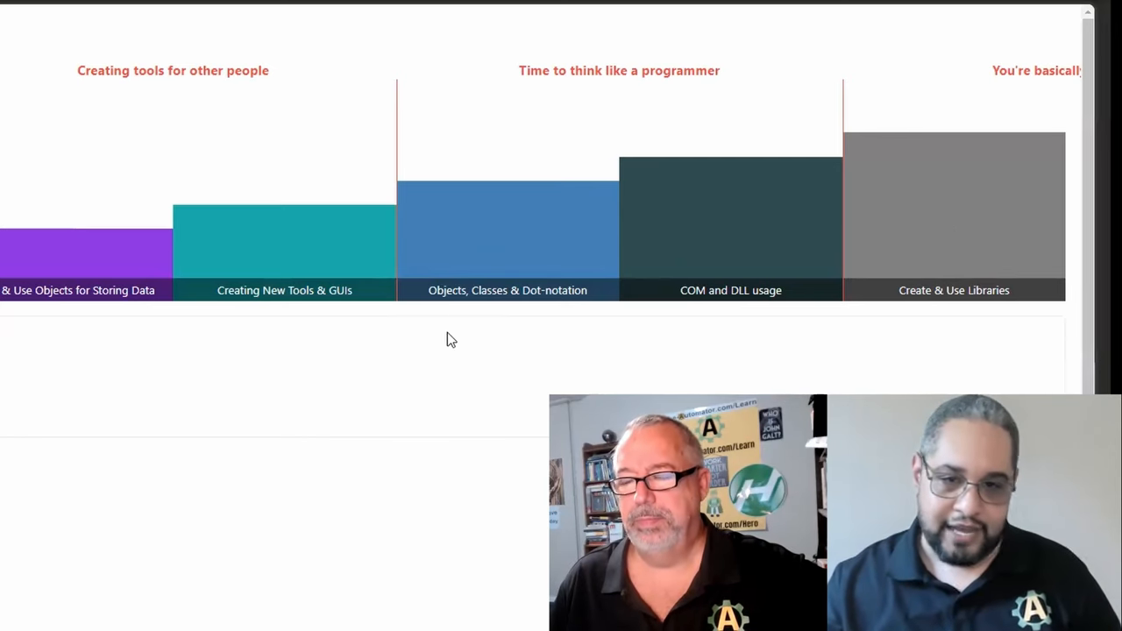
pyautogui.moveTo(423, 375)
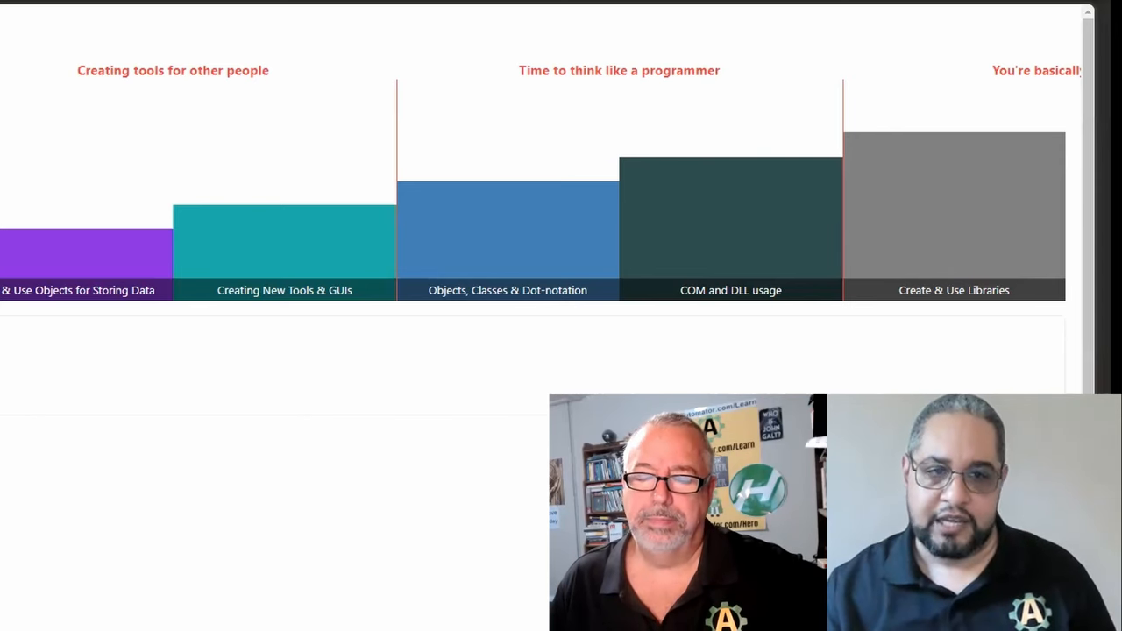
pyautogui.moveTo(192, 332)
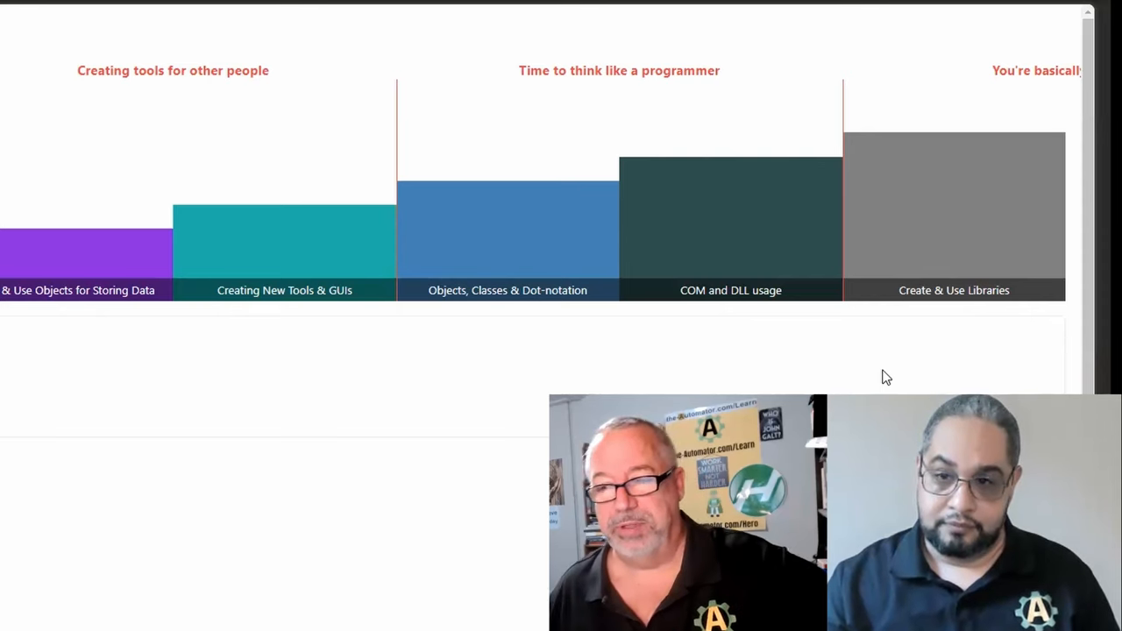
pyautogui.moveTo(957, 231)
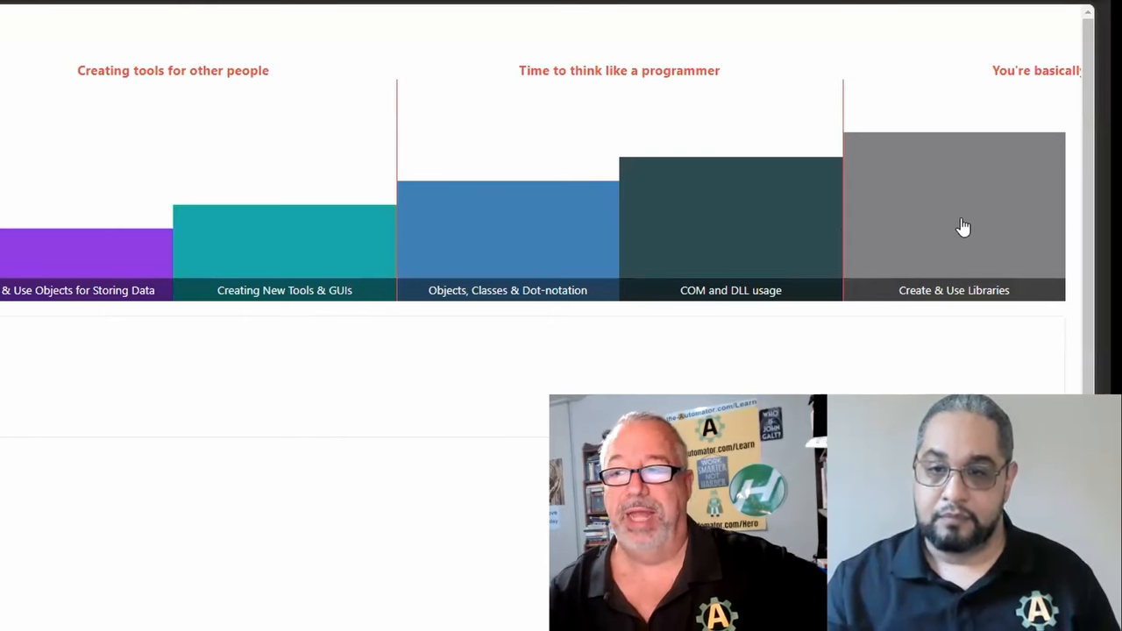
pyautogui.moveTo(333, 404)
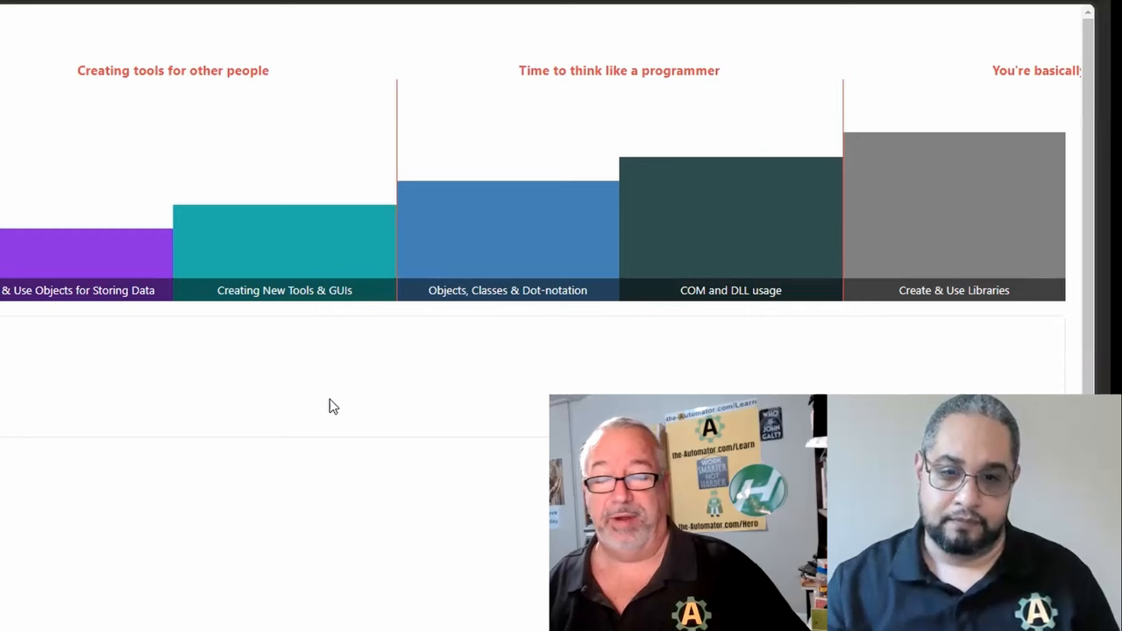
pyautogui.moveTo(35, 314)
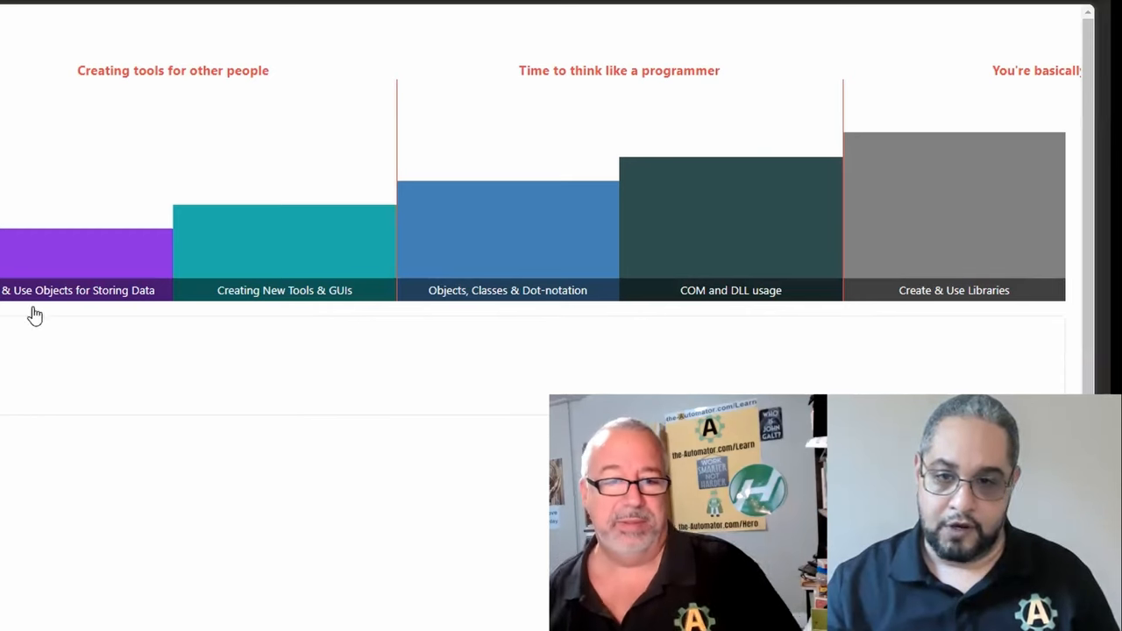
pyautogui.moveTo(587, 315)
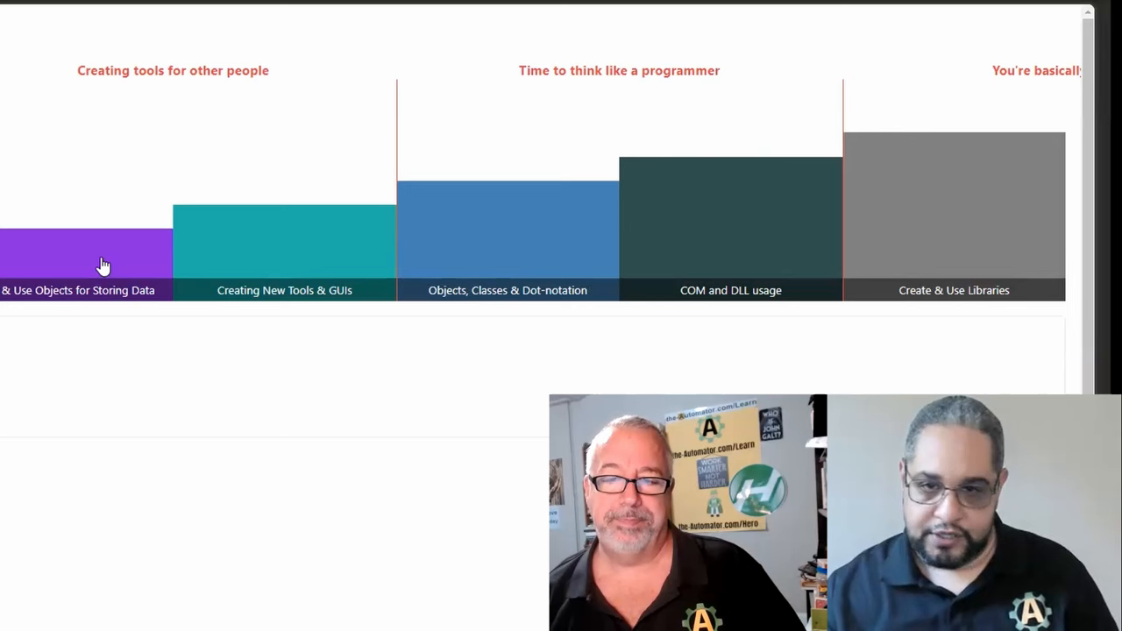
pyautogui.moveTo(404, 333)
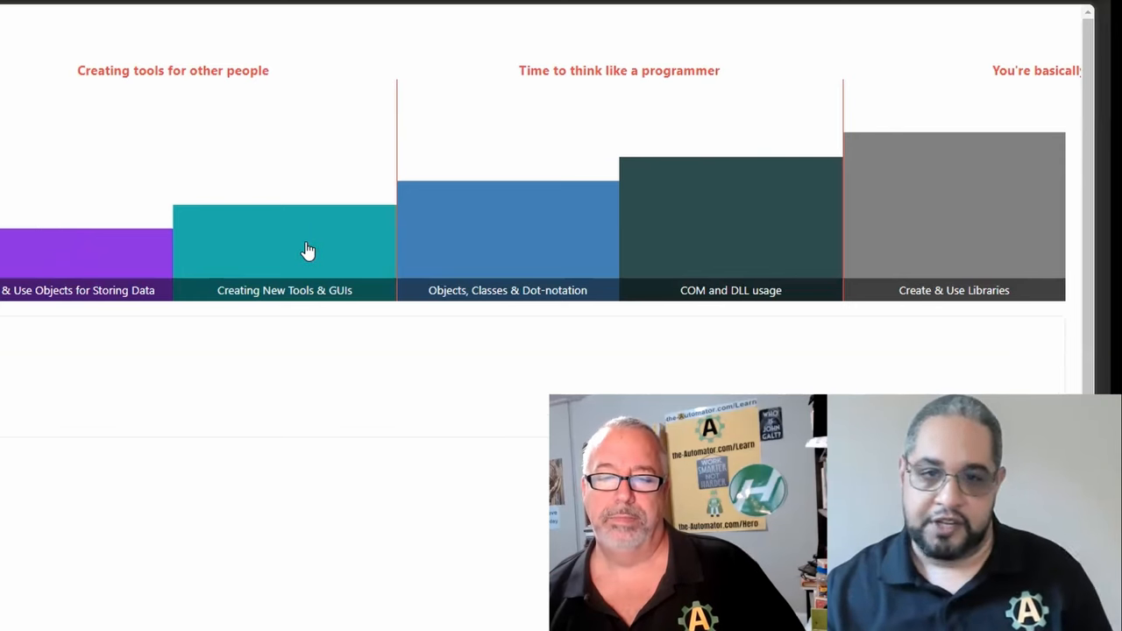
pyautogui.moveTo(661, 290)
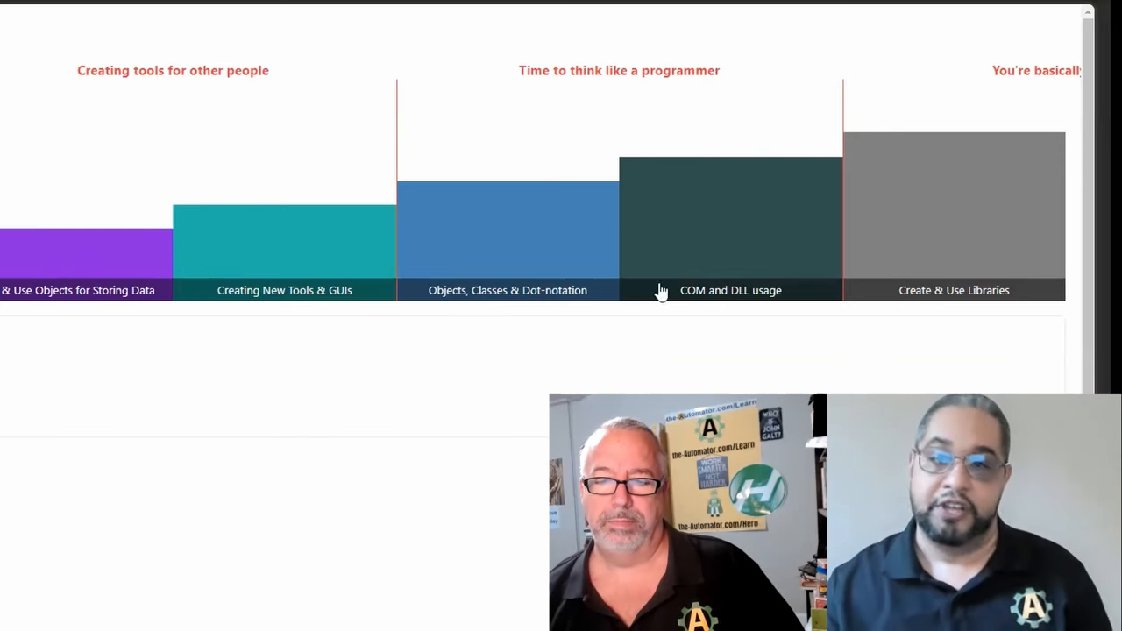
pyautogui.moveTo(507, 322)
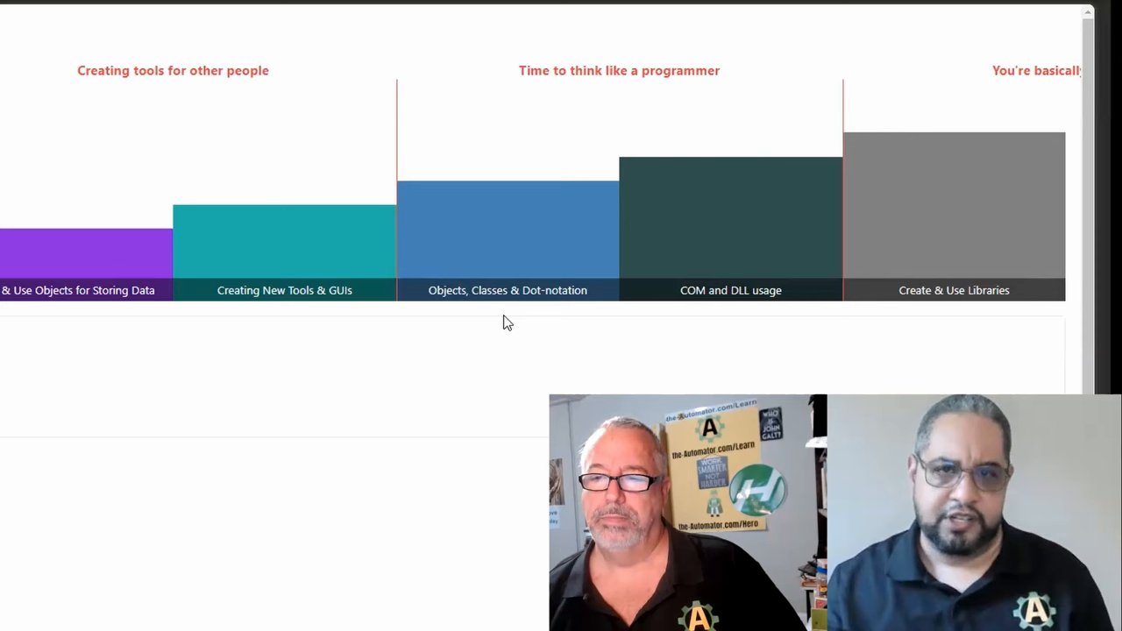